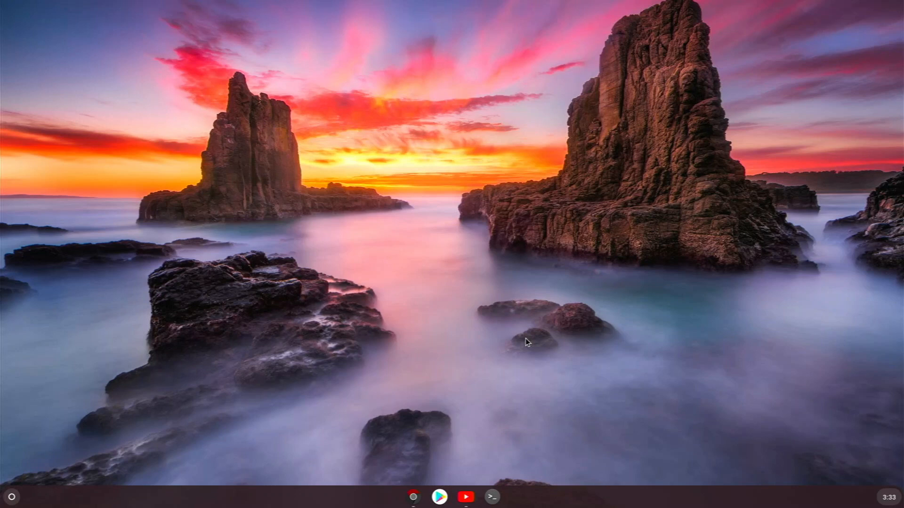
mouse_move(316, 326)
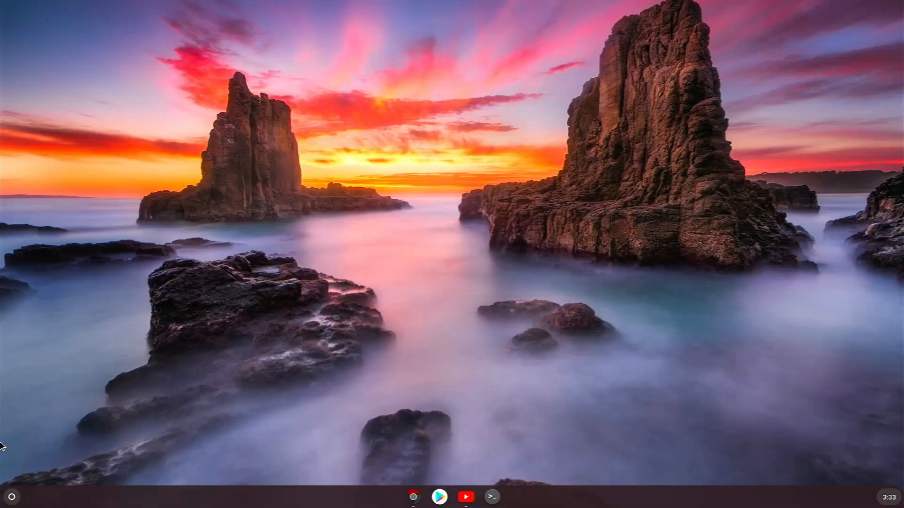
mouse_move(313, 496)
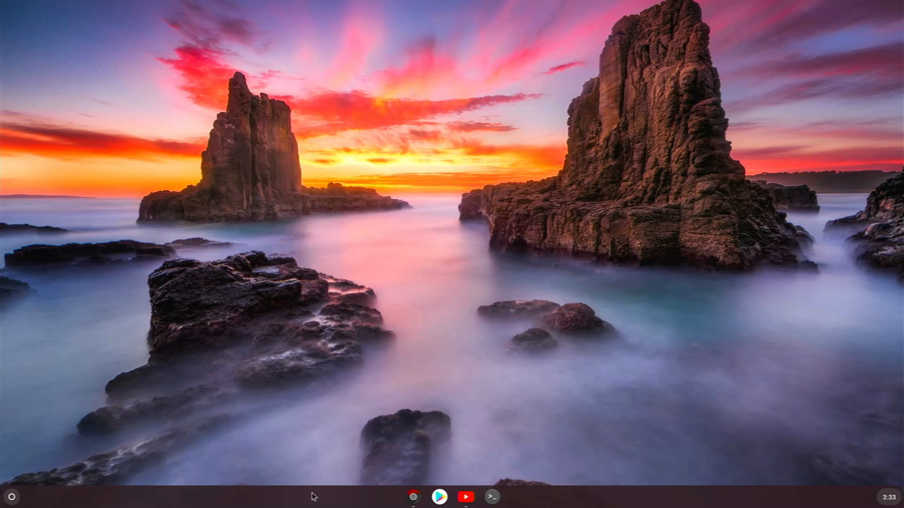
Open Chromium and switch to the leepspvideo YouTube channel tab.
click(413, 496)
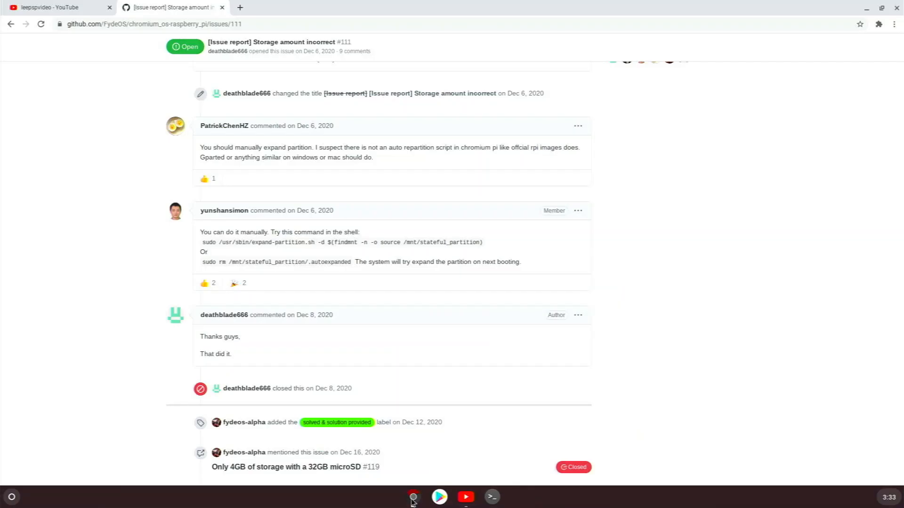
click(58, 7)
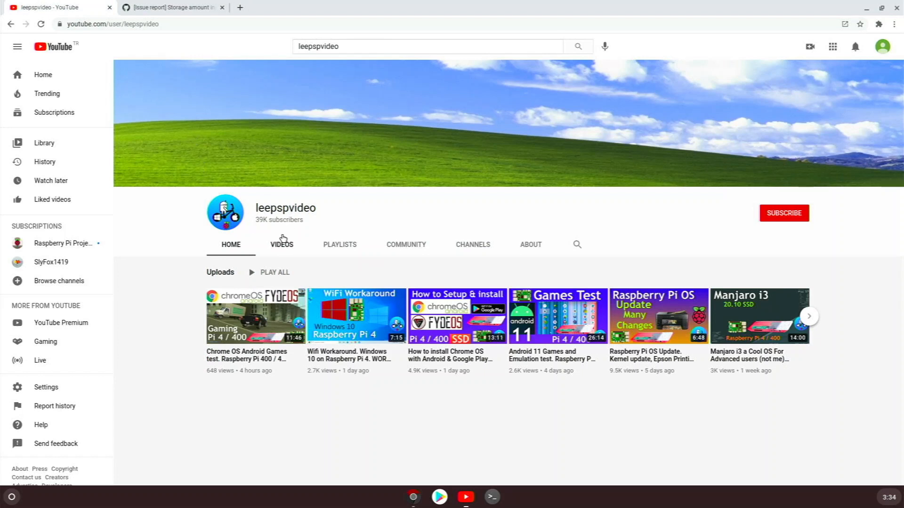
mouse_move(277, 215)
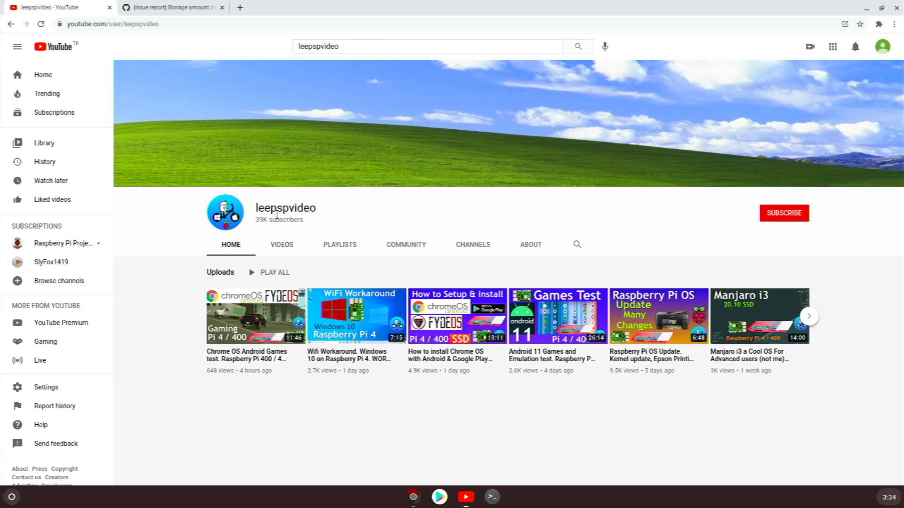
mouse_move(258, 195)
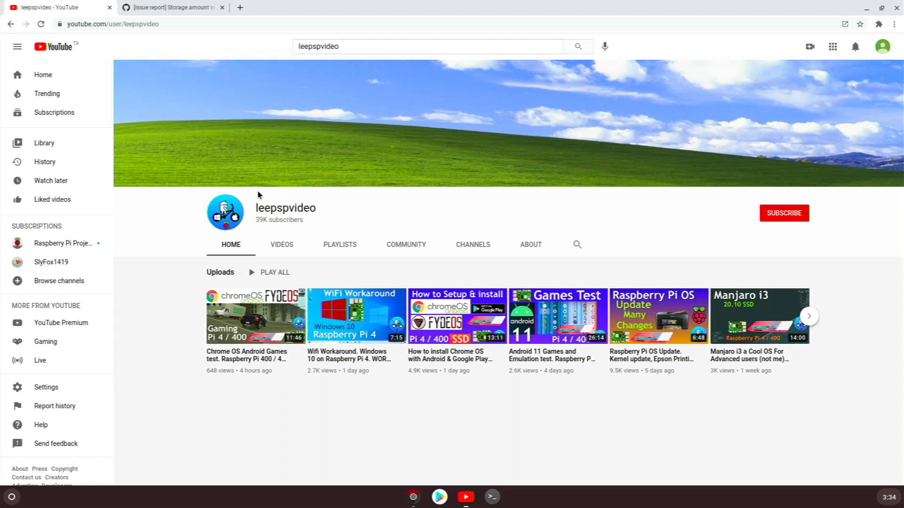
mouse_move(424, 225)
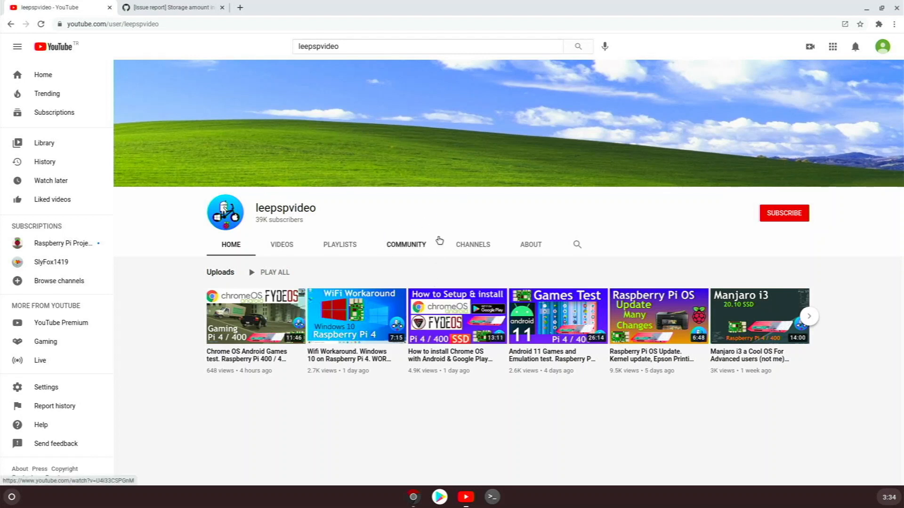
mouse_move(426, 187)
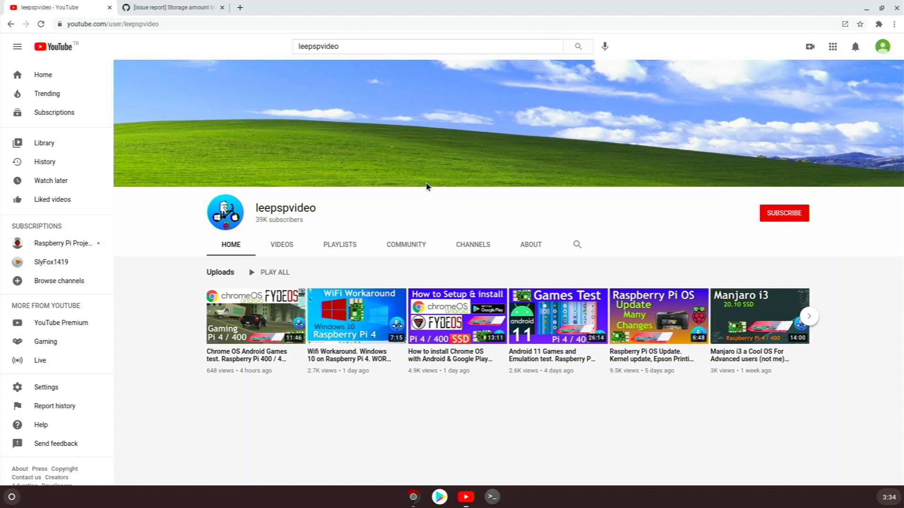
mouse_move(416, 183)
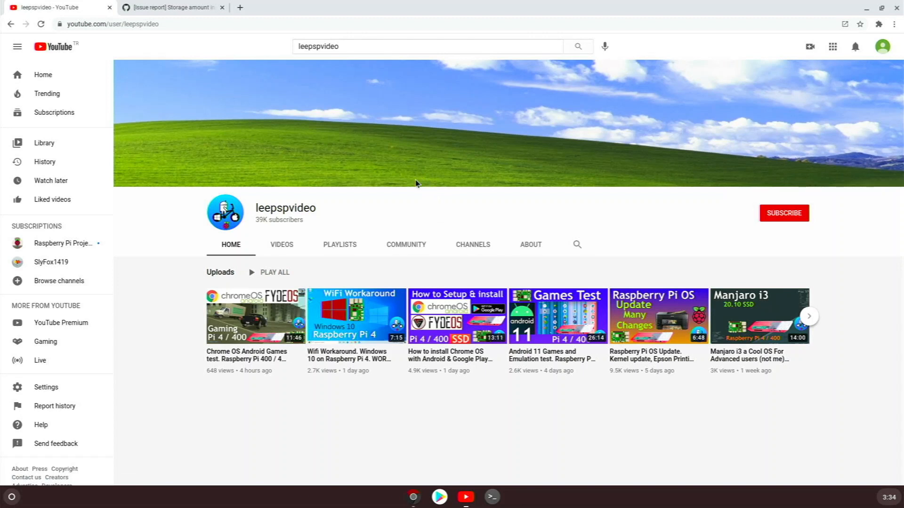
mouse_move(397, 185)
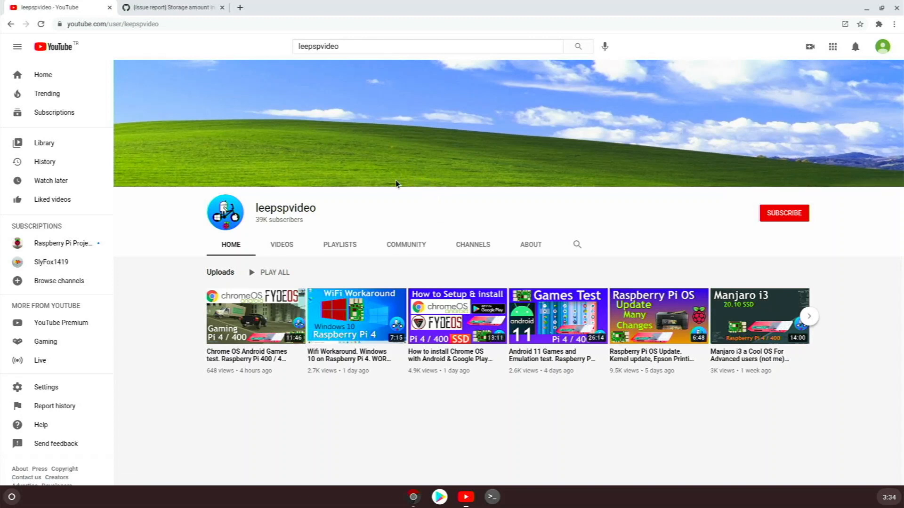
mouse_move(390, 174)
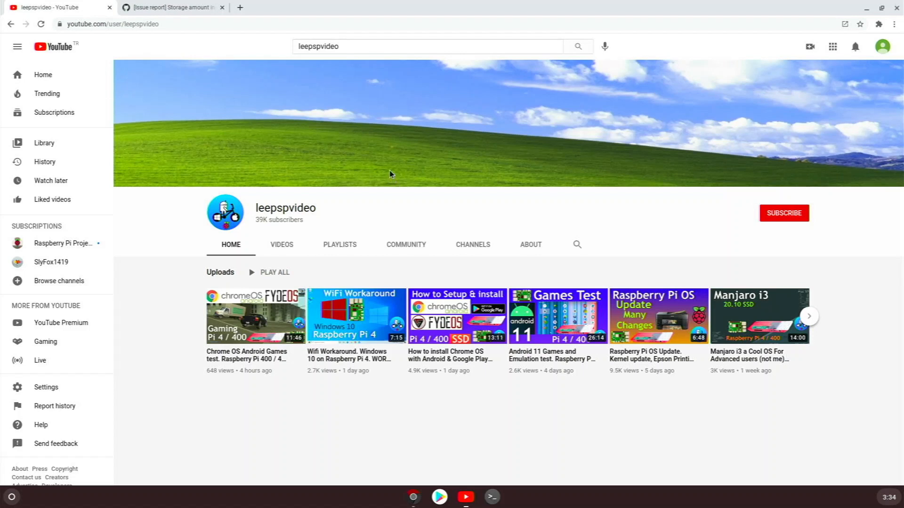
mouse_move(355, 194)
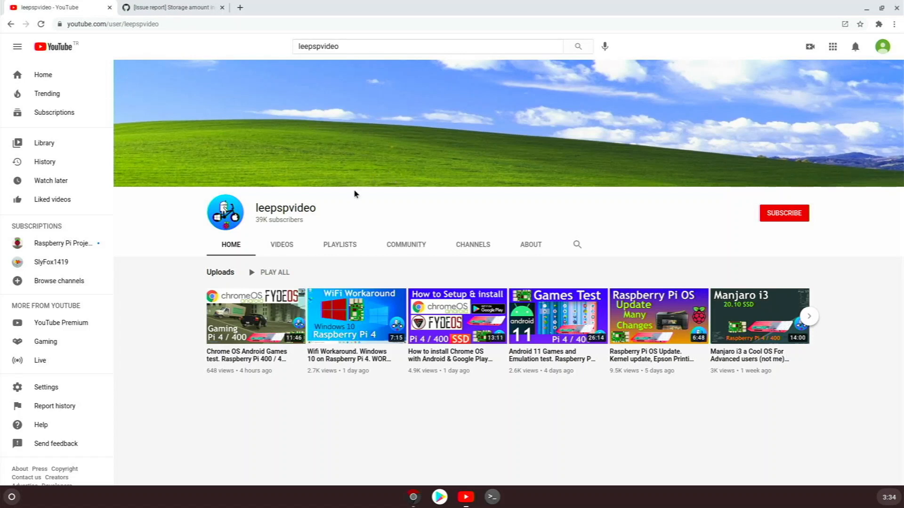
mouse_move(456, 316)
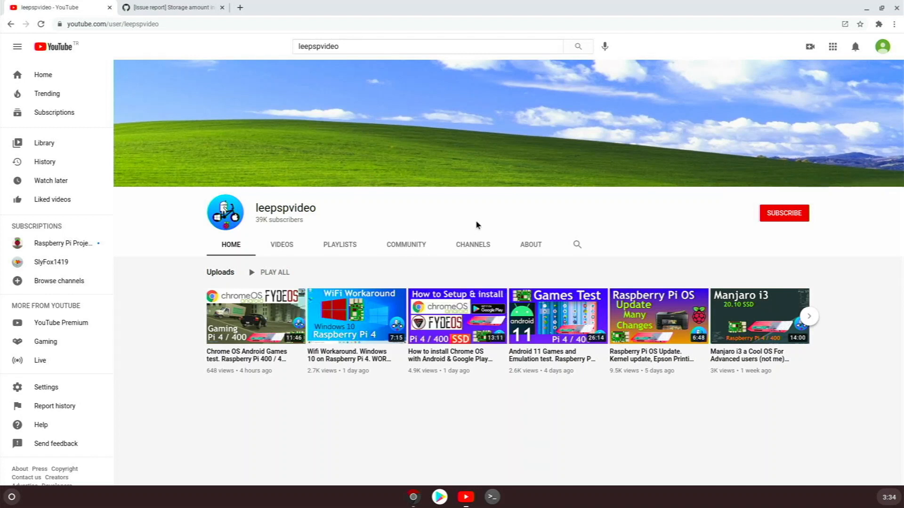
mouse_move(467, 201)
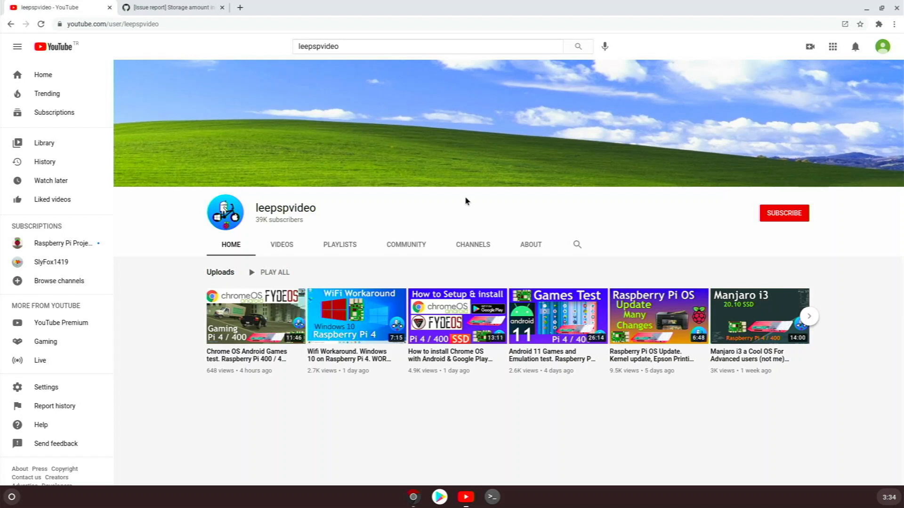
mouse_move(449, 221)
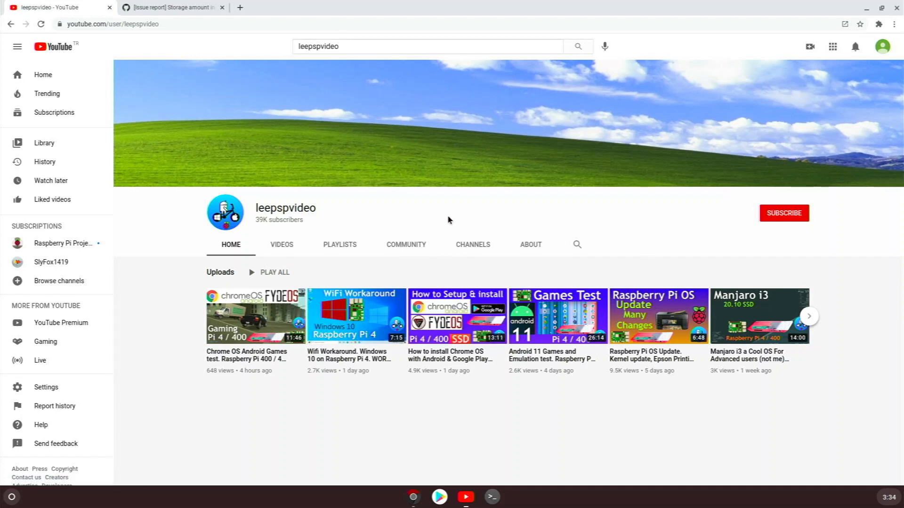
mouse_move(469, 182)
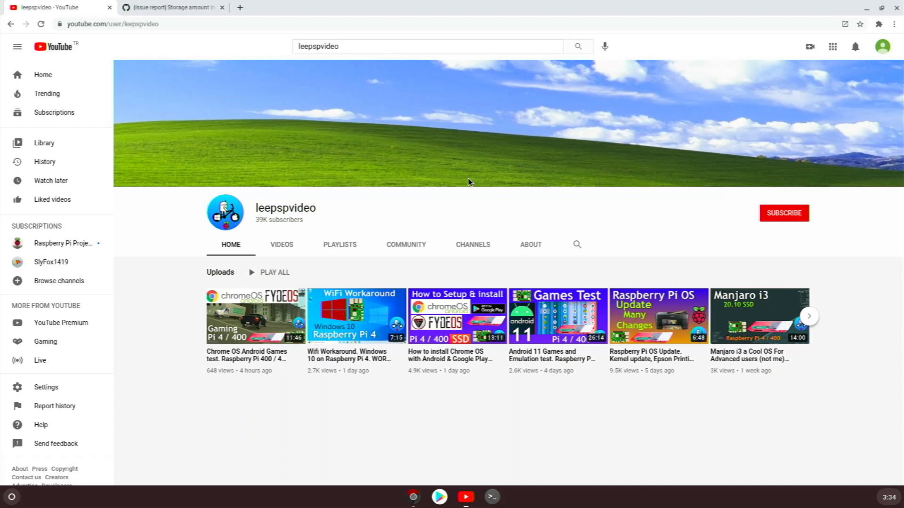
mouse_move(418, 135)
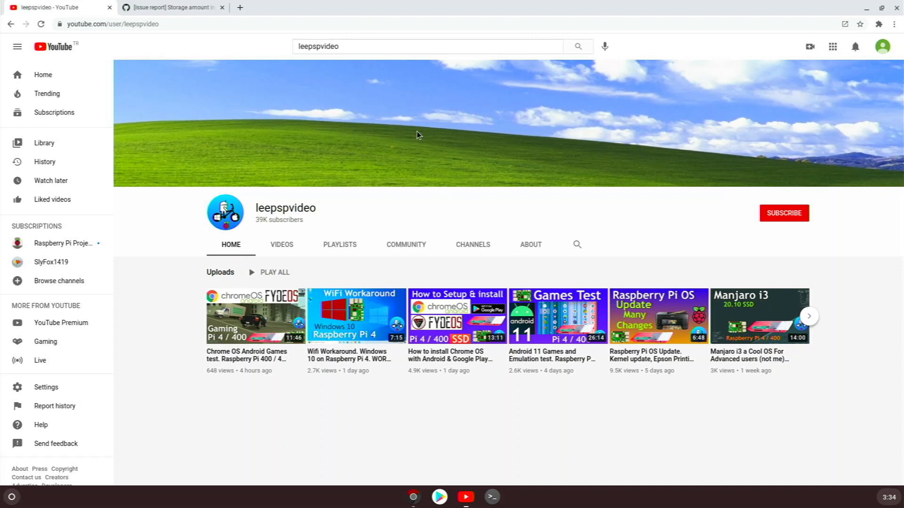
mouse_move(372, 137)
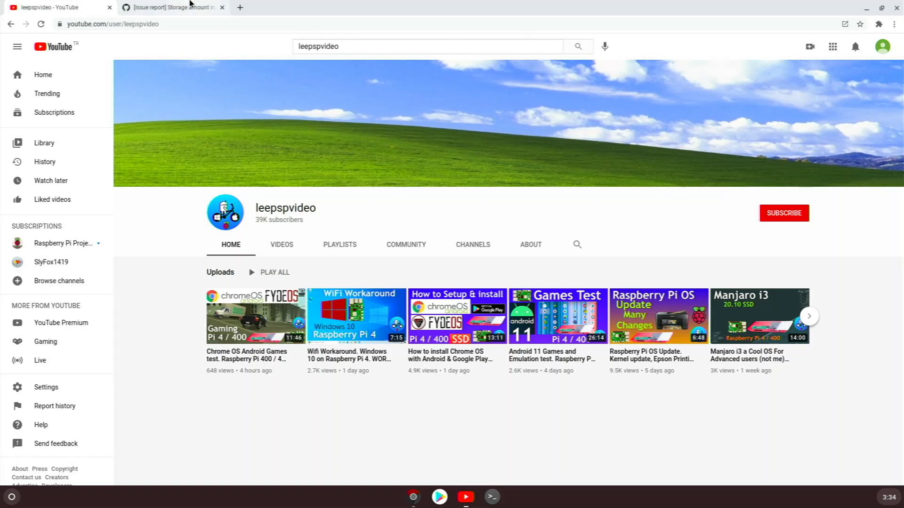
Enter the crosh developer shell, copy the rm partition command, then close the GitHub and crosh tabs.
click(170, 7)
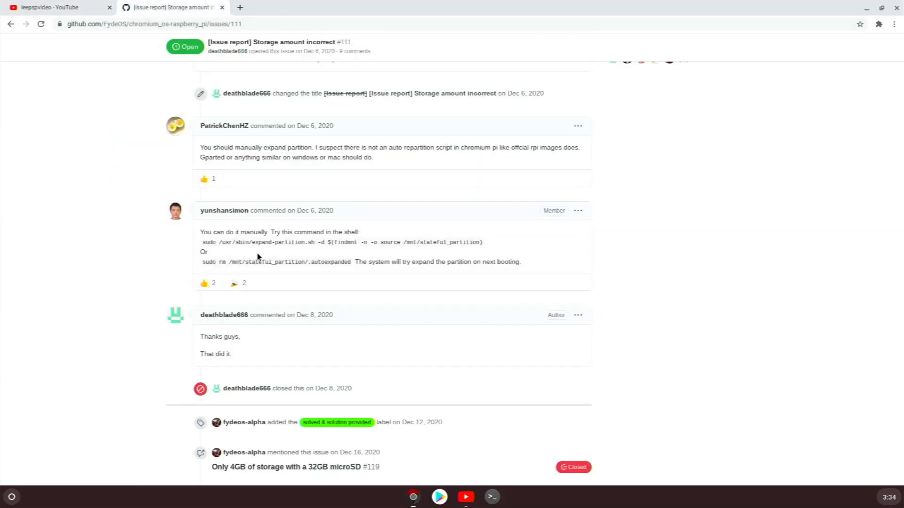
mouse_move(224, 211)
text(she)
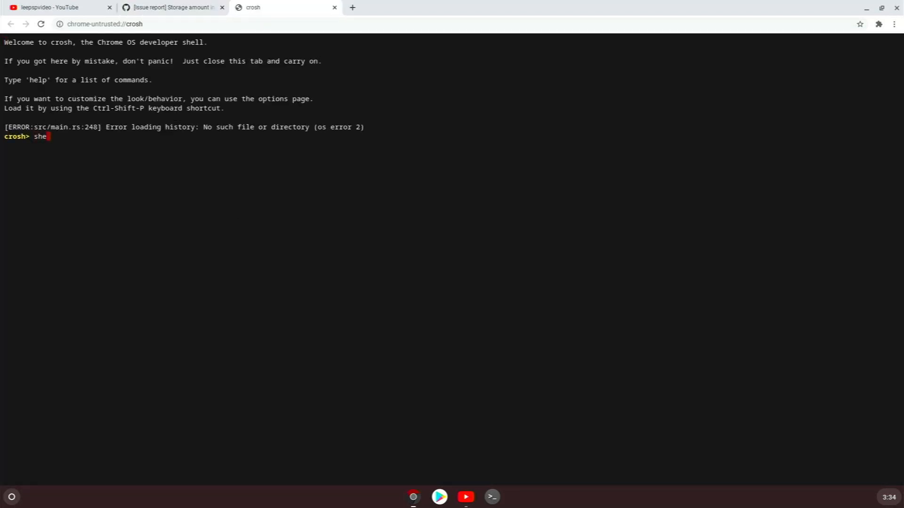
key(Return)
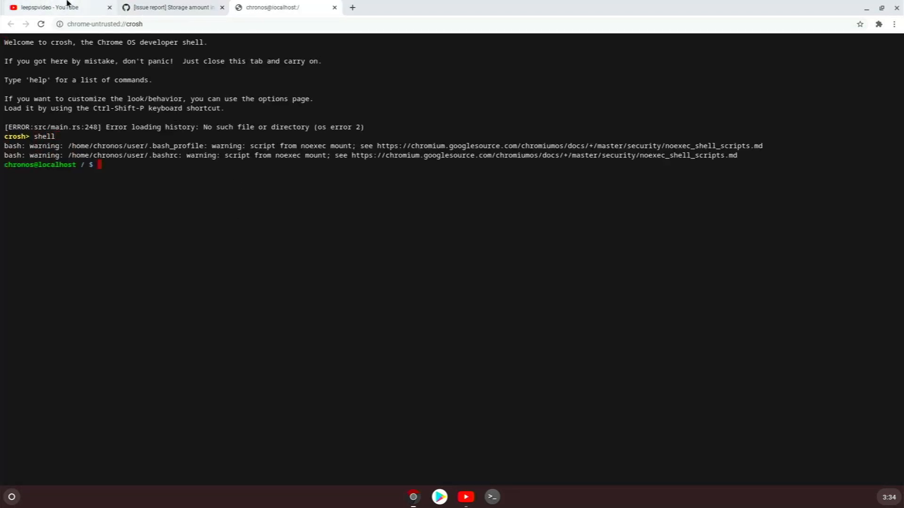
click(170, 7)
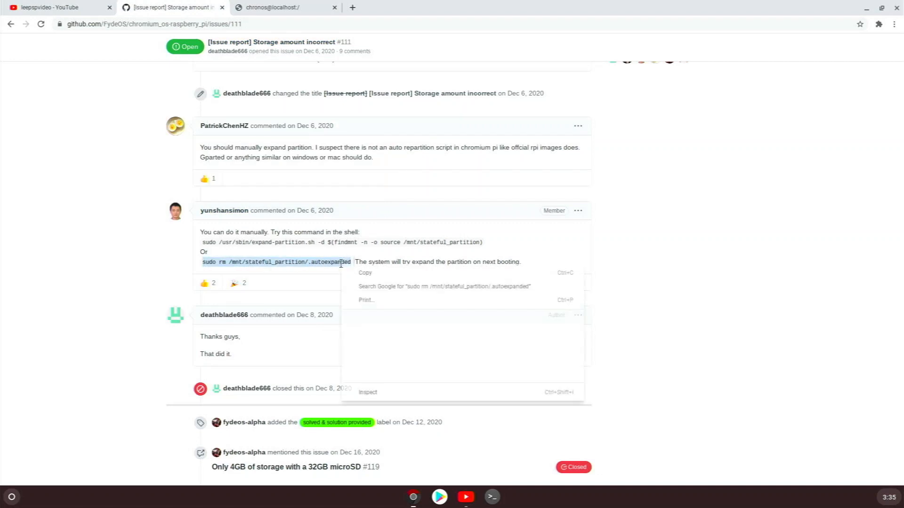
click(282, 7)
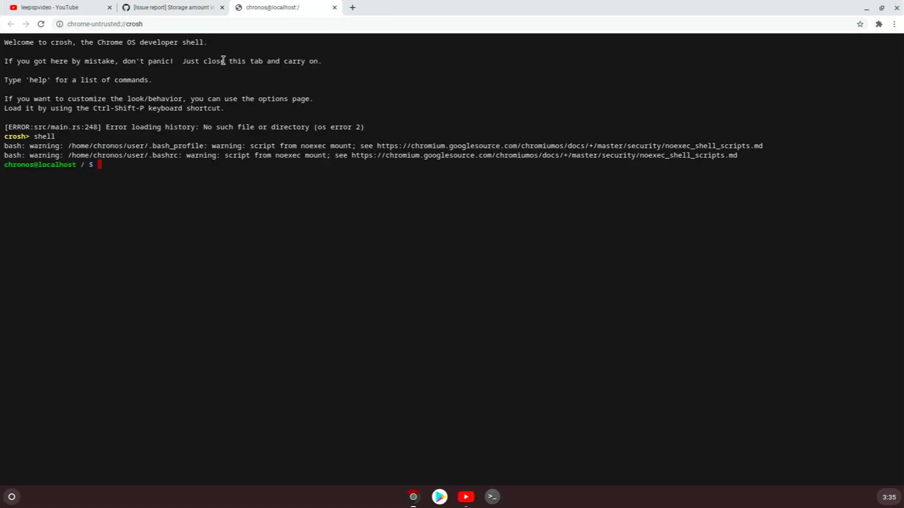
mouse_move(381, 21)
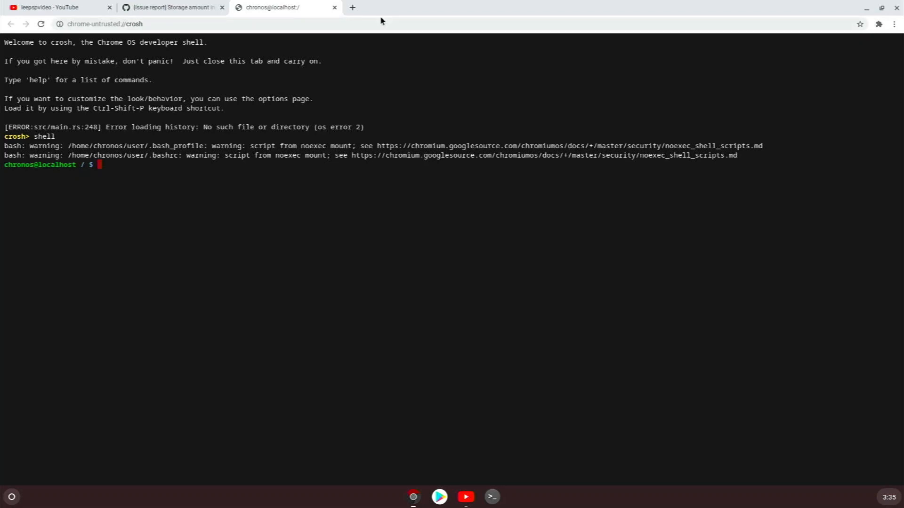
mouse_move(331, 24)
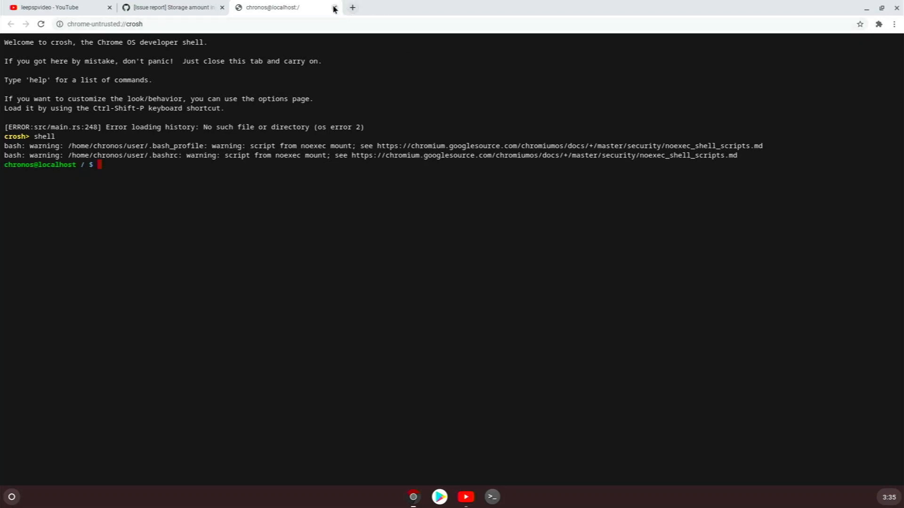
mouse_move(272, 7)
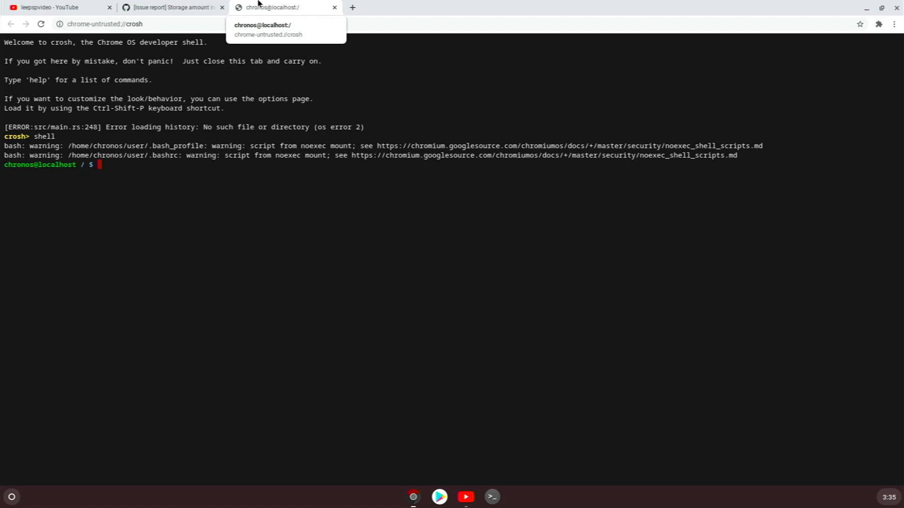
click(222, 7)
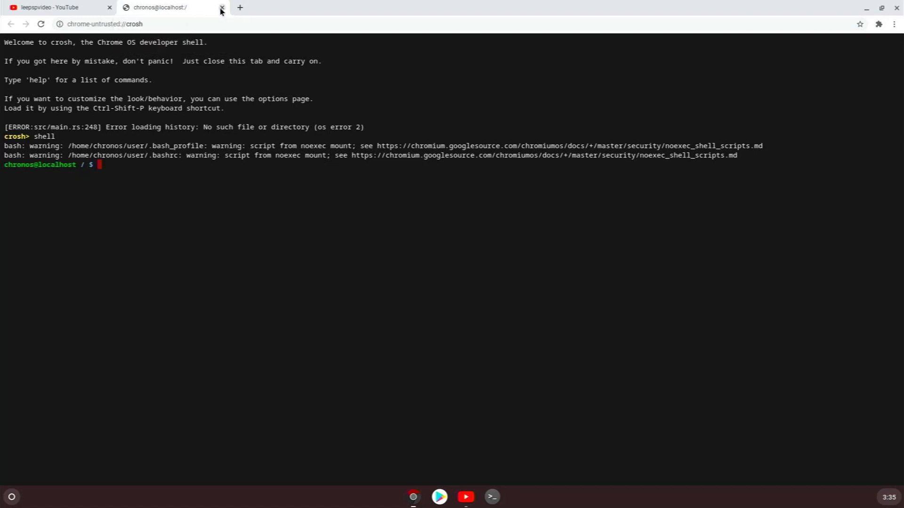
click(57, 7)
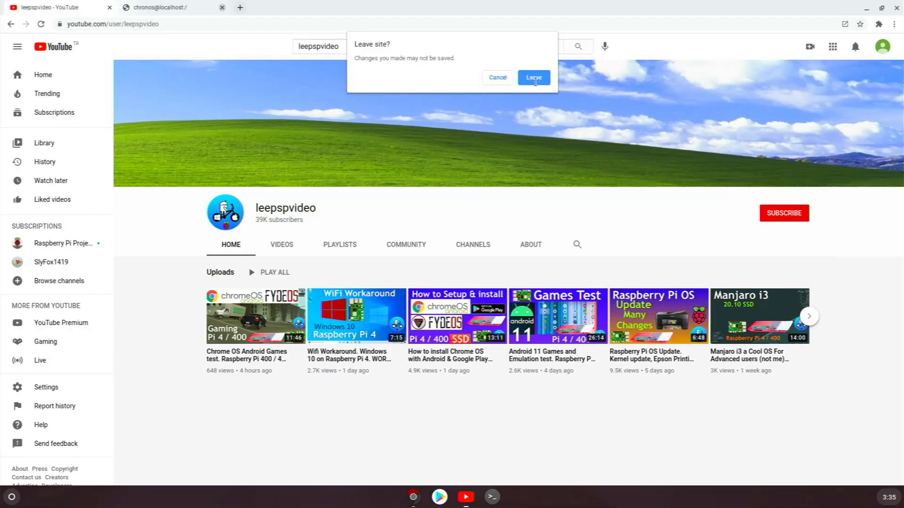
click(532, 77)
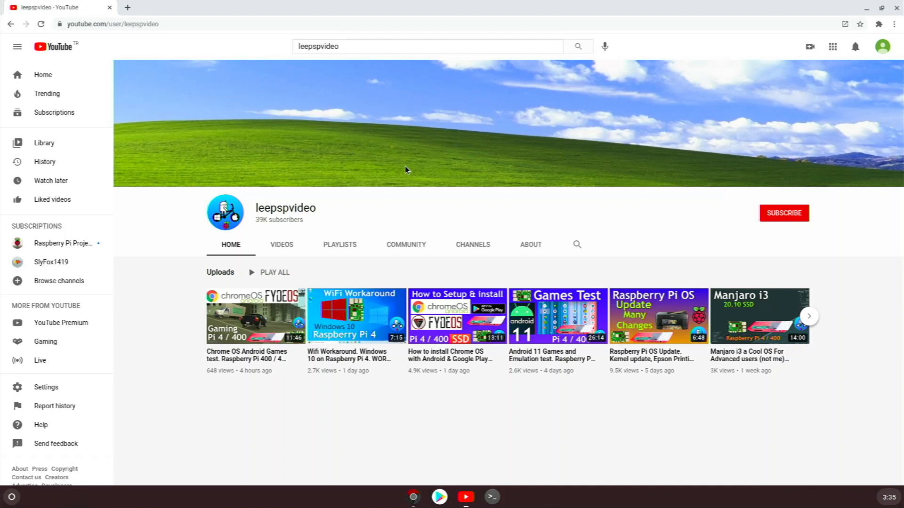
mouse_move(253, 343)
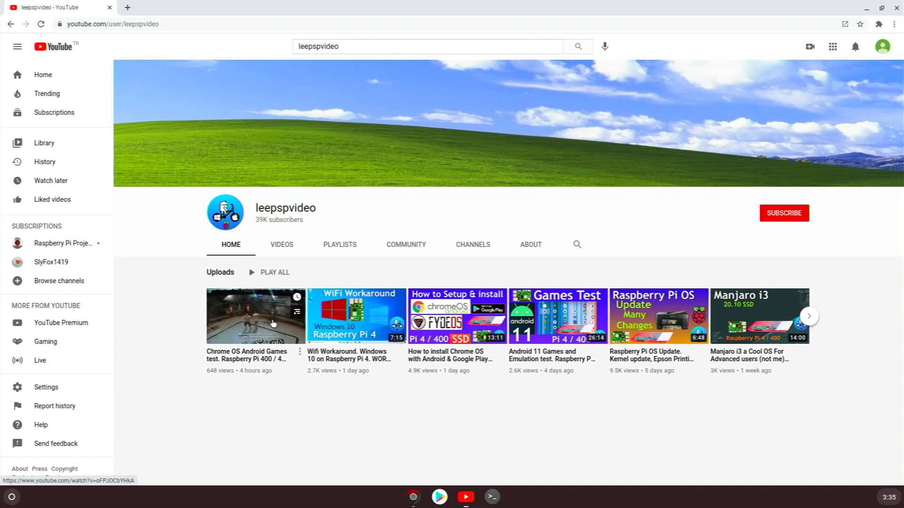
mouse_move(341, 215)
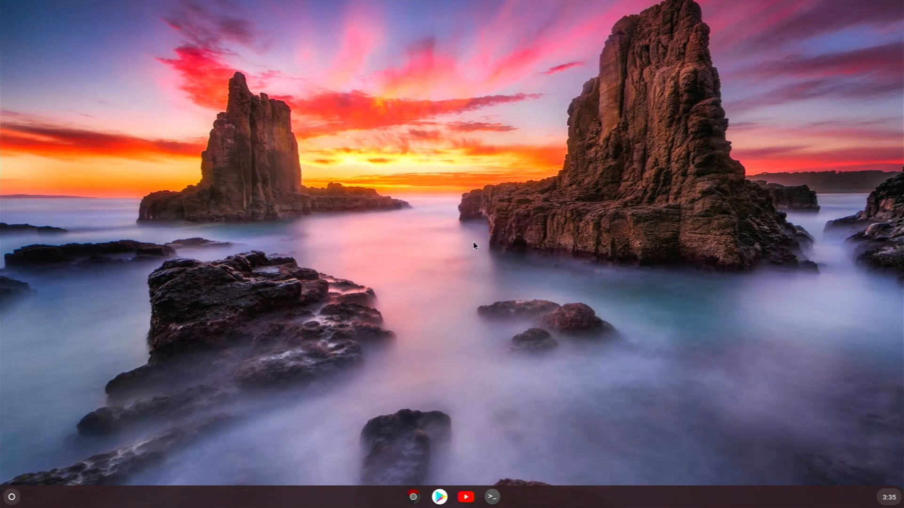
mouse_move(540, 236)
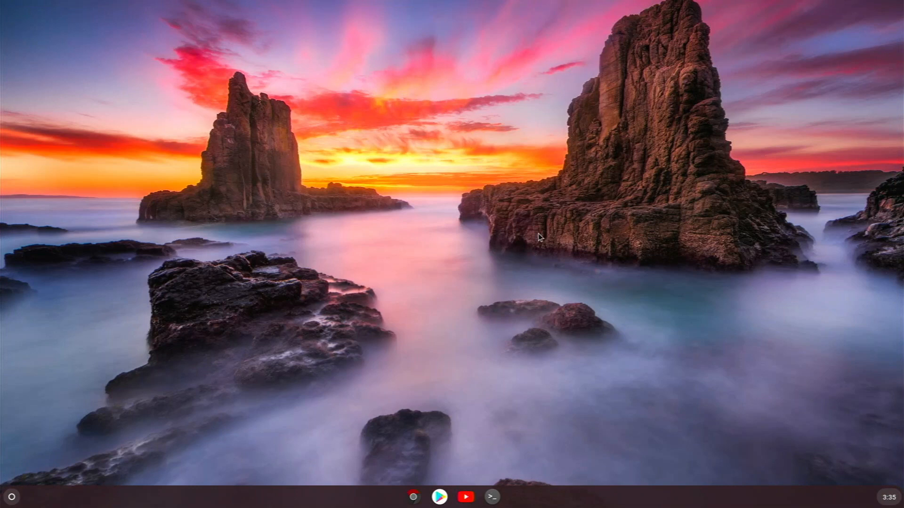
mouse_move(465, 497)
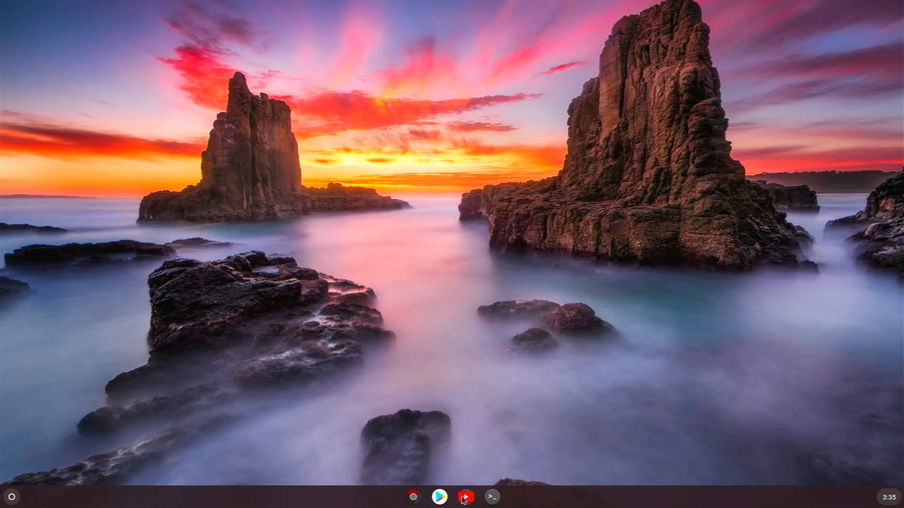
click(465, 498)
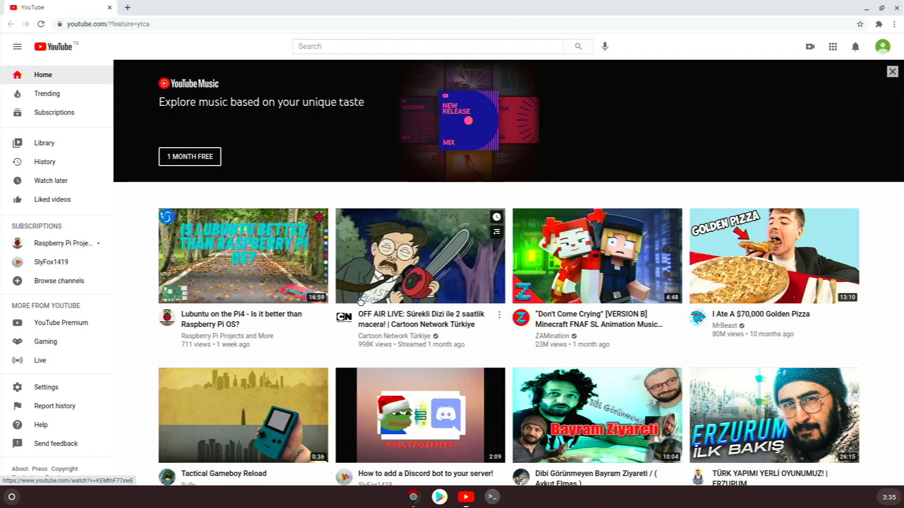
mouse_move(420, 255)
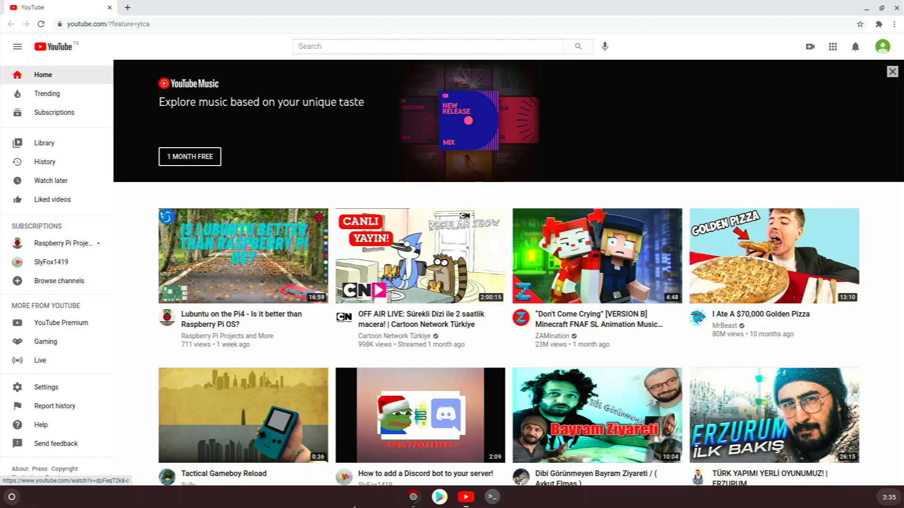
mouse_move(318, 328)
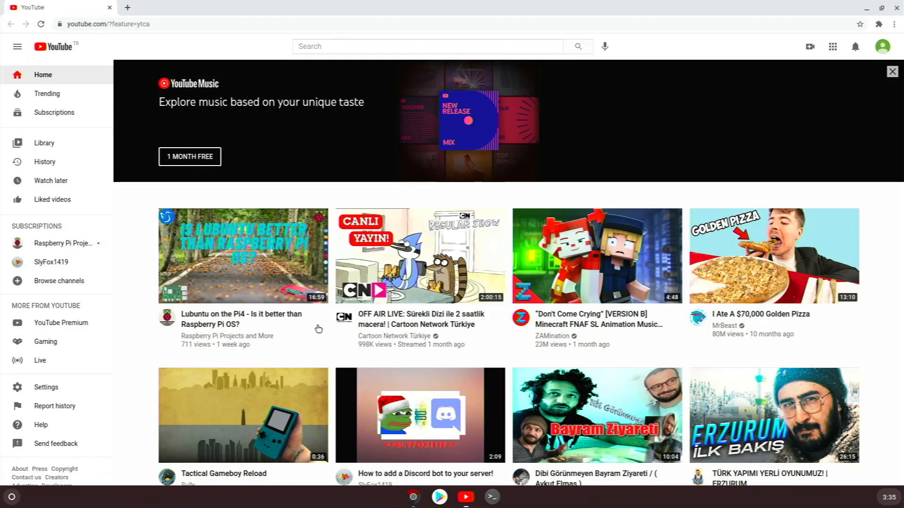
mouse_move(327, 134)
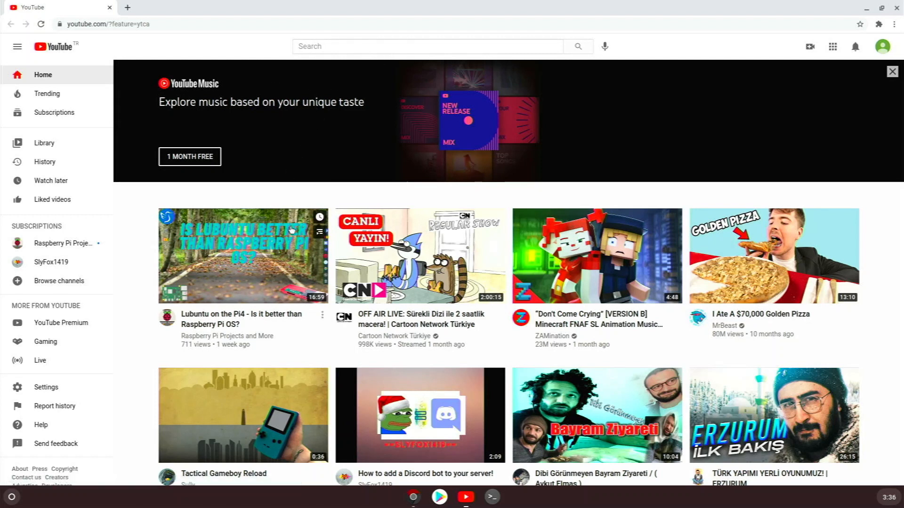
mouse_move(374, 76)
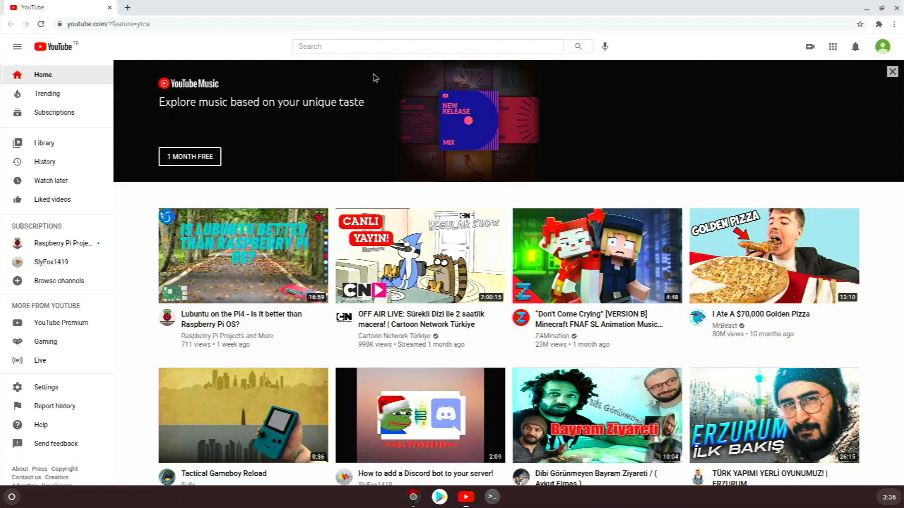
mouse_move(364, 41)
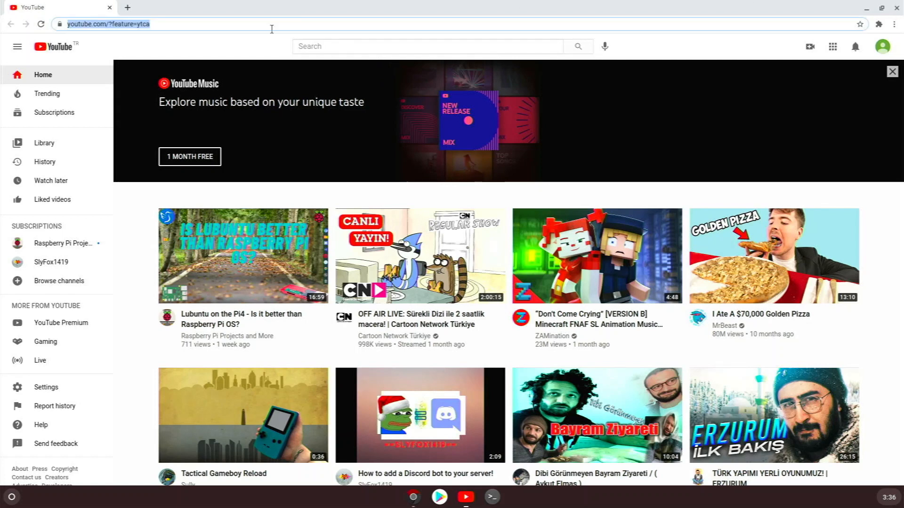
text(amazon.com)
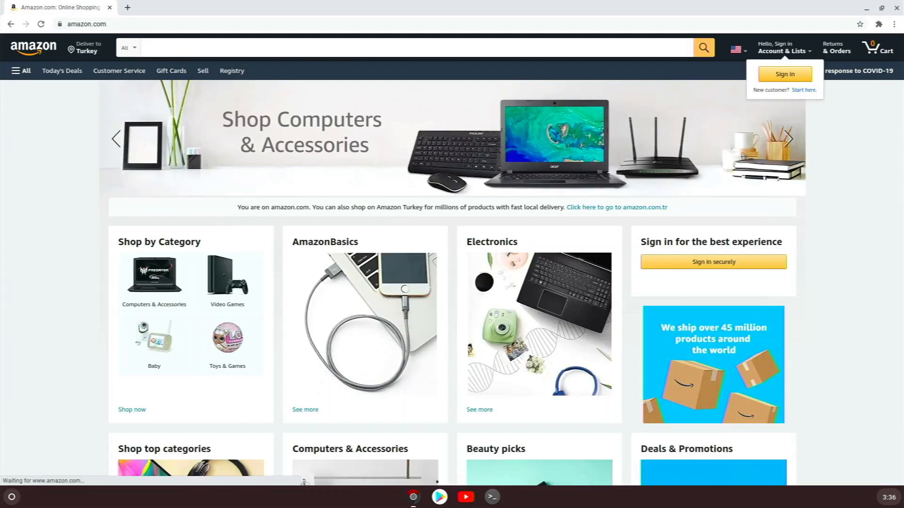
scroll(down, 3)
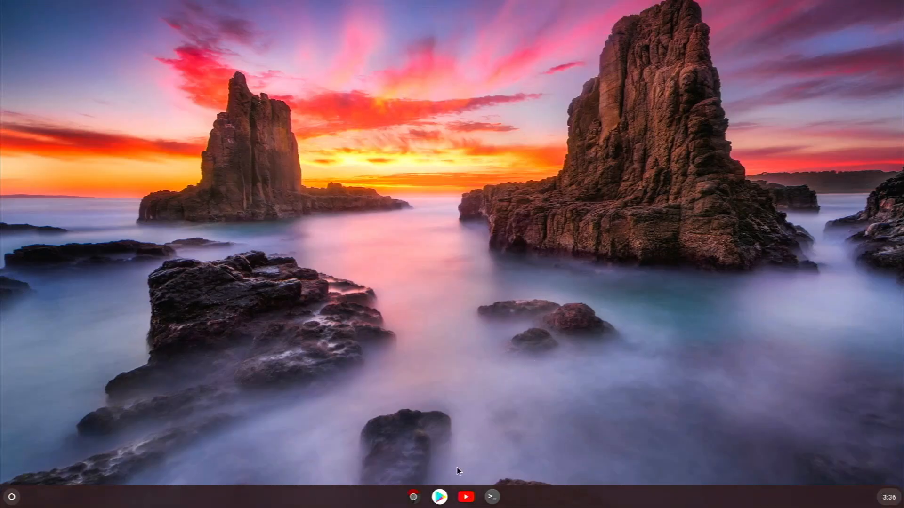
Launch the Play Store, install YouTube Music, and close the Android Files window.
click(439, 496)
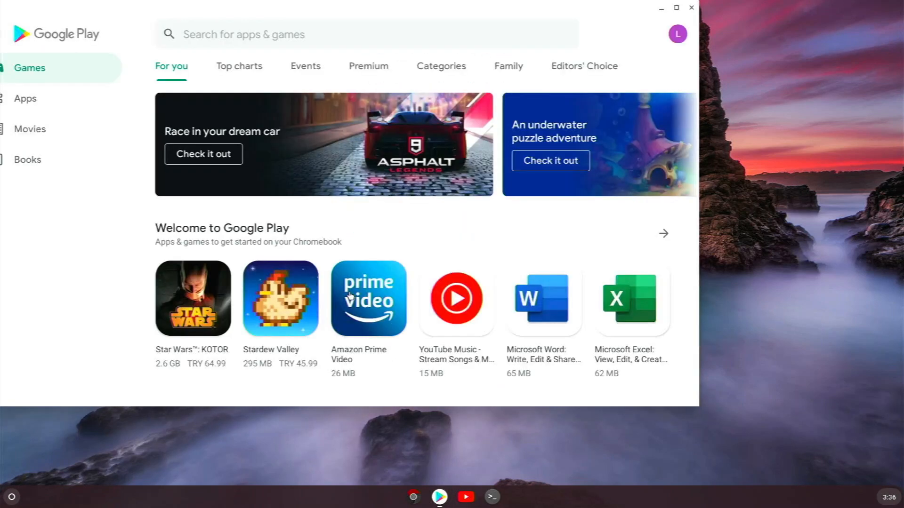
mouse_move(280, 129)
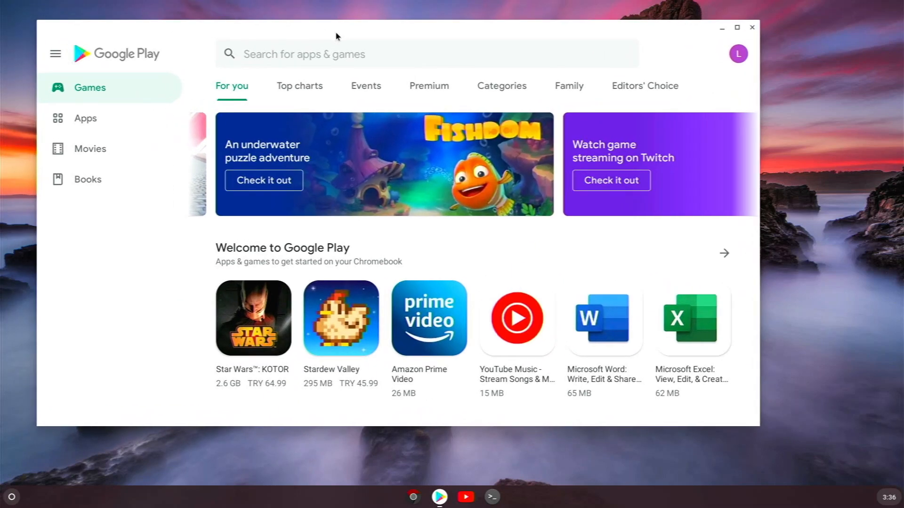
mouse_move(352, 48)
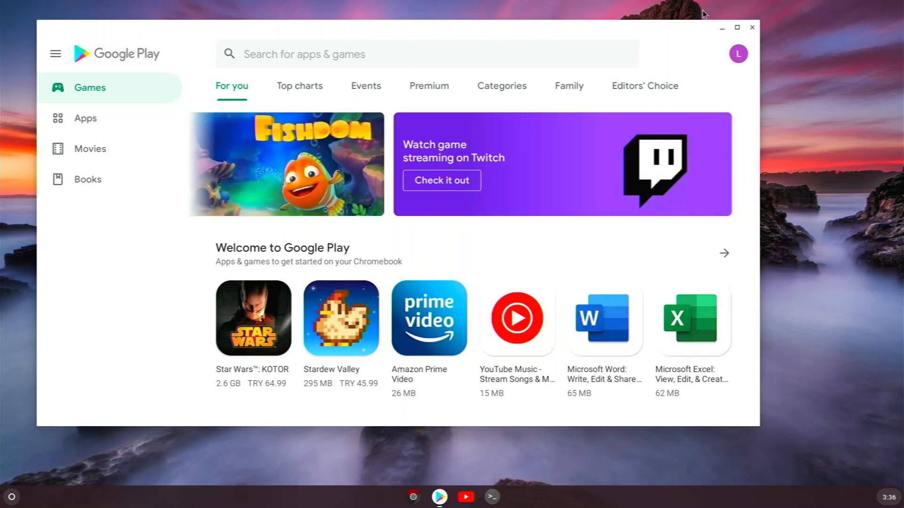
click(752, 27)
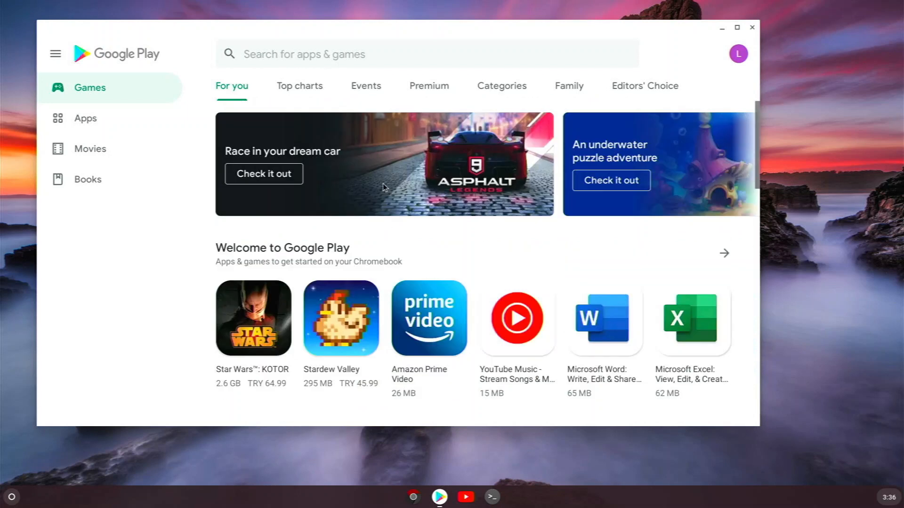
mouse_move(416, 299)
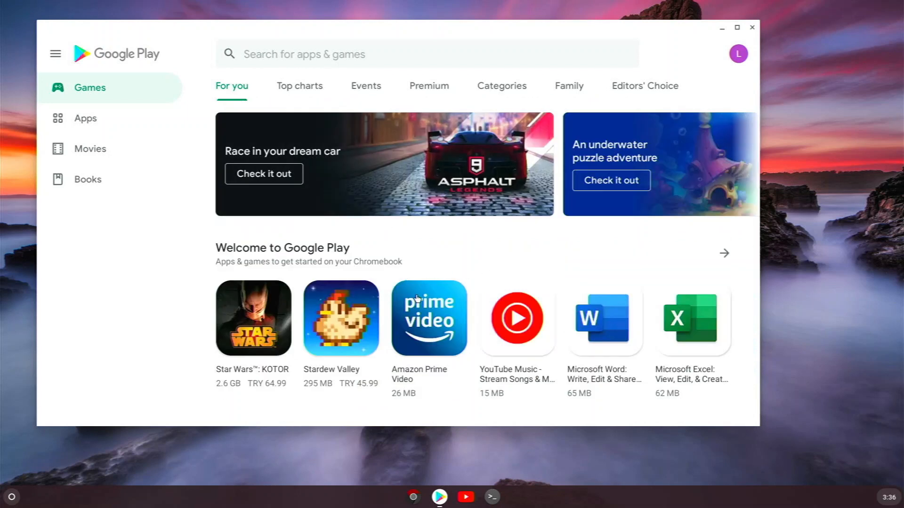
click(516, 318)
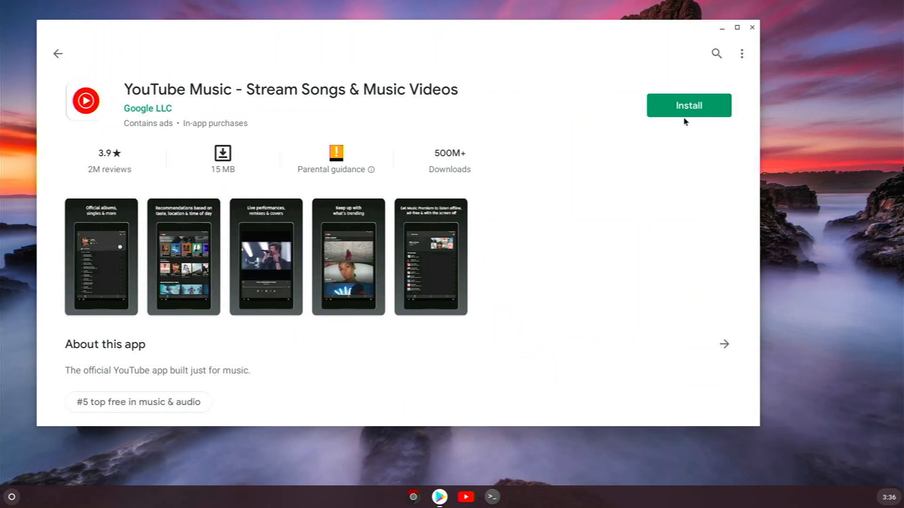
click(688, 106)
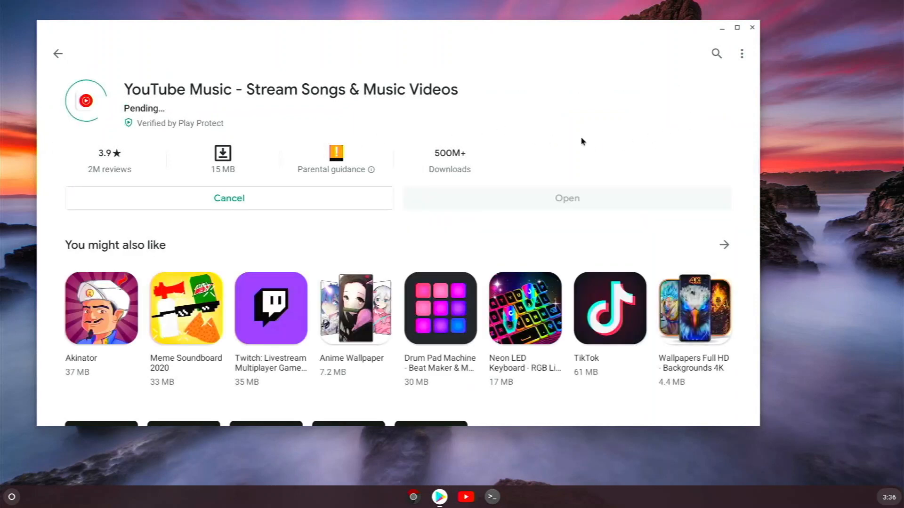
scroll(down, 3)
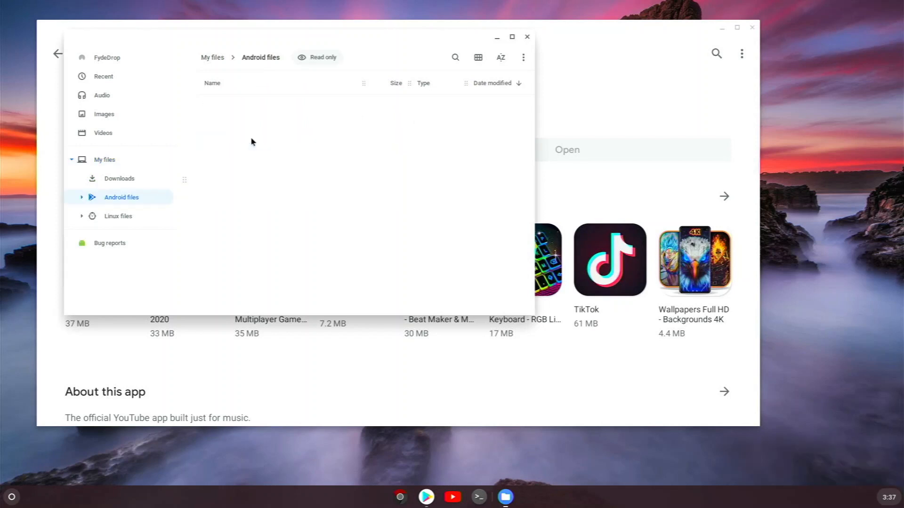
mouse_move(452, 69)
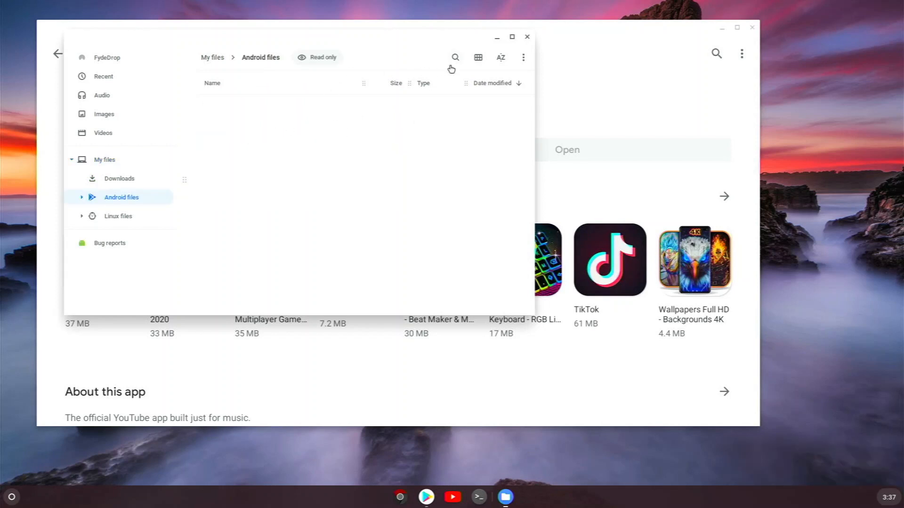
click(526, 37)
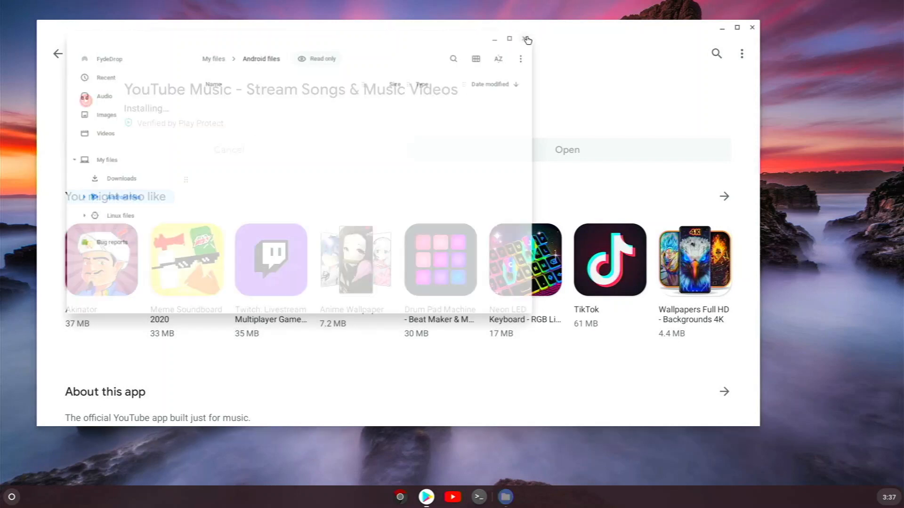
click(526, 39)
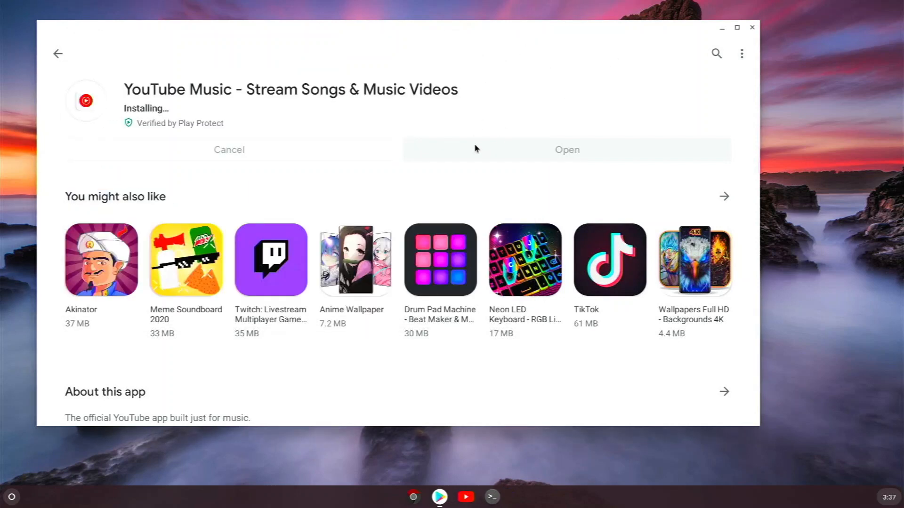
mouse_move(470, 104)
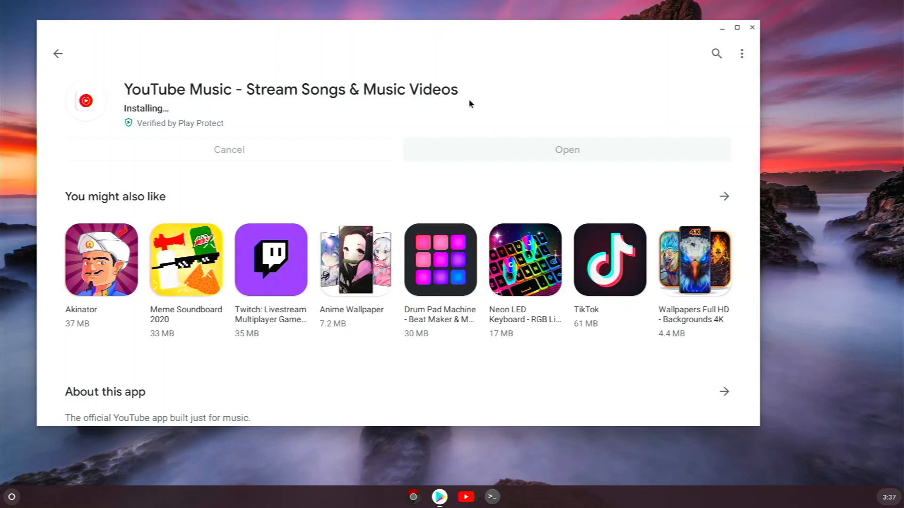
mouse_move(697, 46)
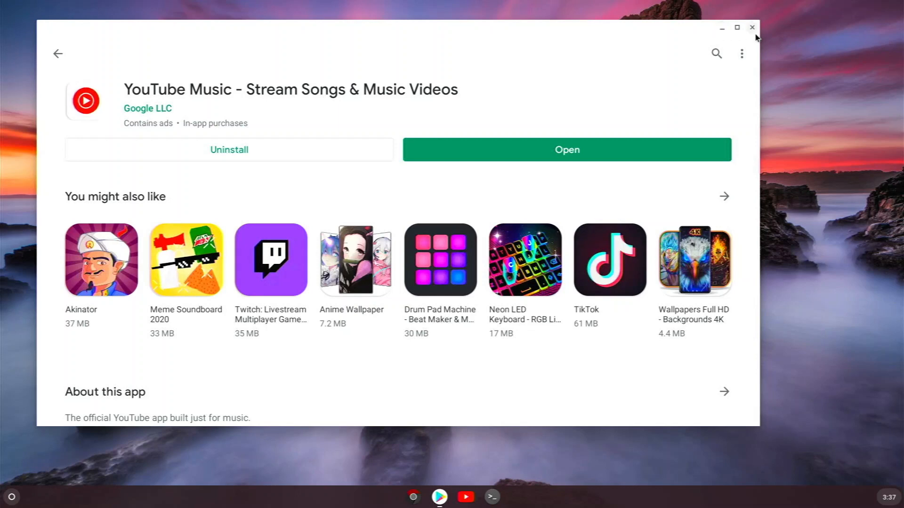
Close the Google Play Store window, leaving the empty desktop.
click(752, 28)
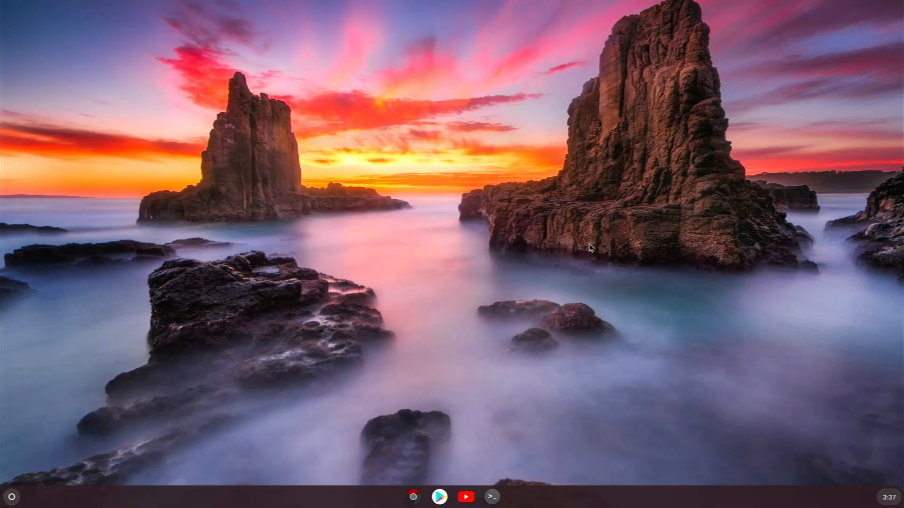
mouse_move(531, 269)
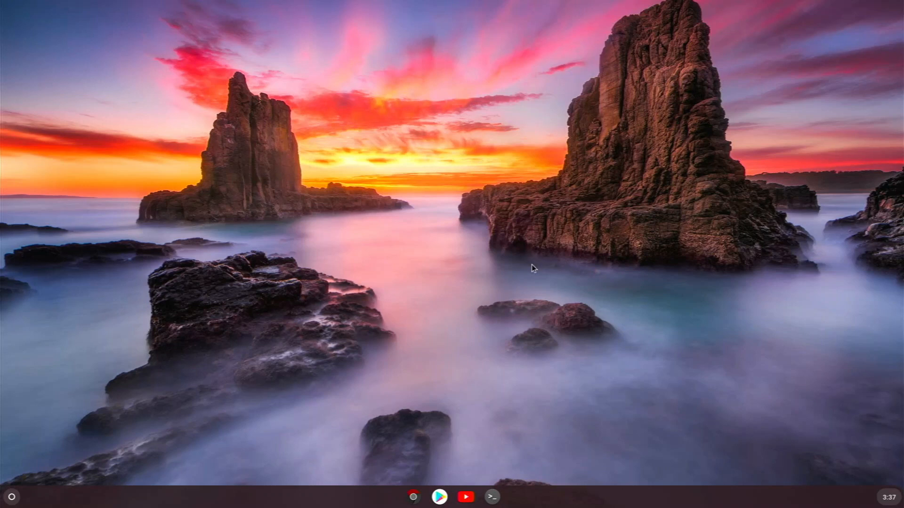
mouse_move(449, 273)
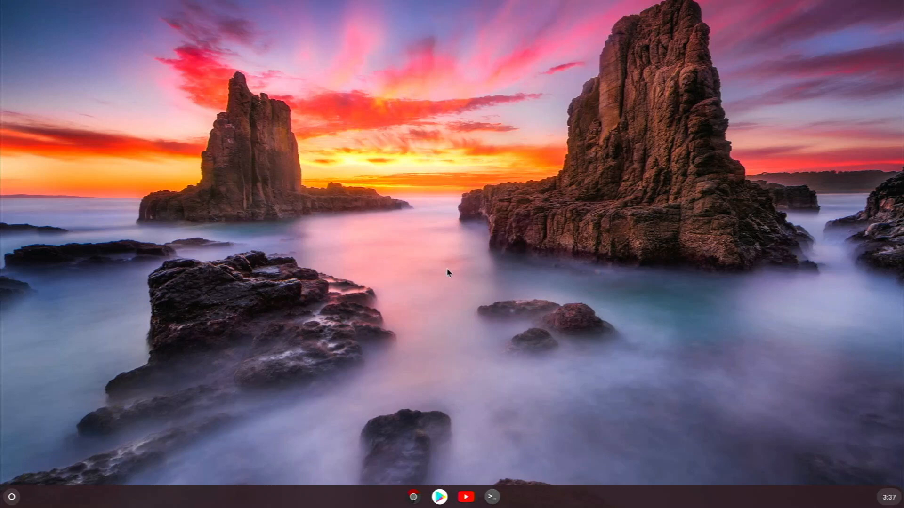
mouse_move(440, 246)
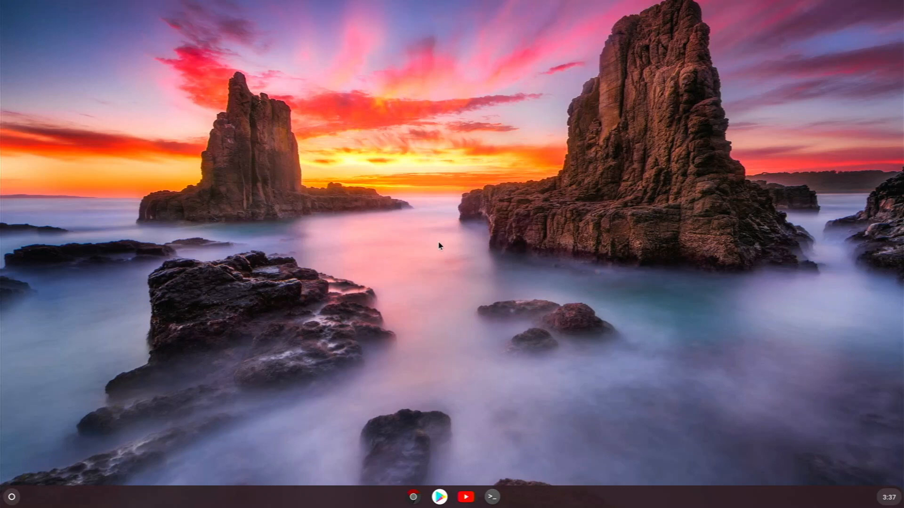
mouse_move(384, 244)
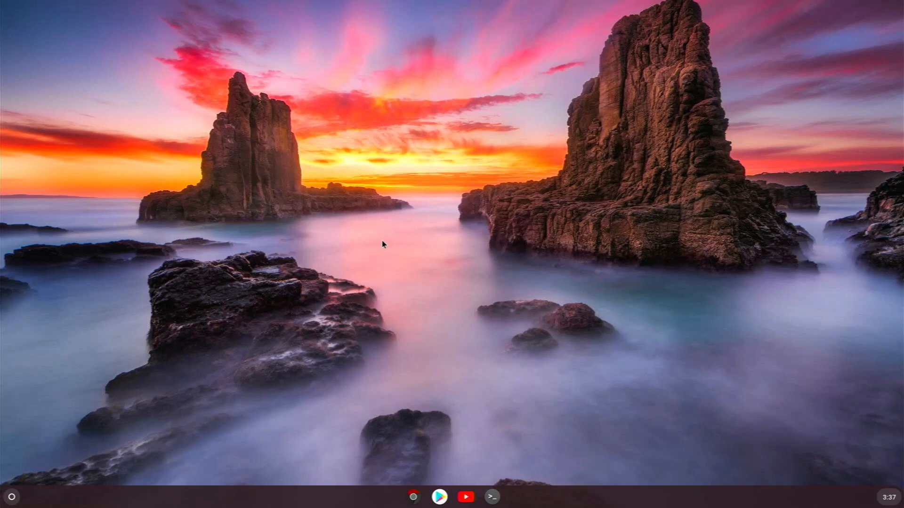
mouse_move(349, 261)
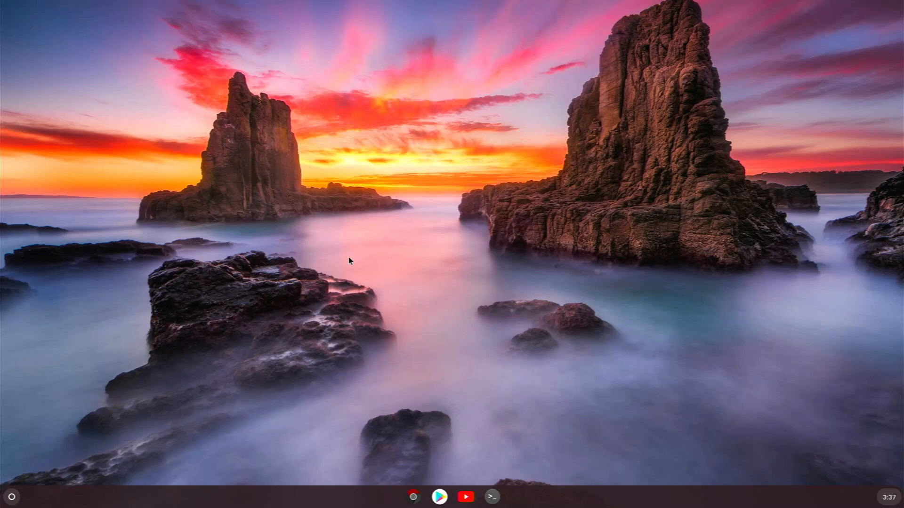
mouse_move(335, 250)
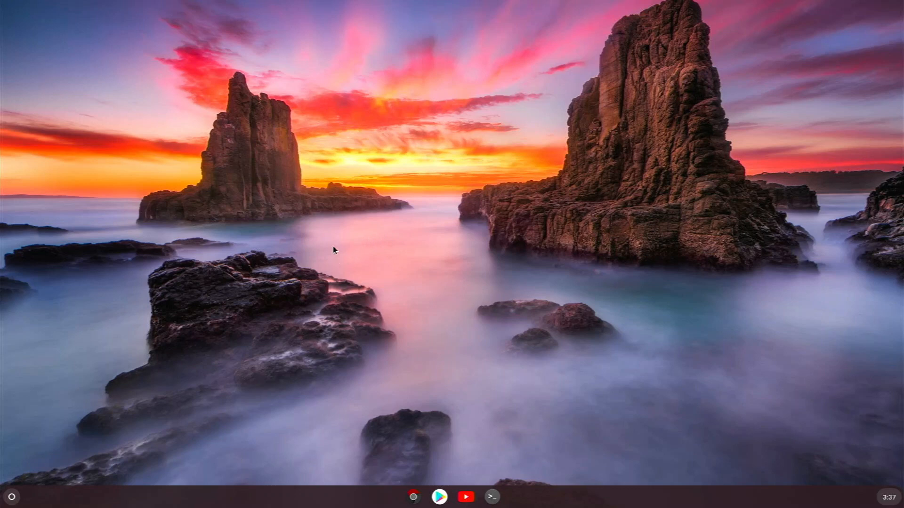
mouse_move(324, 250)
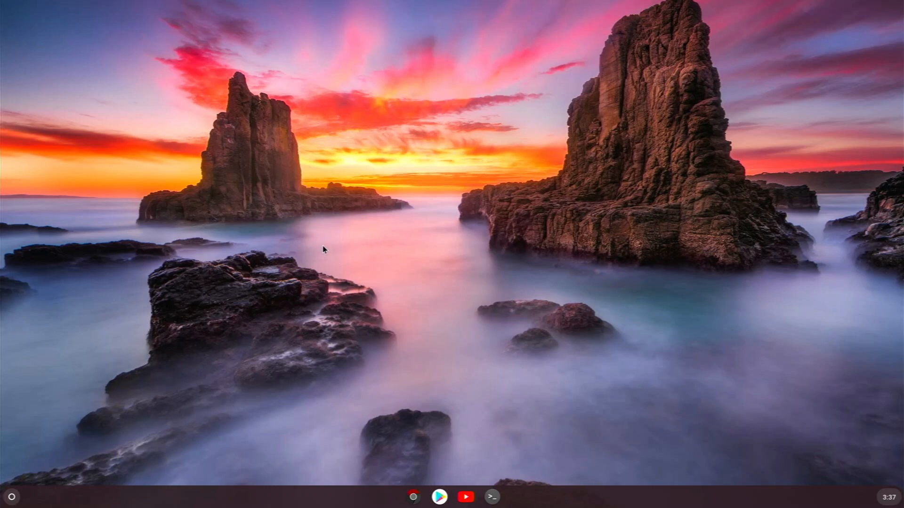
mouse_move(405, 341)
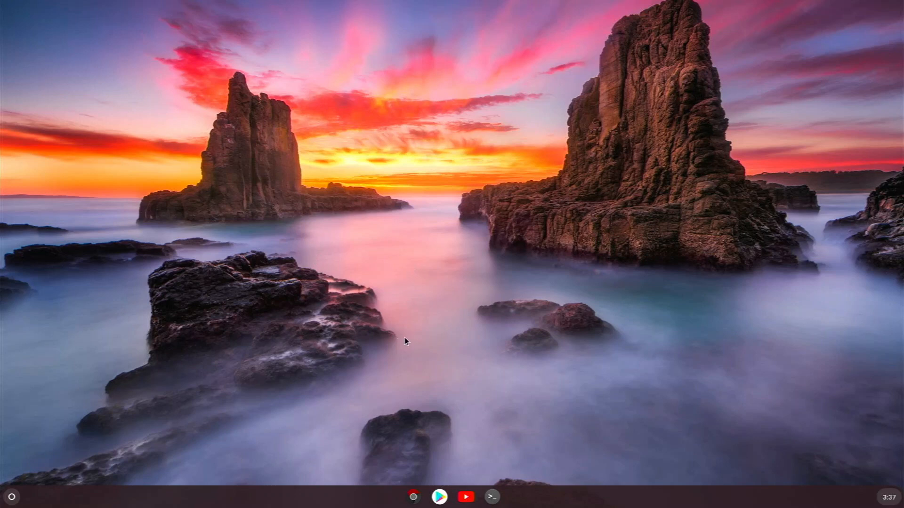
mouse_move(339, 385)
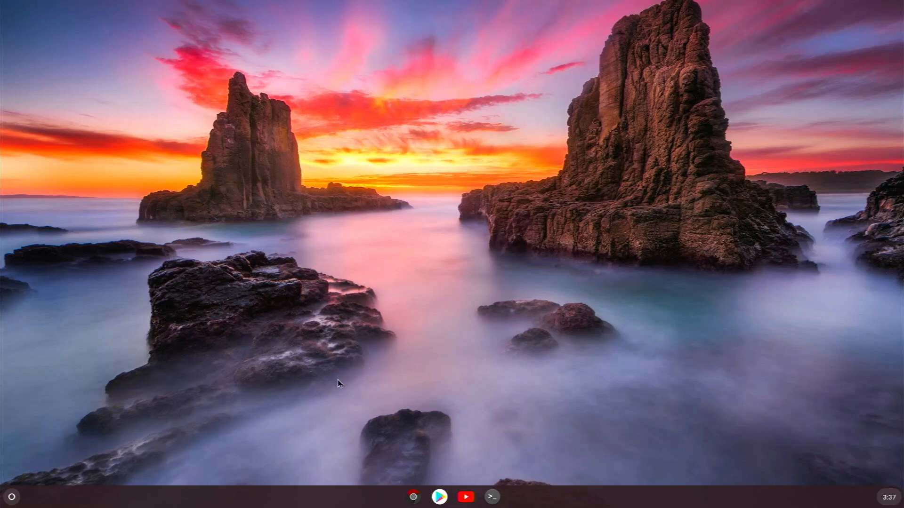
Open the app launcher and expand the full grid of installed apps.
click(10, 496)
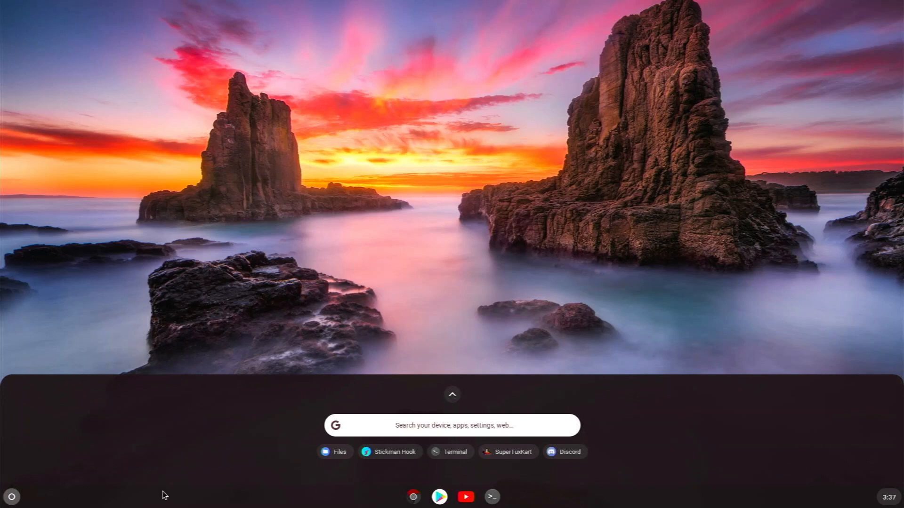
click(452, 395)
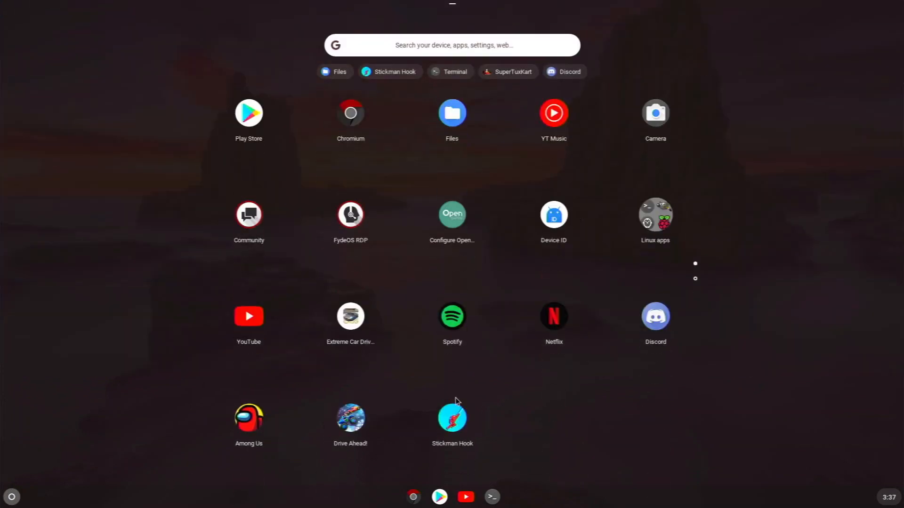
mouse_move(494, 446)
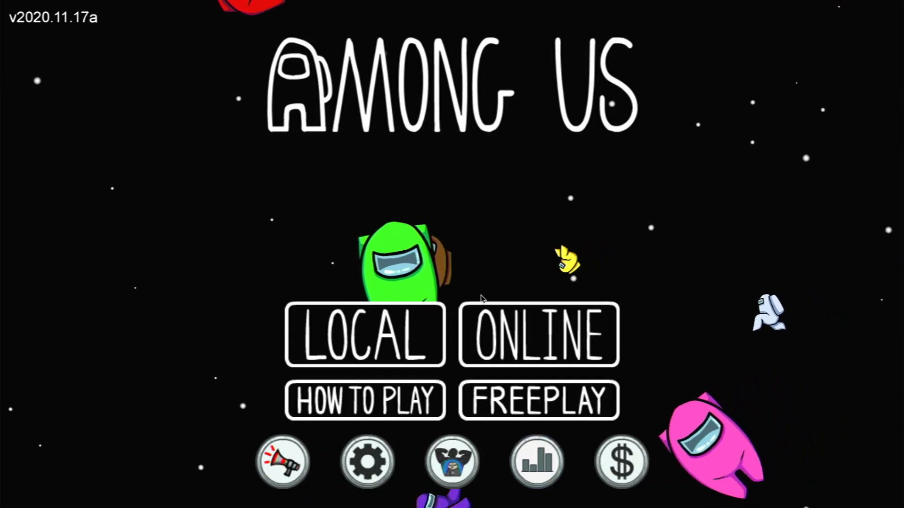
Go online, find a game, dismiss the 'game is full' popup, and join a public lobby.
click(537, 336)
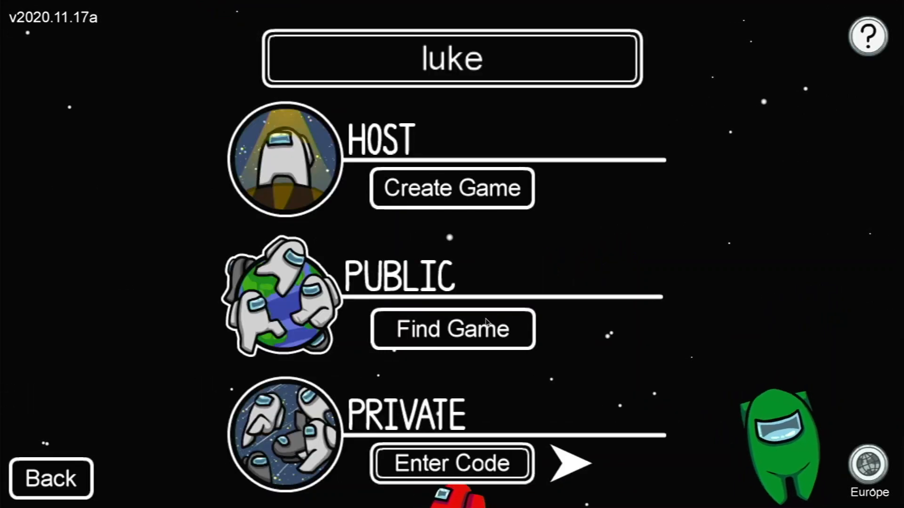
click(451, 330)
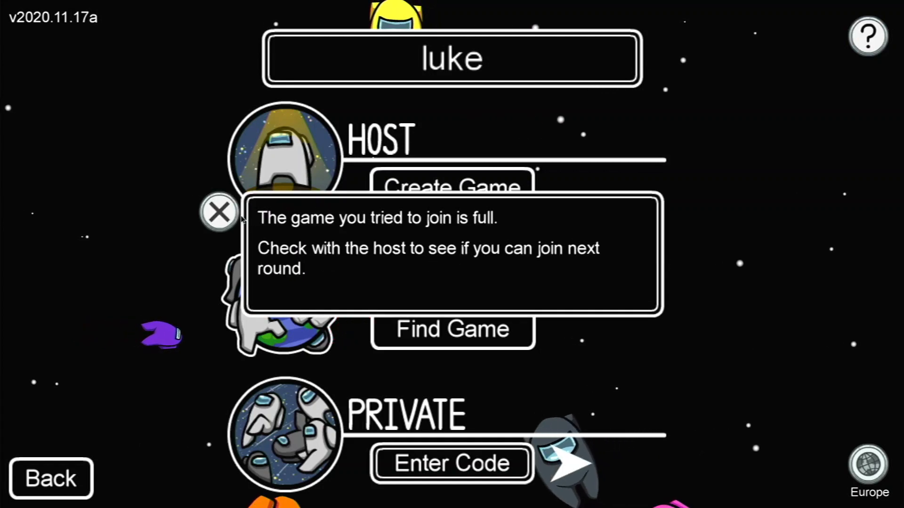
click(218, 212)
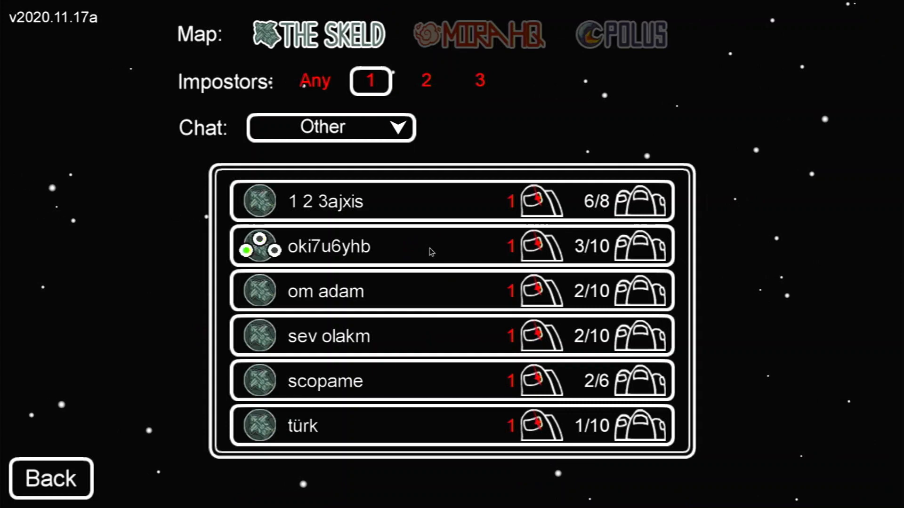
click(404, 246)
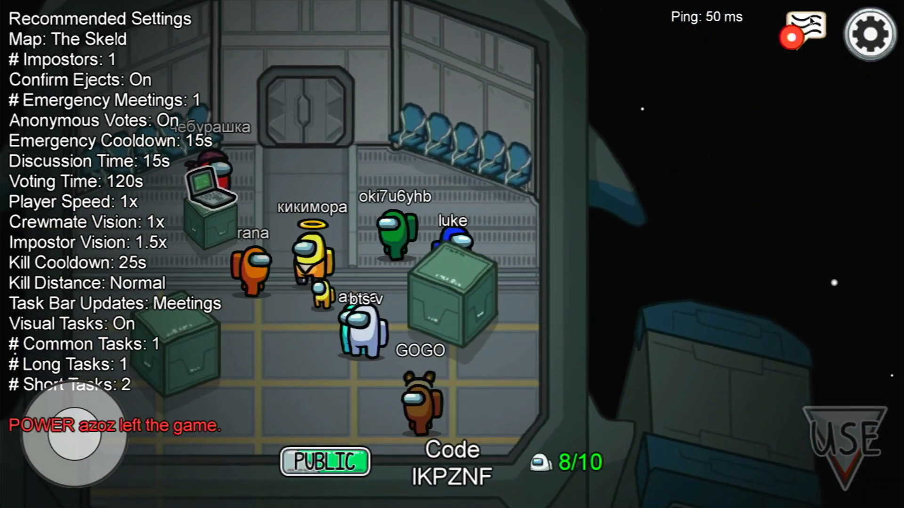
Check the lobby chat, then leave the game from the settings gear.
click(807, 30)
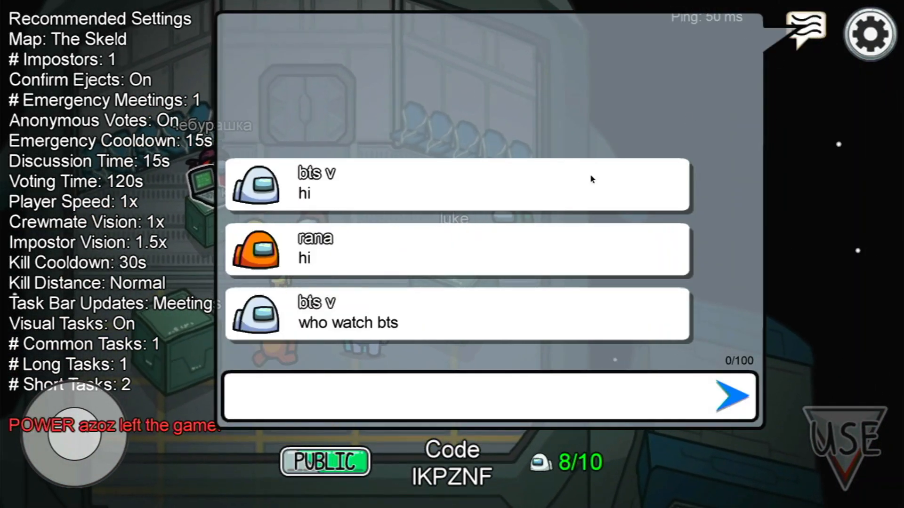
mouse_move(734, 54)
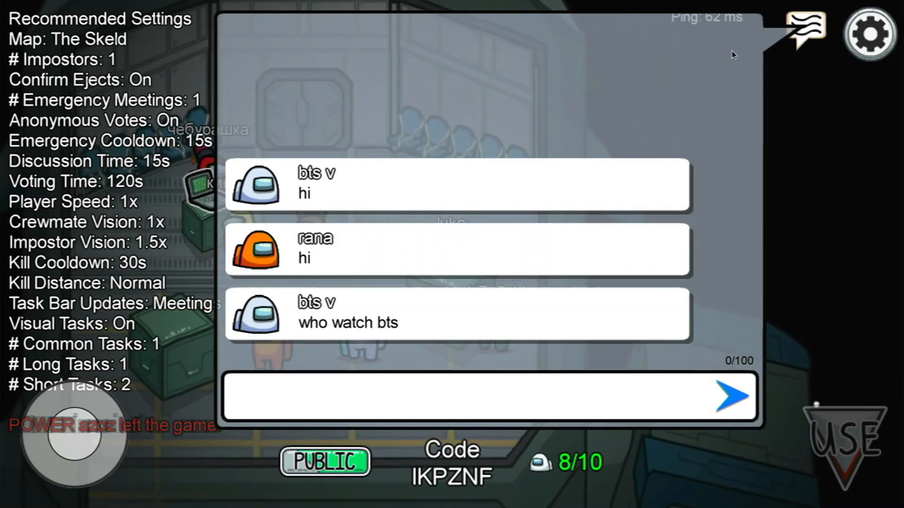
click(869, 34)
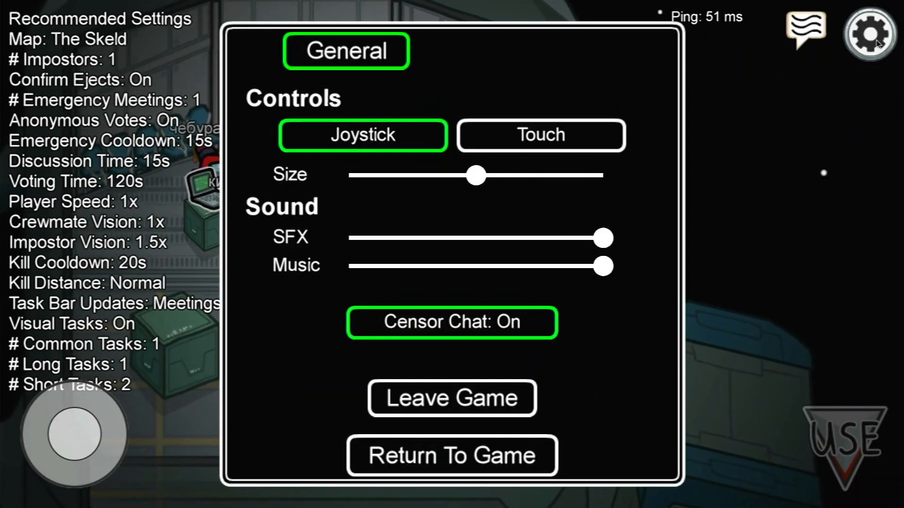
click(452, 455)
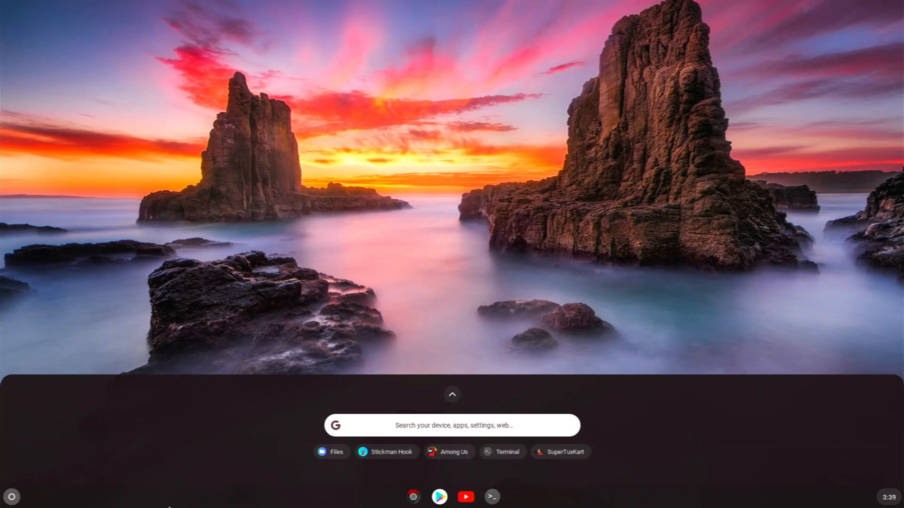
Launch Stickman Hook, play and clear level 3, then close the game window.
click(452, 395)
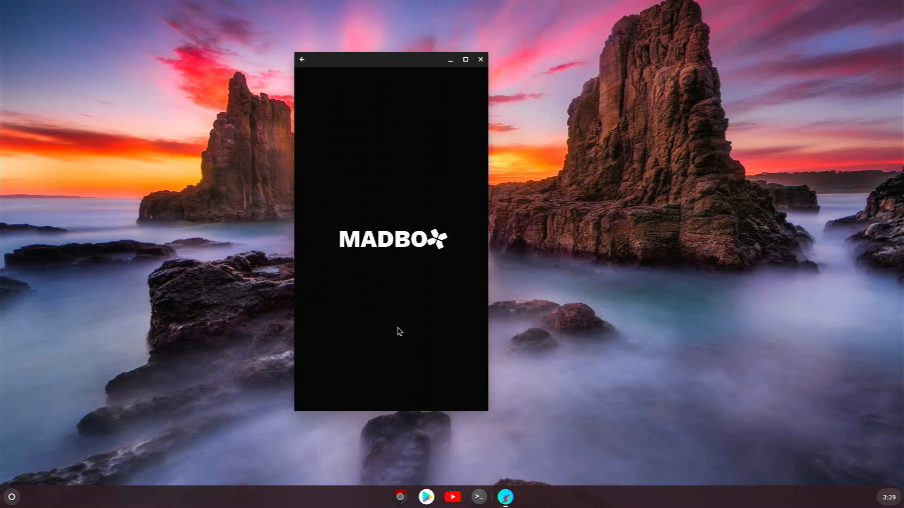
mouse_move(404, 310)
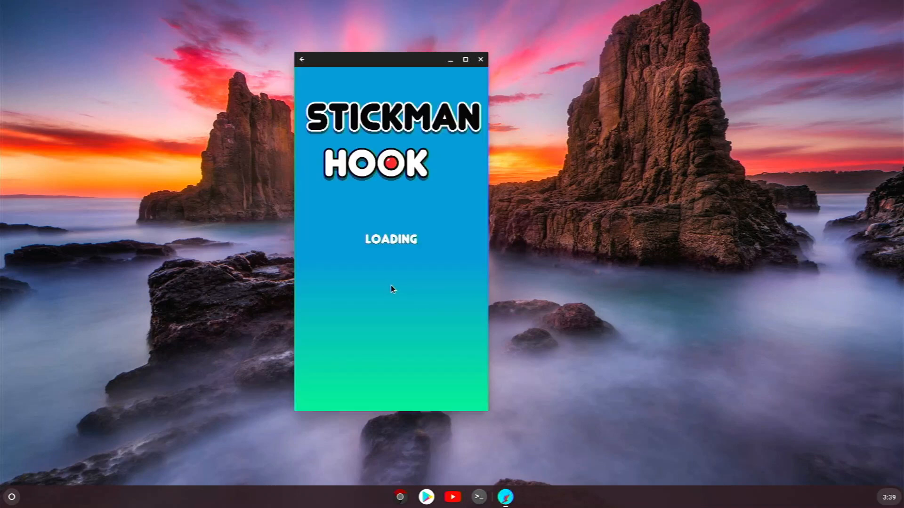
mouse_move(400, 286)
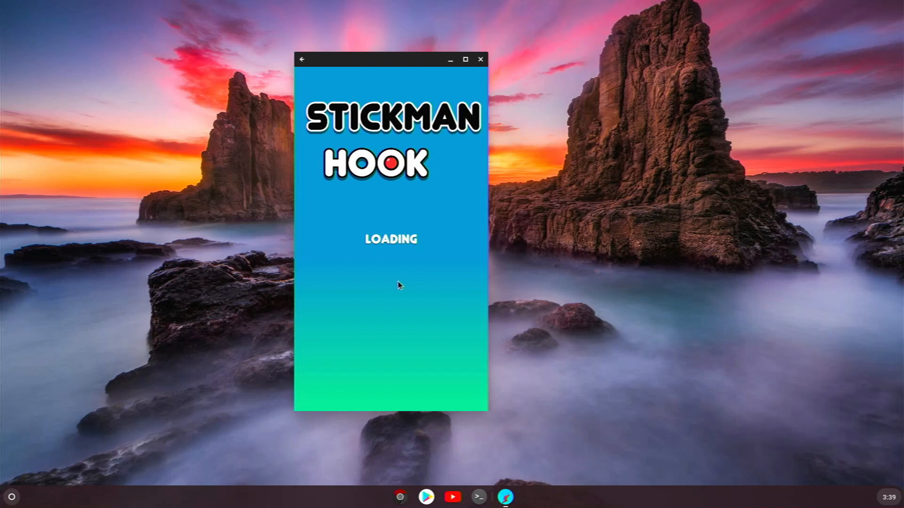
mouse_move(391, 252)
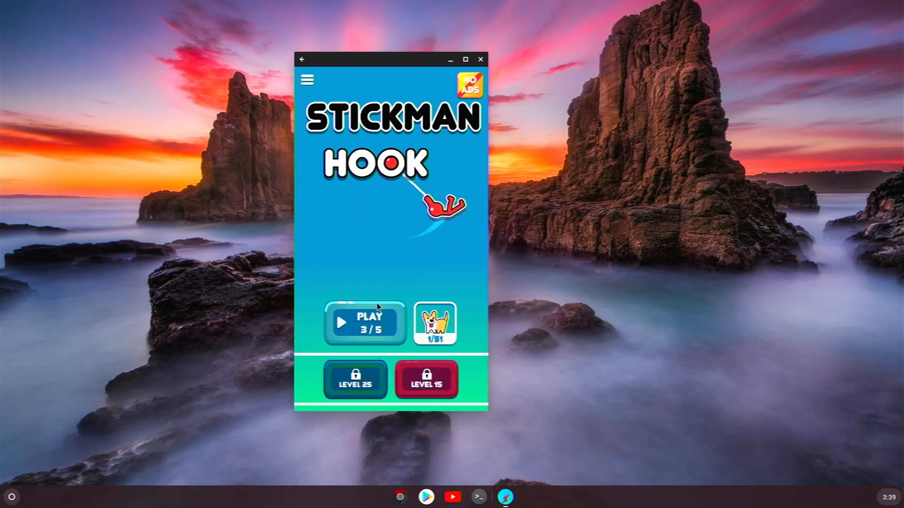
click(364, 322)
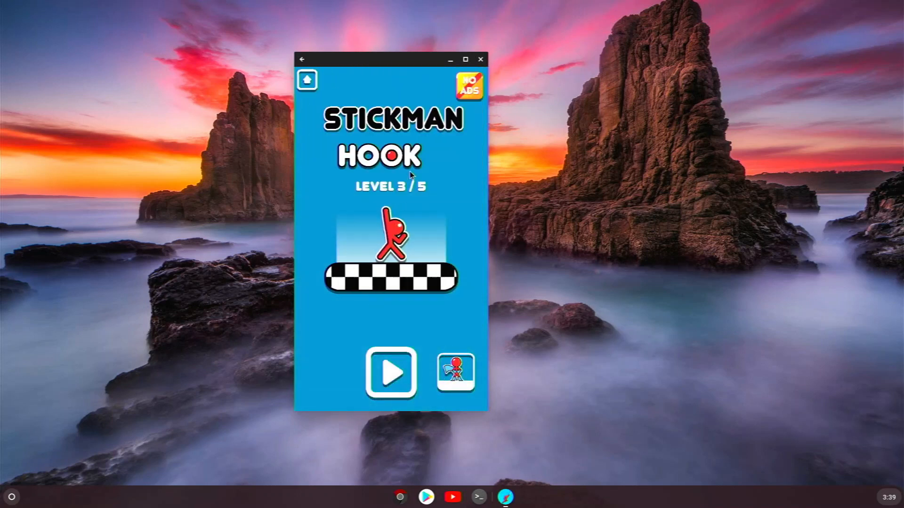
click(391, 372)
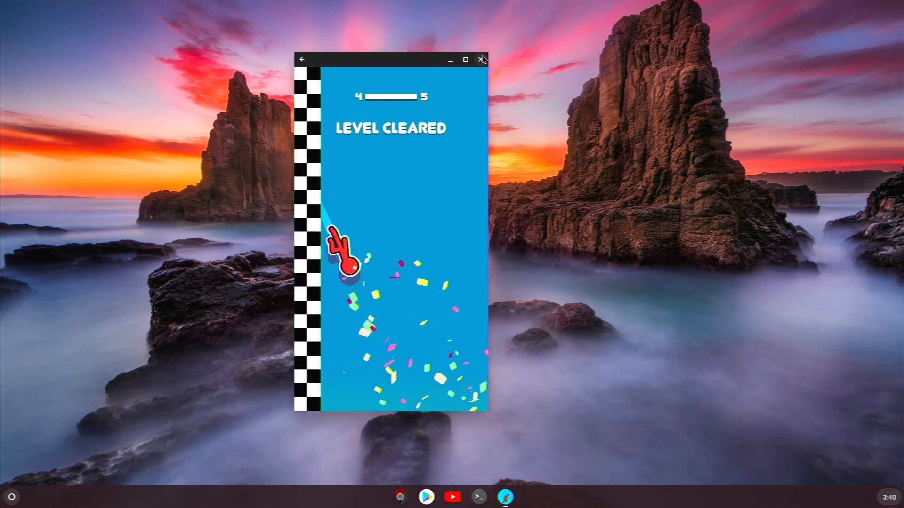
click(481, 59)
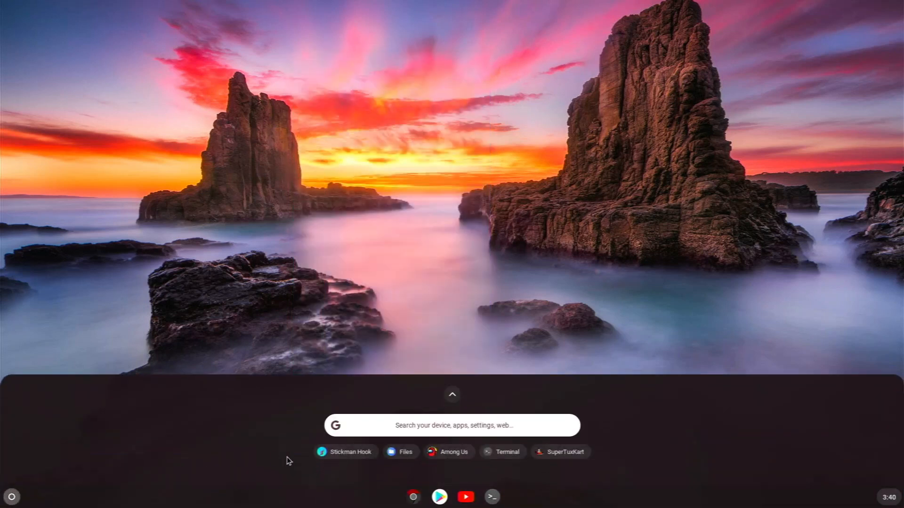
Open Terminal, run sudo apt update, then close it and confirm Leave.
click(452, 395)
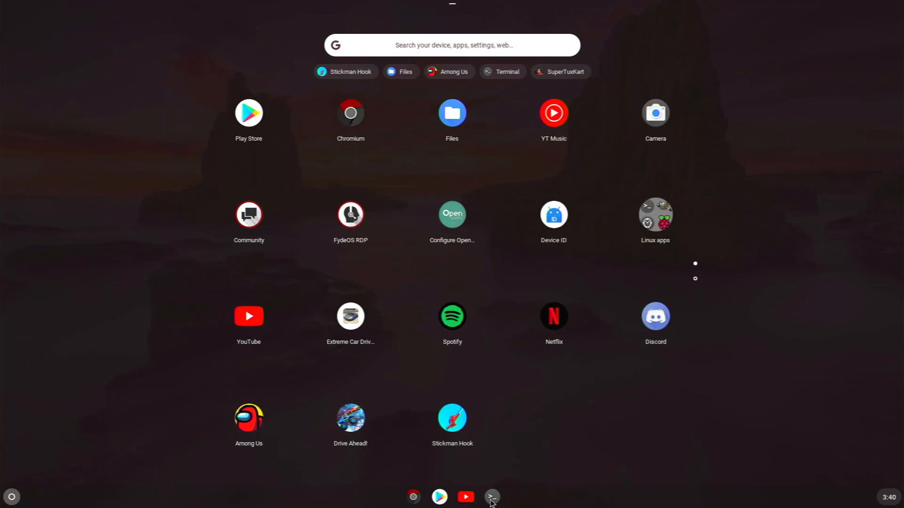
click(491, 497)
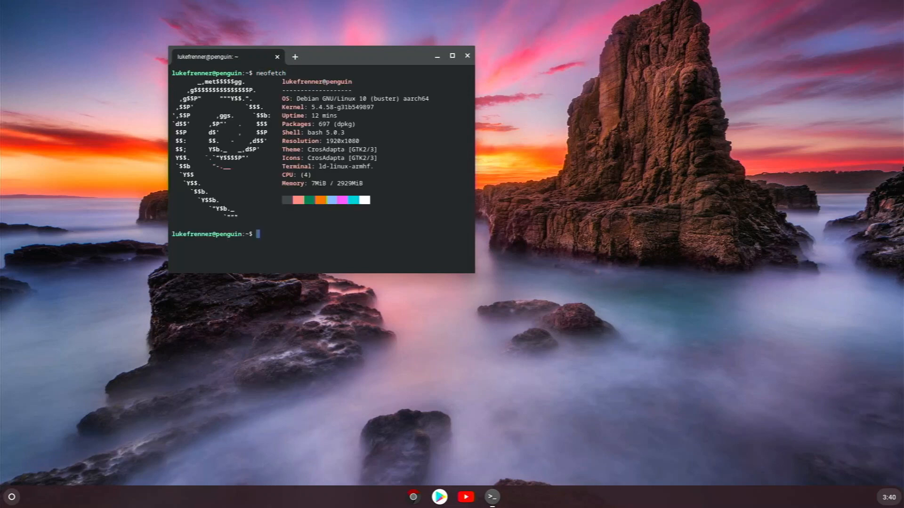
mouse_move(28, 261)
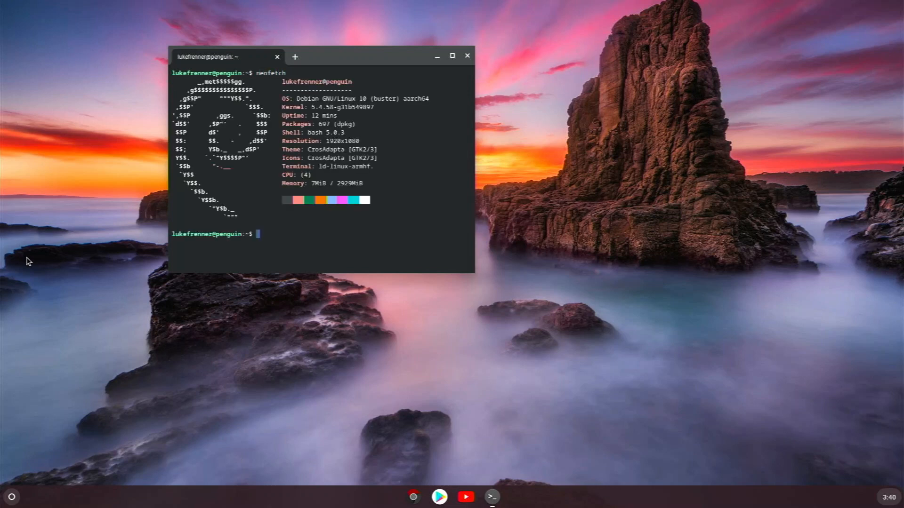
text(sudo apt up)
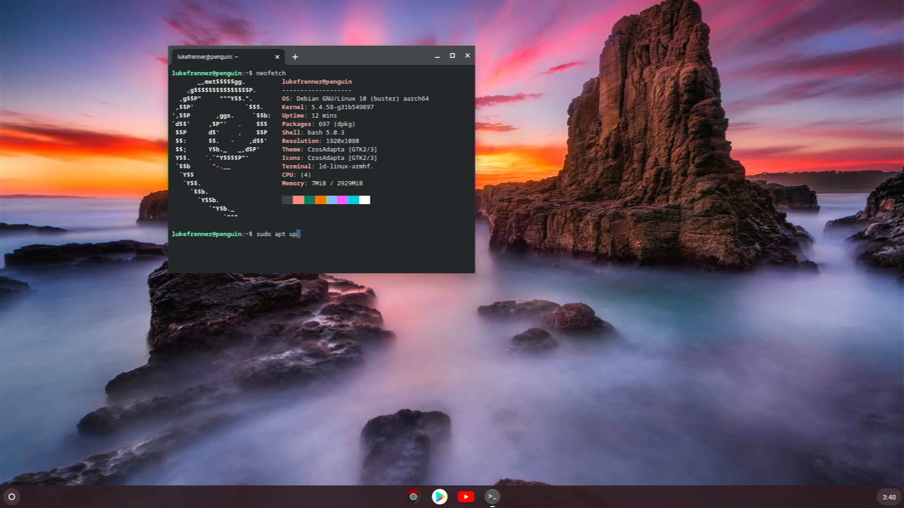
key(Return)
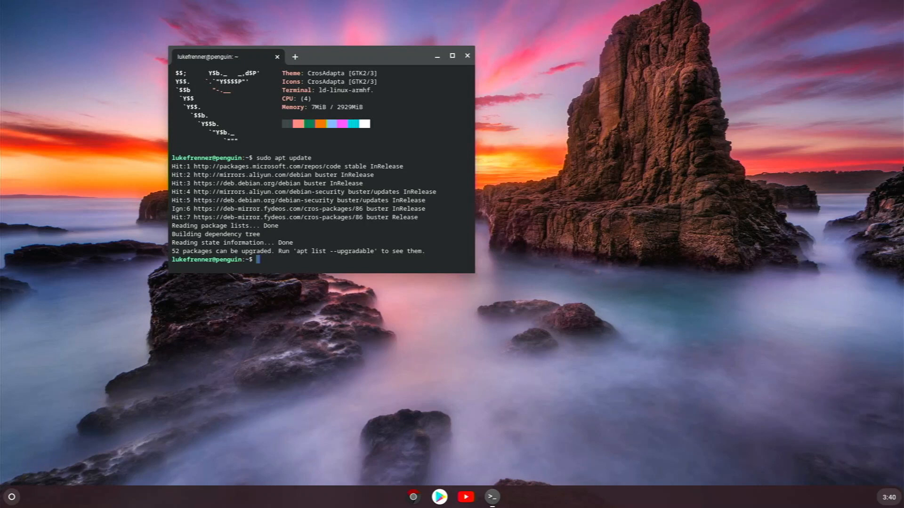
mouse_move(475, 62)
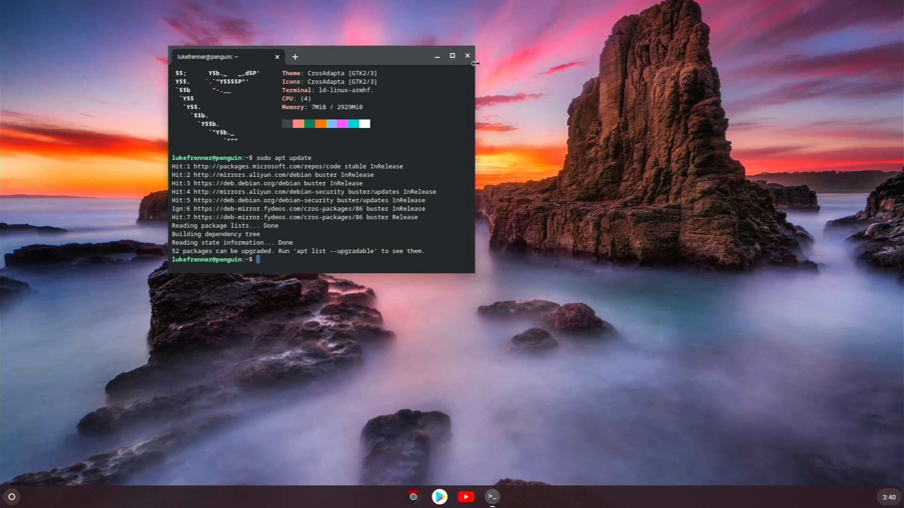
mouse_move(467, 56)
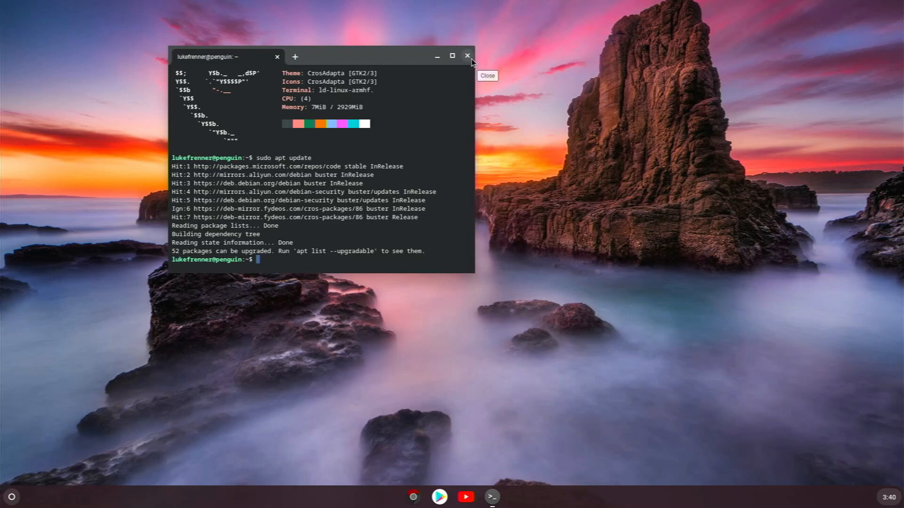
click(467, 56)
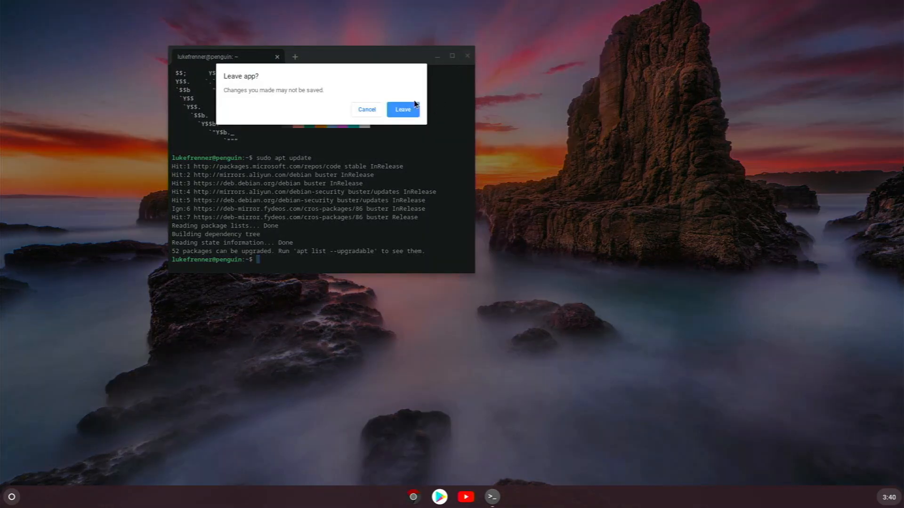
click(403, 109)
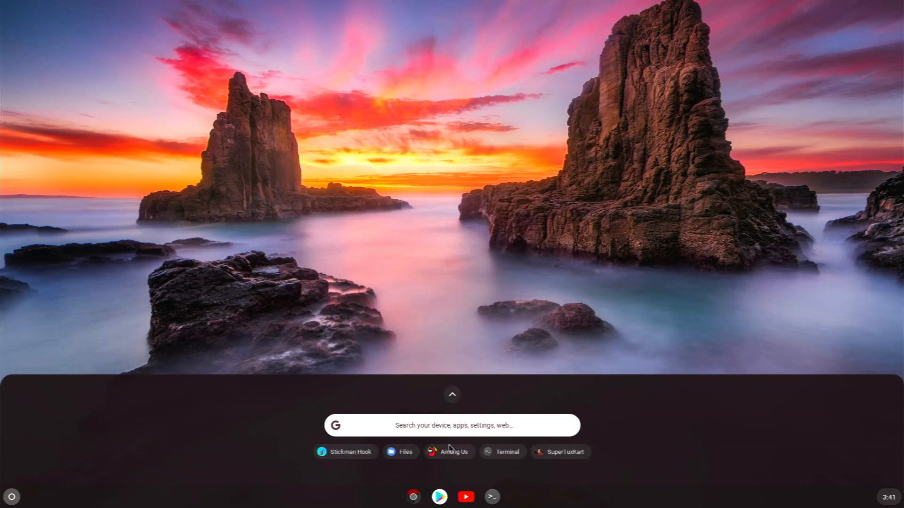
Type 'safafhasfh' into an untitled Visual Studio Code file.
click(452, 395)
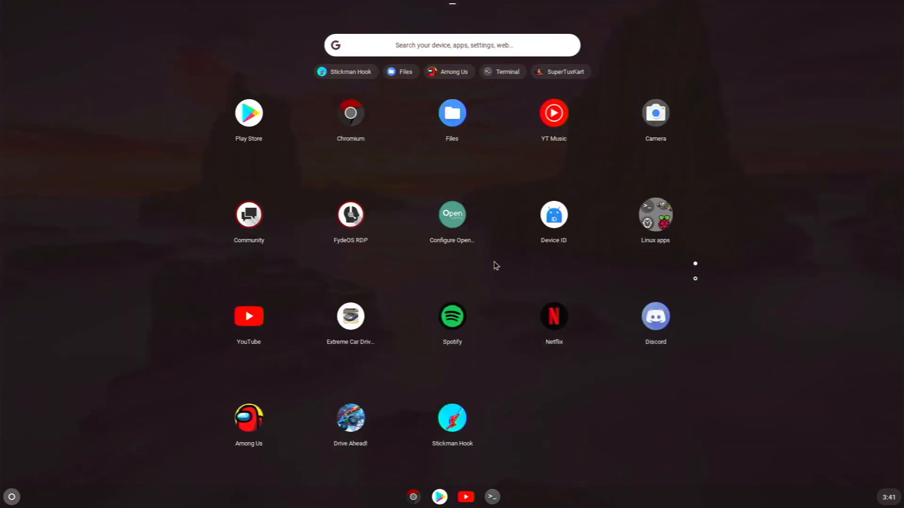
click(654, 215)
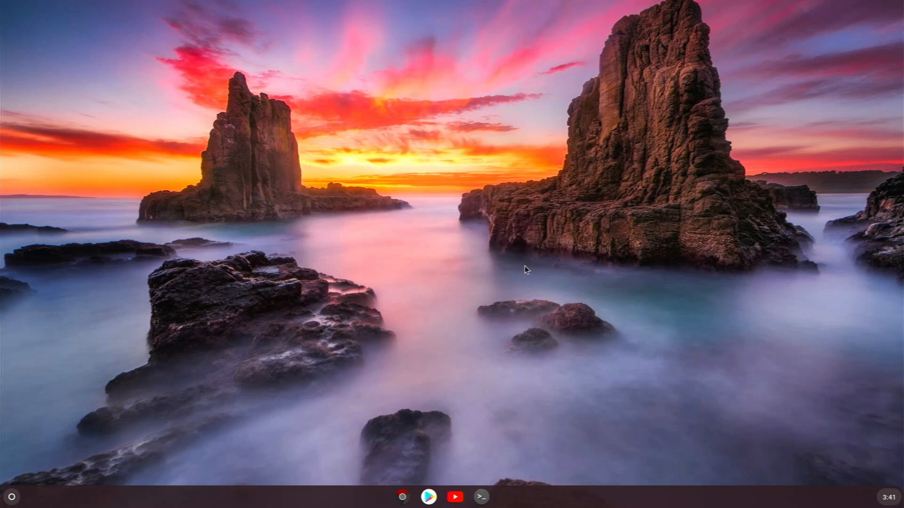
mouse_move(508, 182)
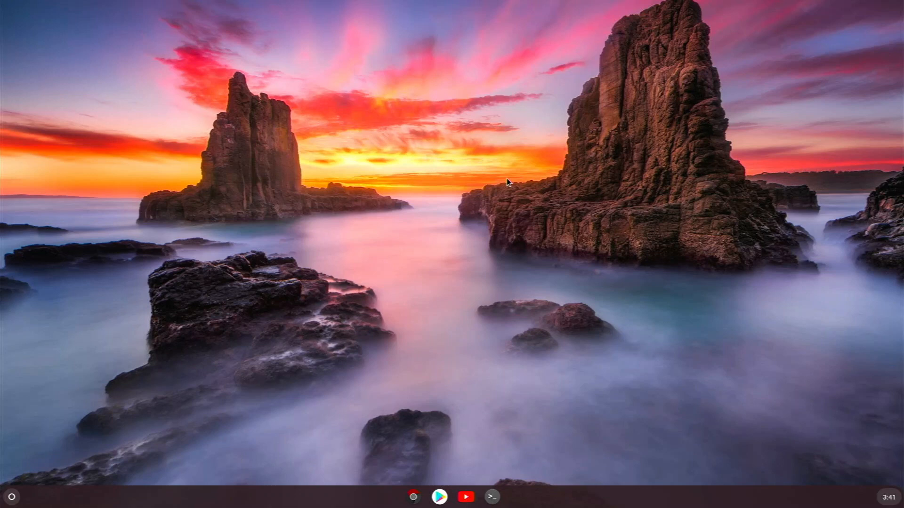
mouse_move(417, 254)
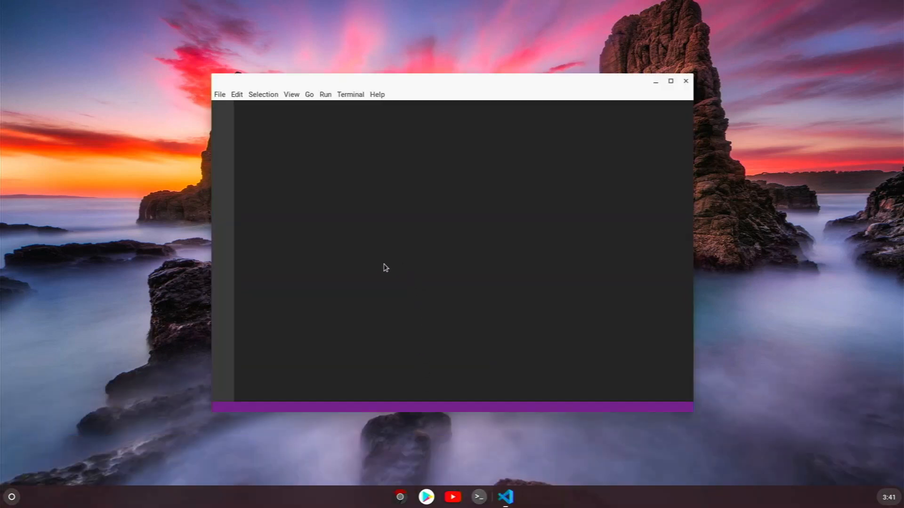
mouse_move(339, 277)
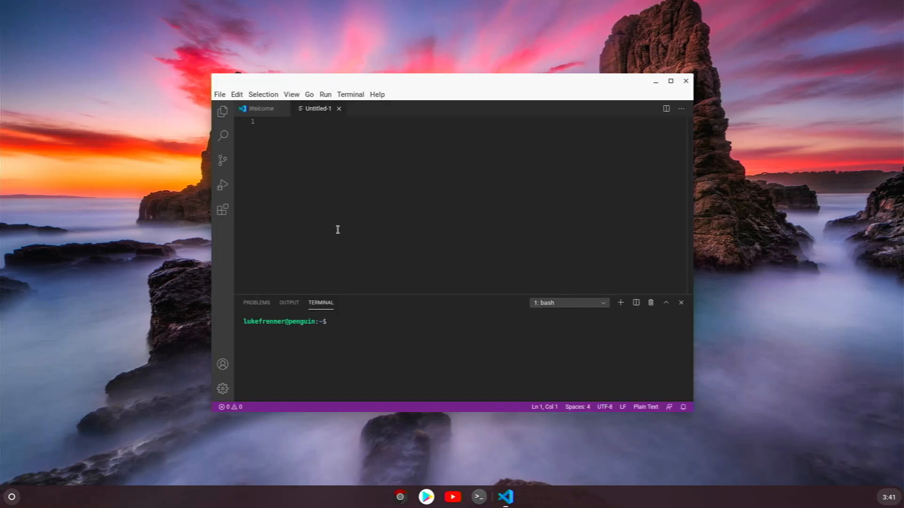
mouse_move(323, 189)
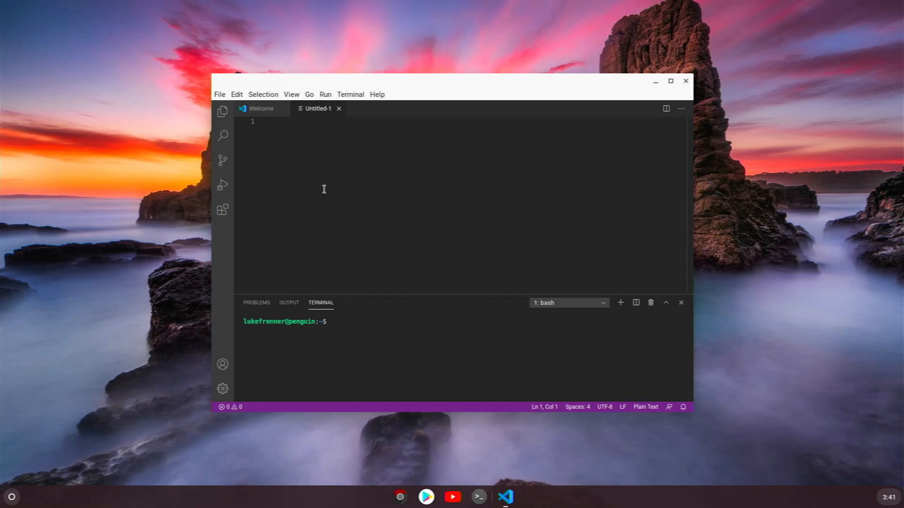
text(np)
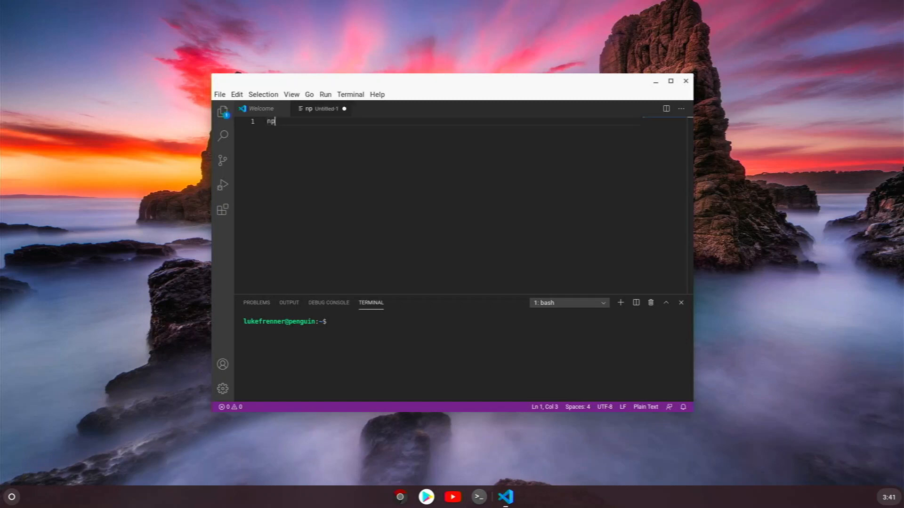
text(safafhasfh)
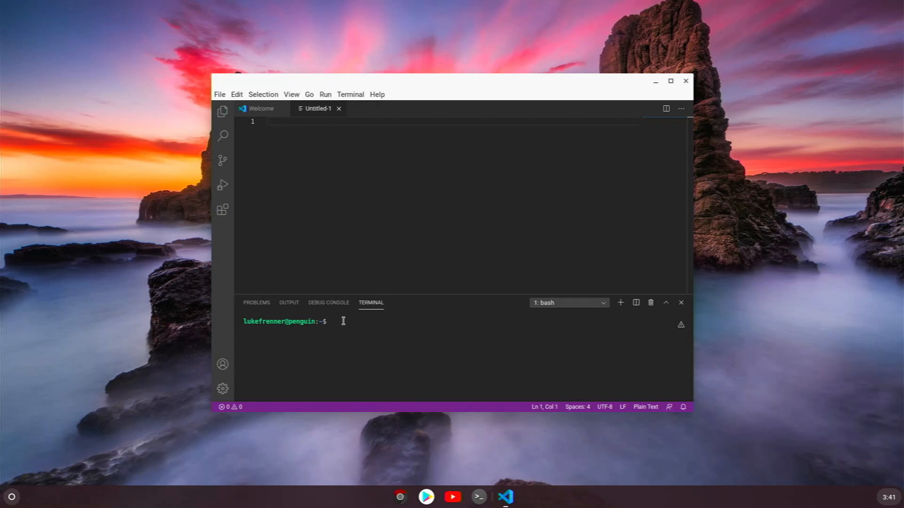
mouse_move(447, 271)
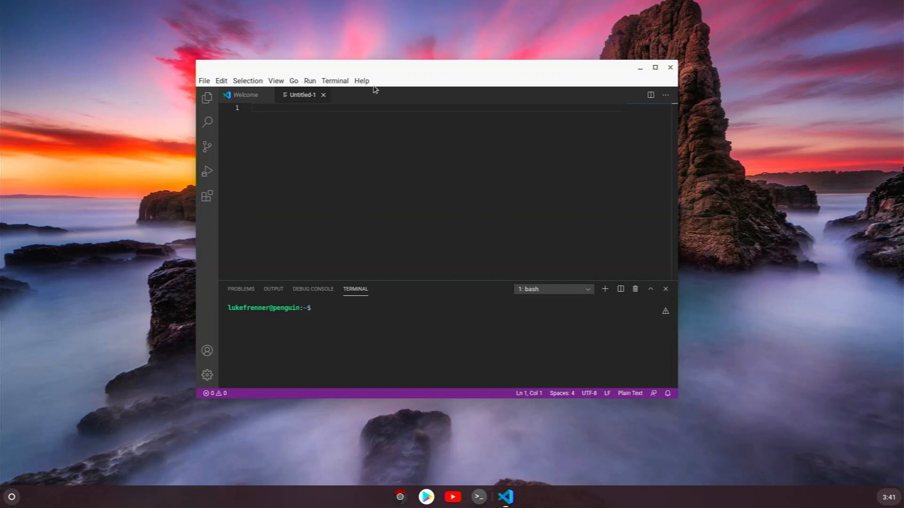
mouse_move(3, 288)
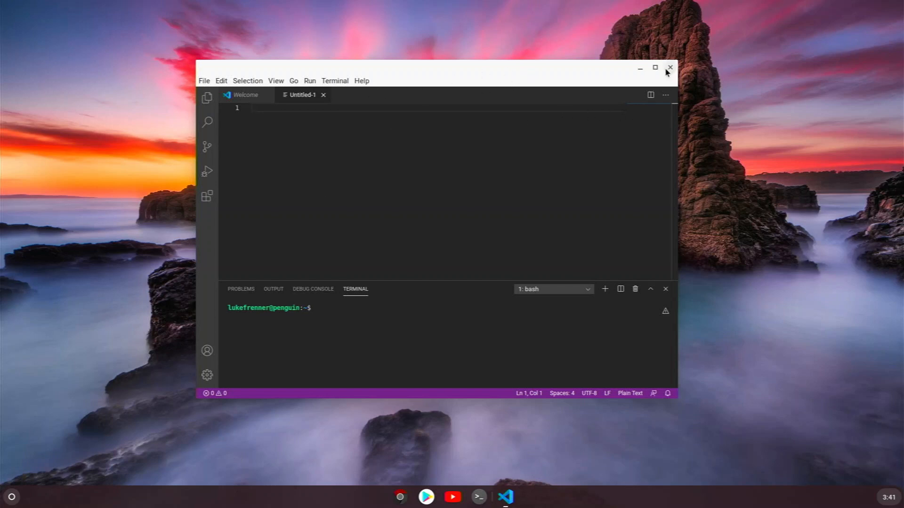
Maximize the Visual Studio Code window and then close it.
click(655, 68)
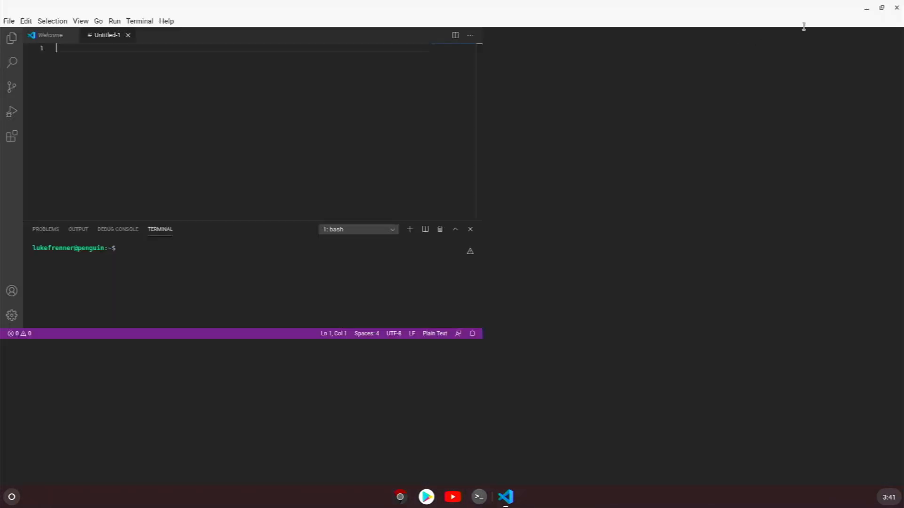
click(881, 8)
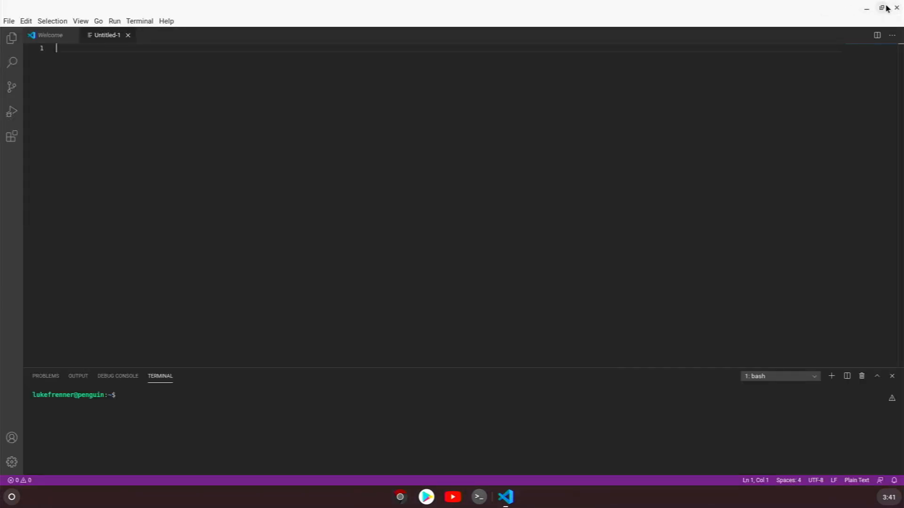
click(882, 10)
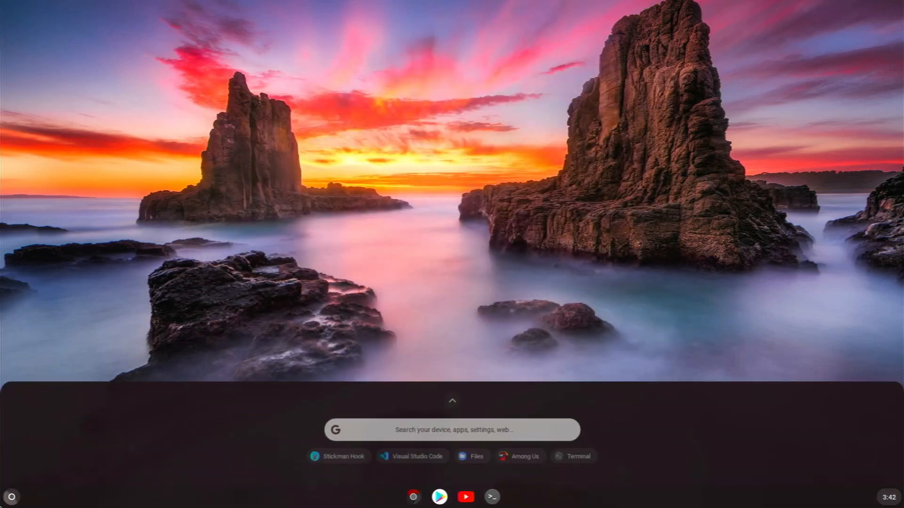
Launch GNU Image Manipulation Program from the launcher's Linux apps folder.
click(452, 401)
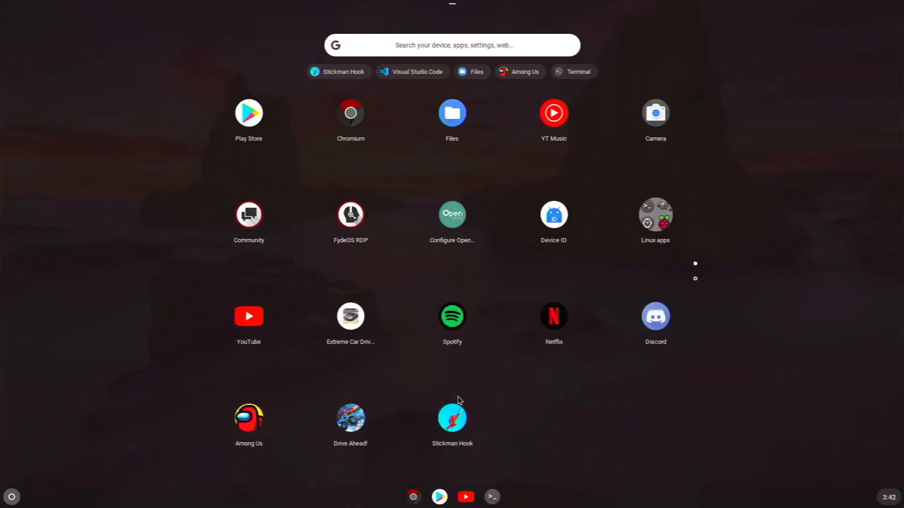
click(655, 215)
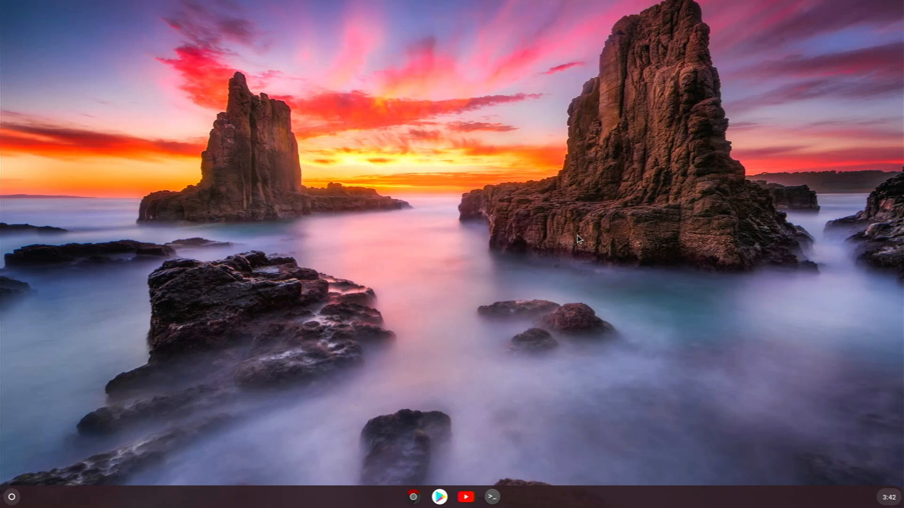
click(491, 497)
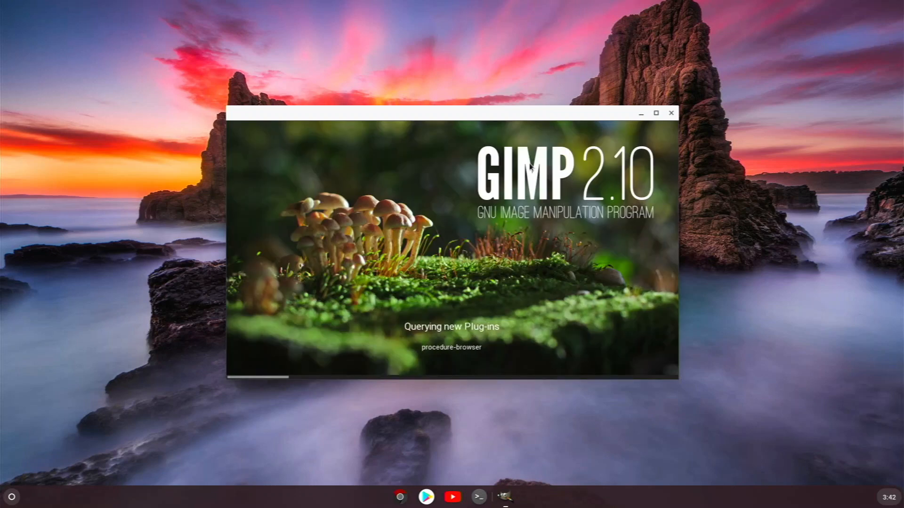
mouse_move(297, 75)
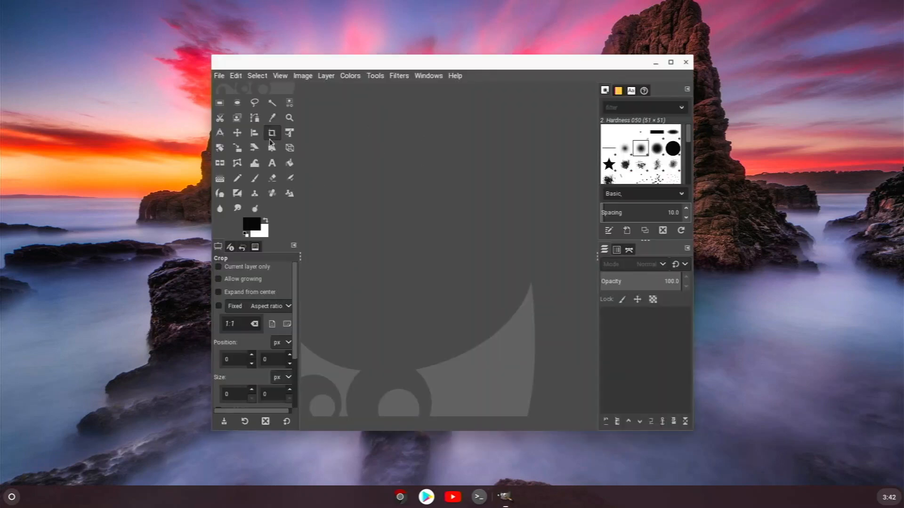
Select the Move tool and open, then close, the File menu.
click(237, 133)
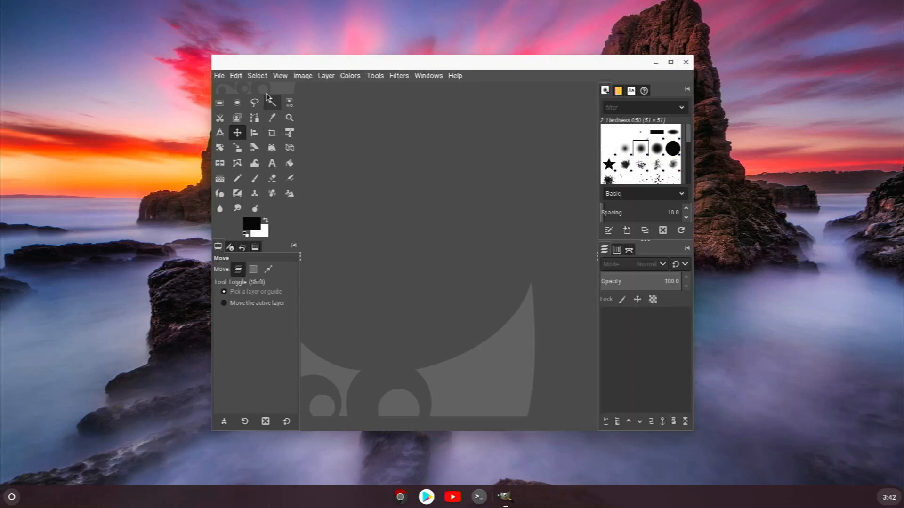
click(218, 76)
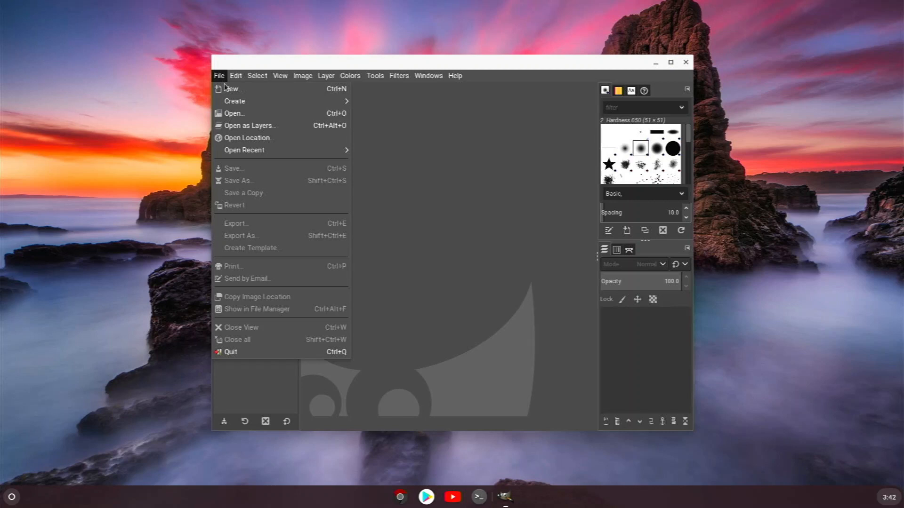
mouse_move(234, 113)
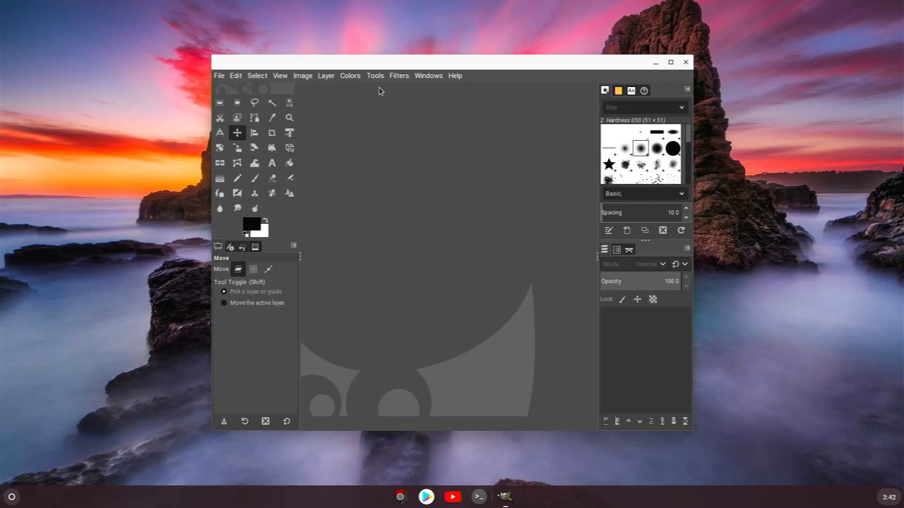
click(219, 76)
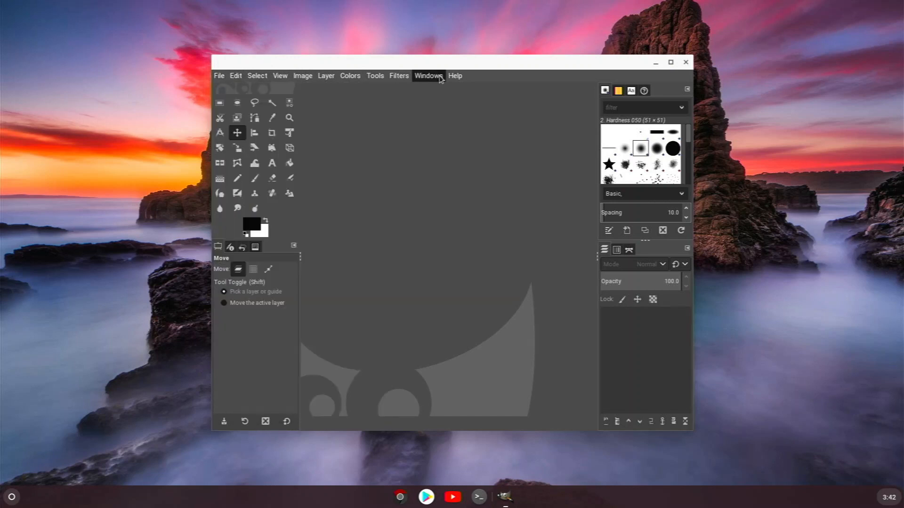
click(280, 75)
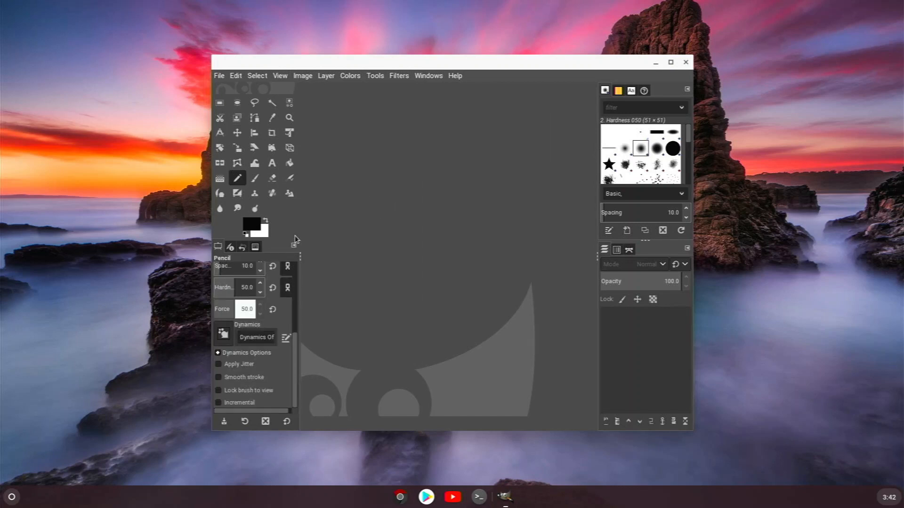
Try the Shear, Align and Perspective tools, then quit GIMP.
click(254, 147)
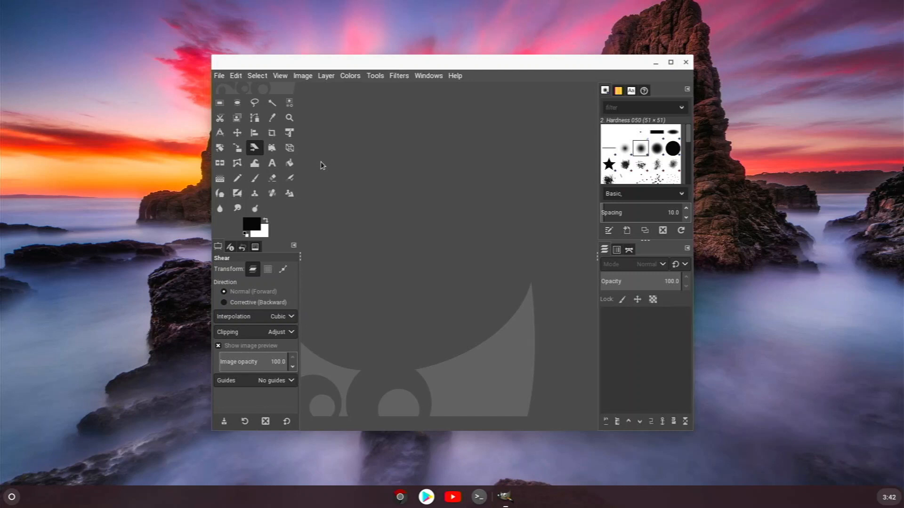
mouse_move(309, 165)
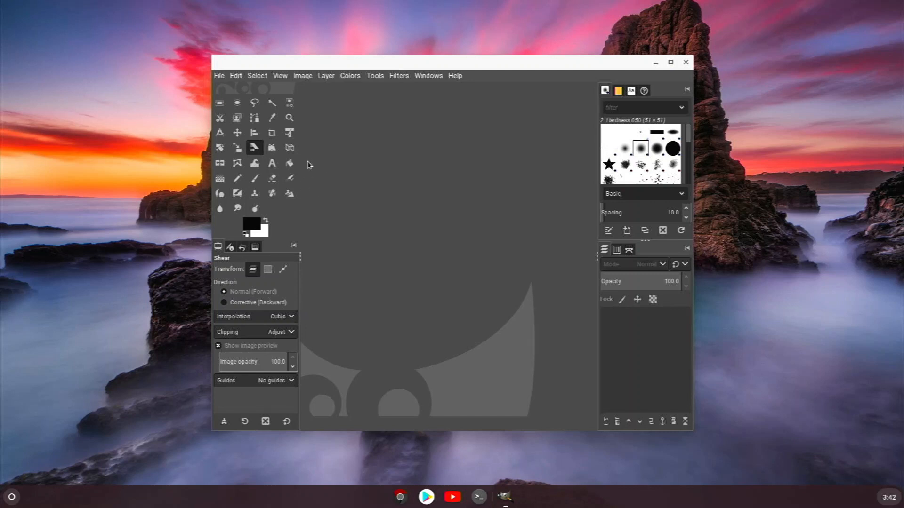
click(254, 133)
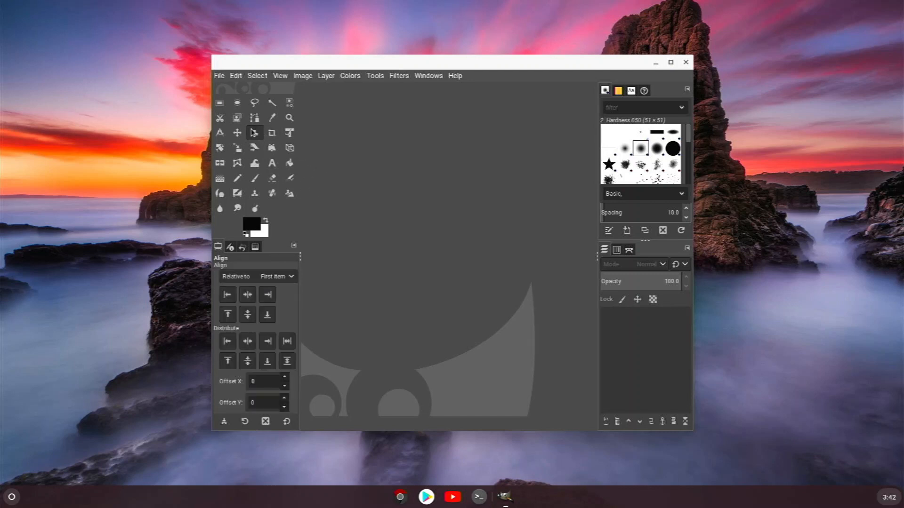
click(255, 133)
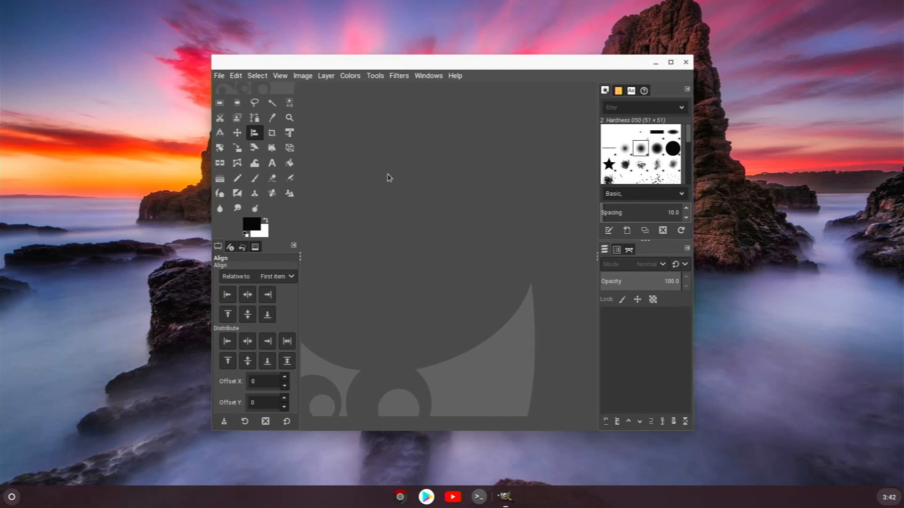
mouse_move(373, 169)
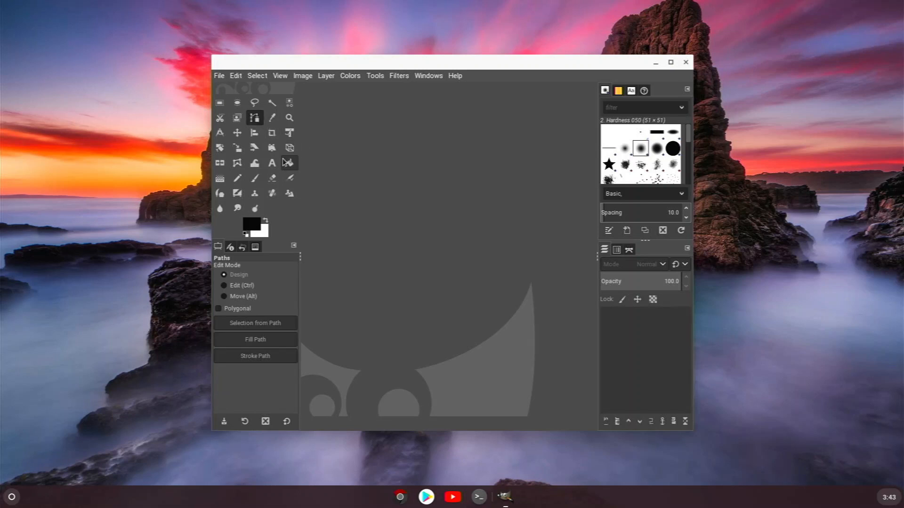
click(290, 147)
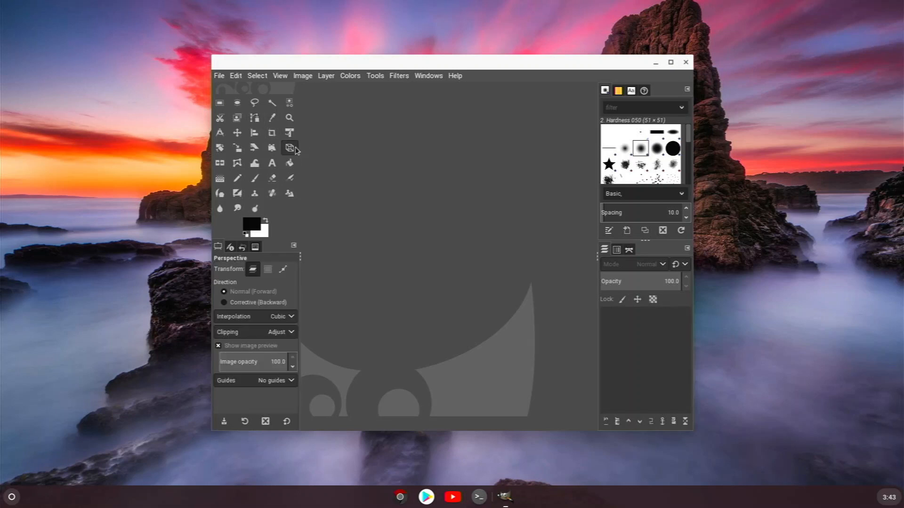
mouse_move(373, 143)
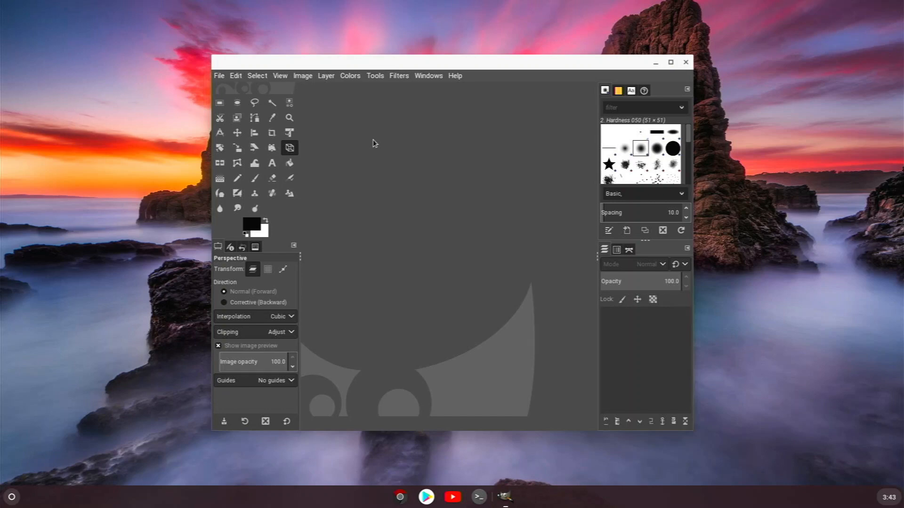
mouse_move(689, 69)
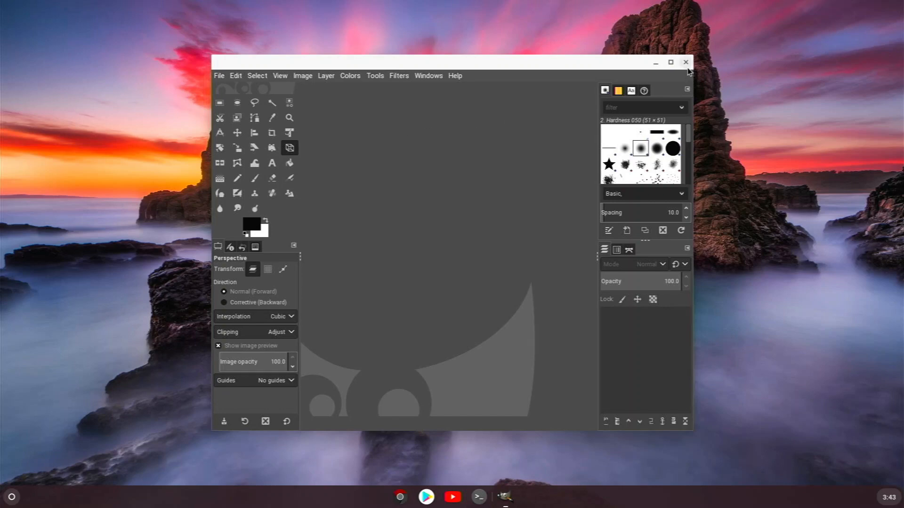
click(685, 61)
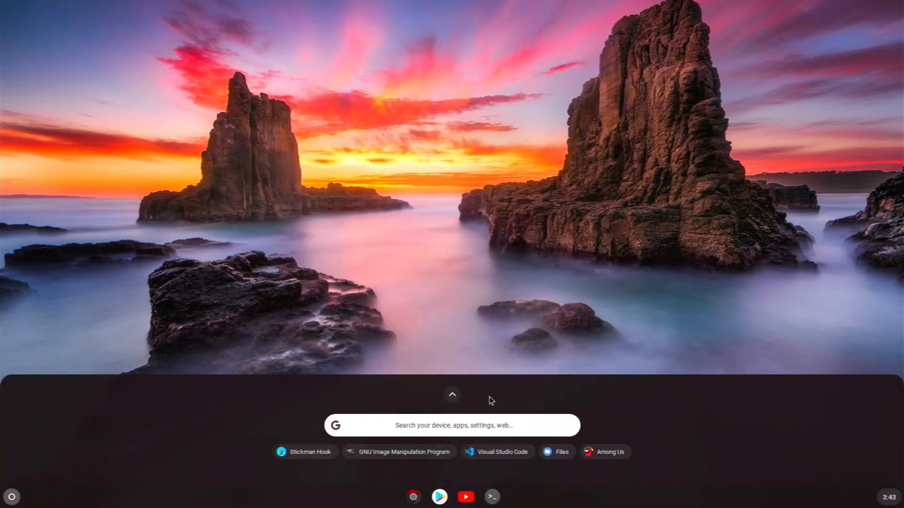
Launch Funny Boat from the Linux apps folder in the expanded launcher.
click(452, 396)
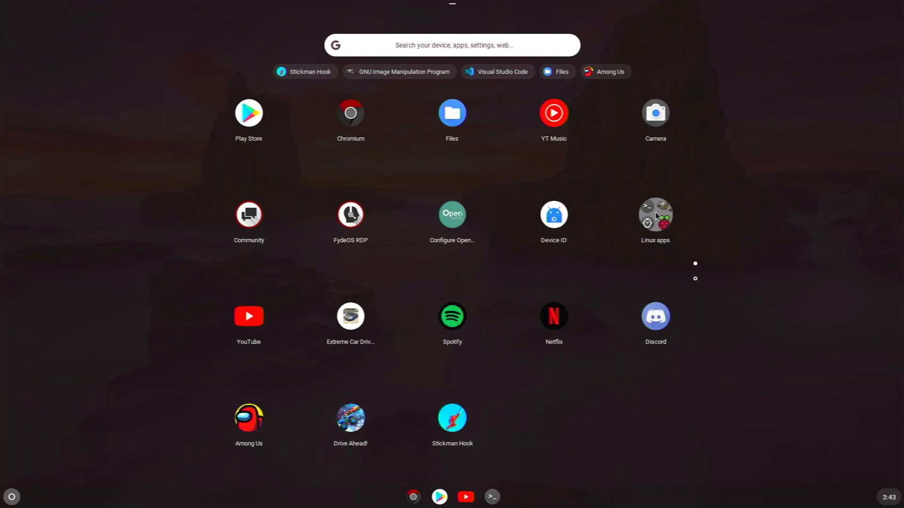
click(655, 218)
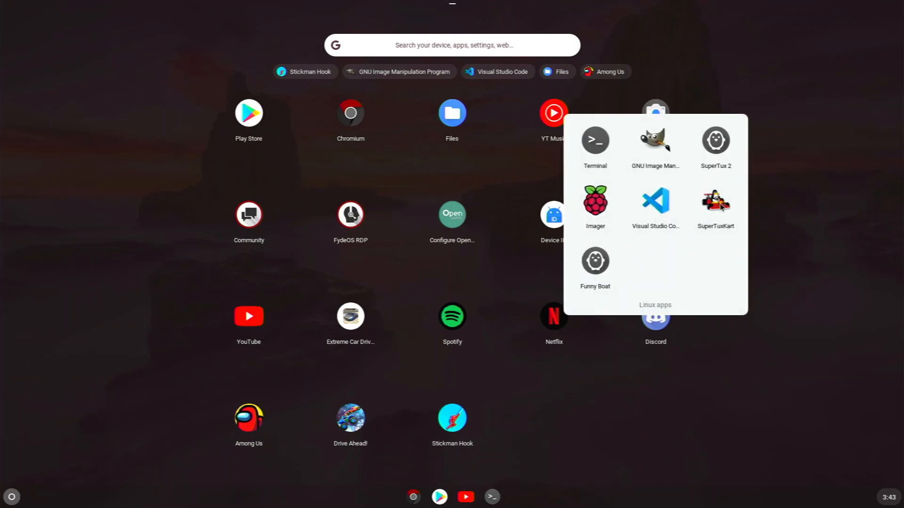
mouse_move(604, 261)
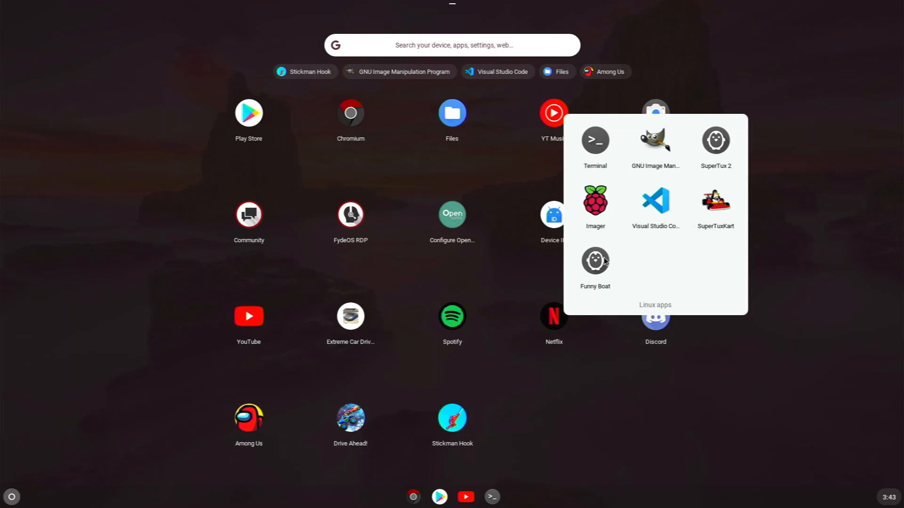
click(452, 311)
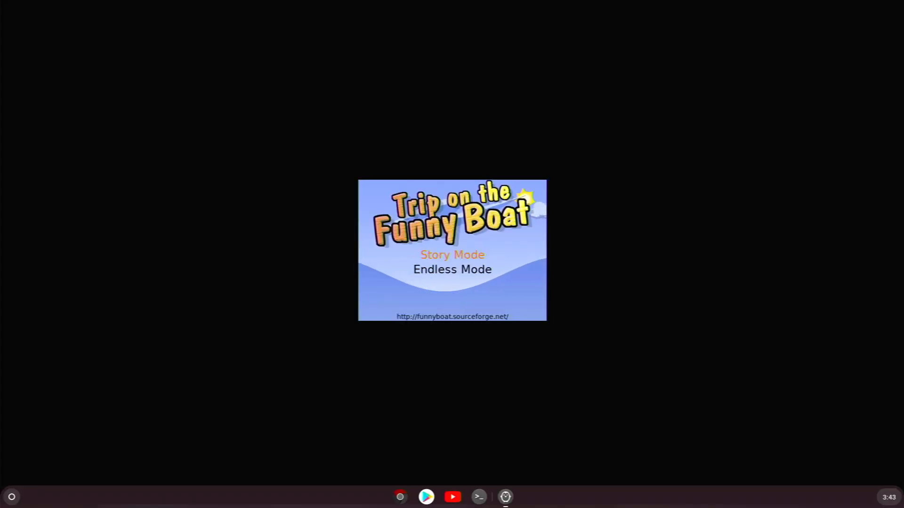
Pick Story Mode to reveal New Game, High Scores, Options and Quit.
click(452, 255)
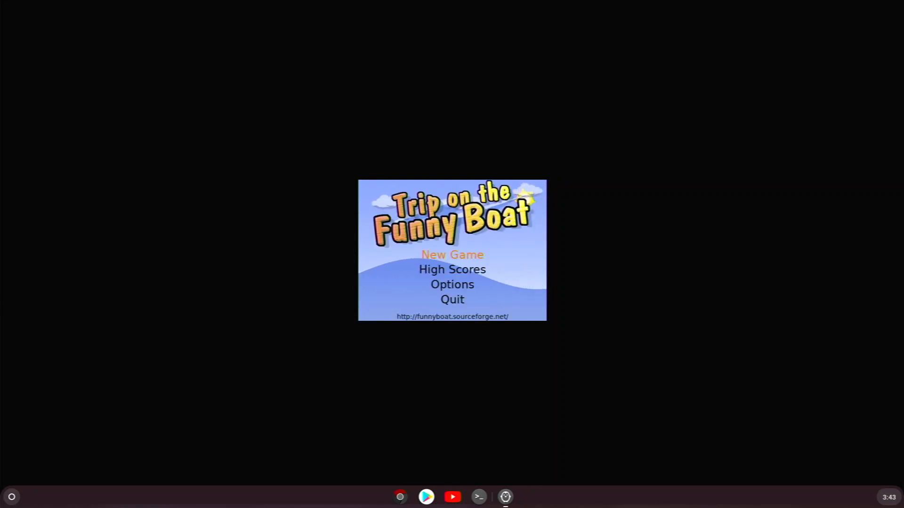
mouse_move(452, 300)
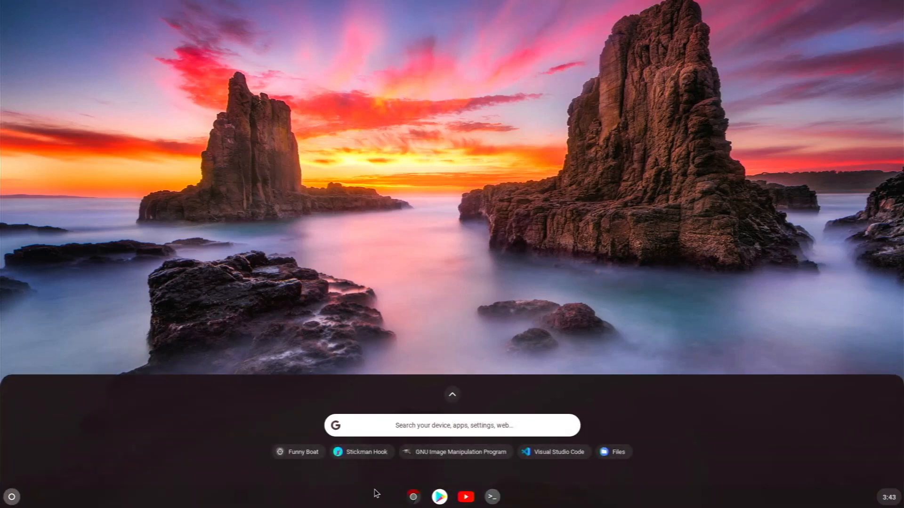
Expand the launcher to all apps and open the Linux apps folder.
click(452, 395)
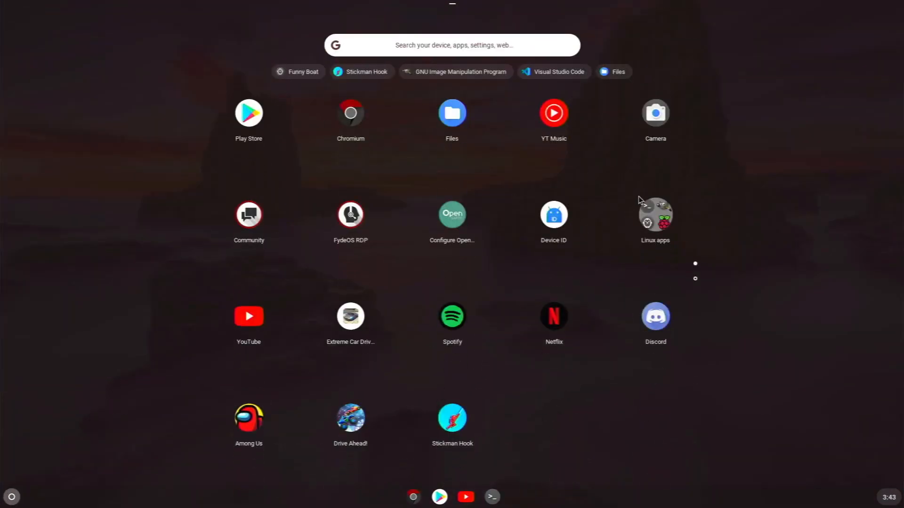
click(655, 216)
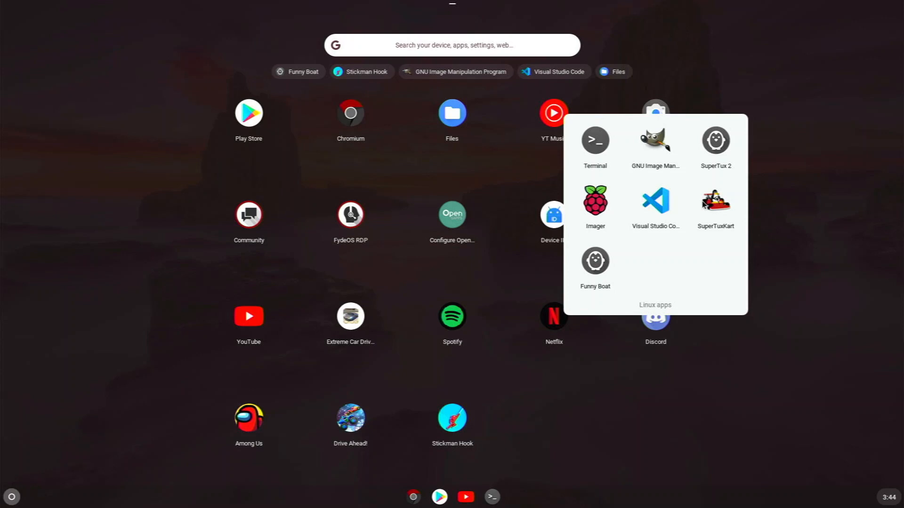
mouse_move(691, 227)
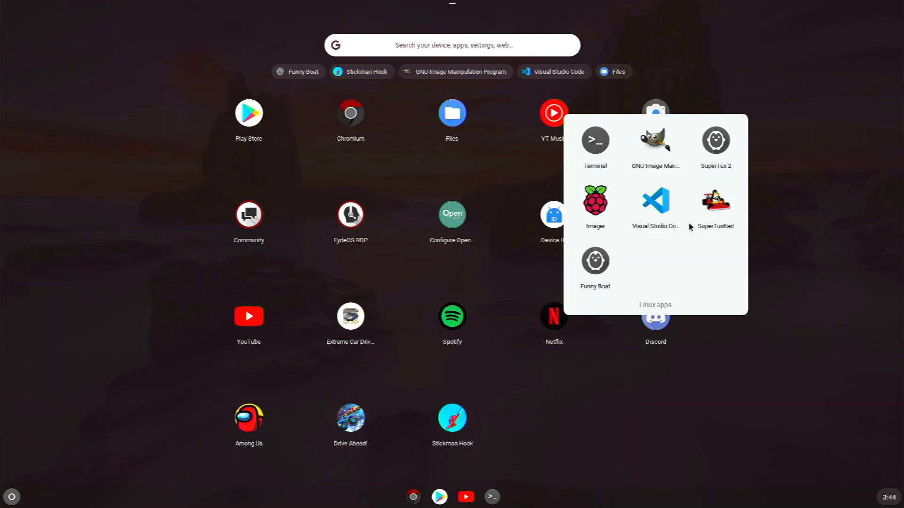
mouse_move(719, 155)
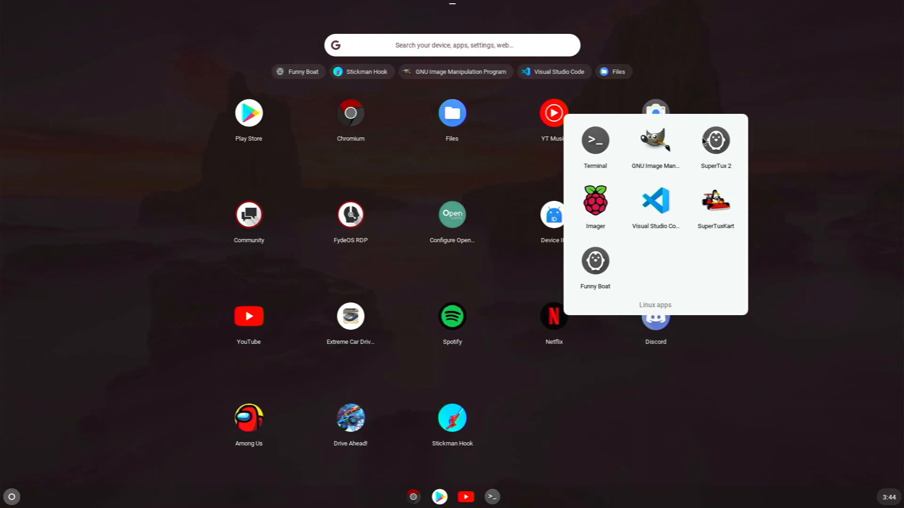
mouse_move(692, 135)
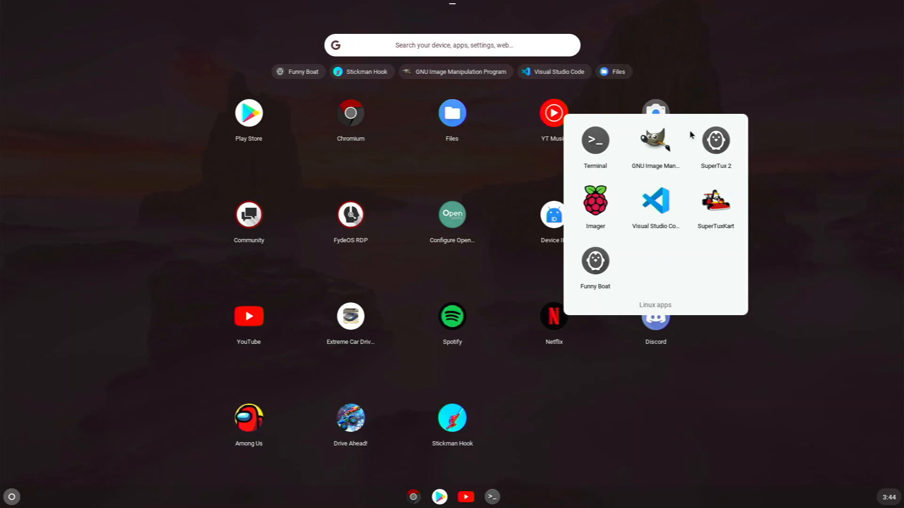
mouse_move(701, 123)
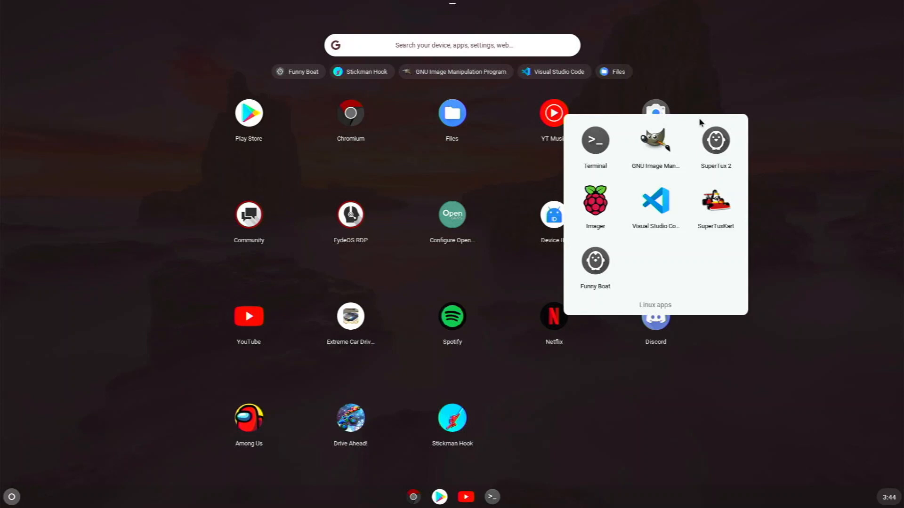
mouse_move(703, 161)
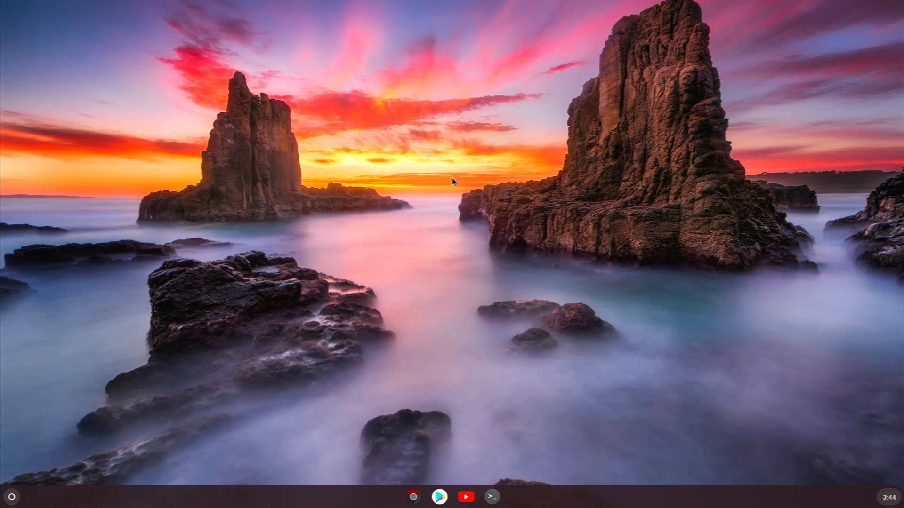
mouse_move(462, 180)
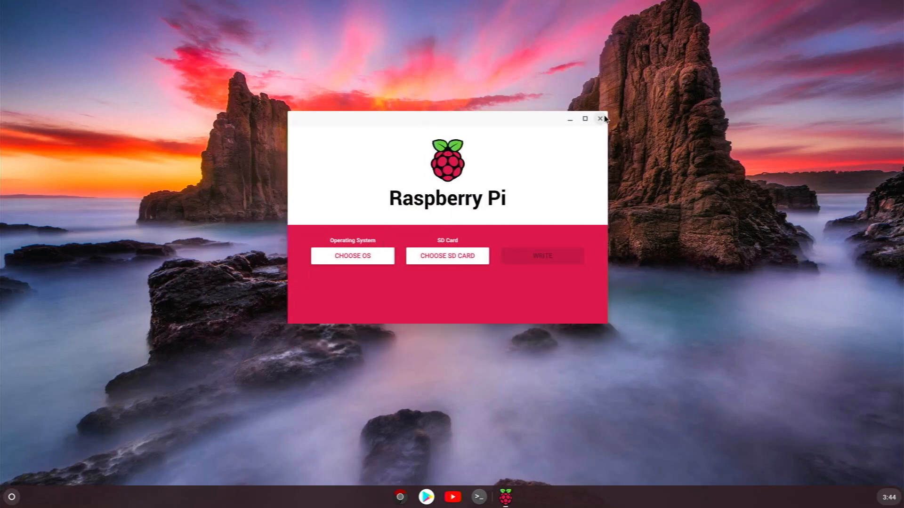
Close the Imager window, then expand and dismiss the launcher's app grid.
click(601, 119)
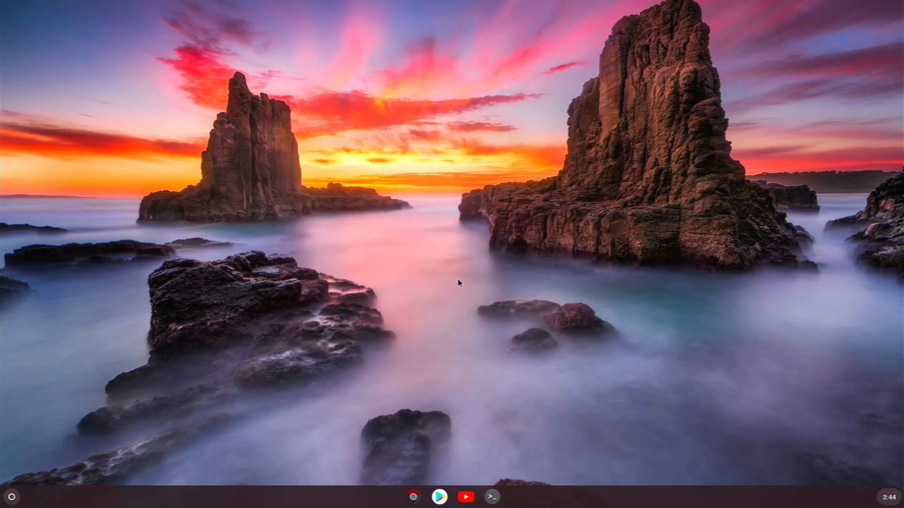
click(11, 496)
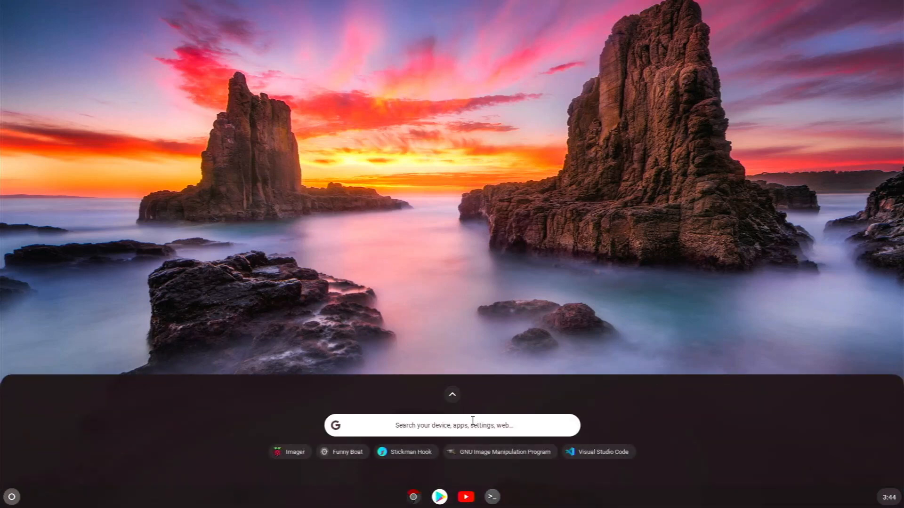
click(452, 395)
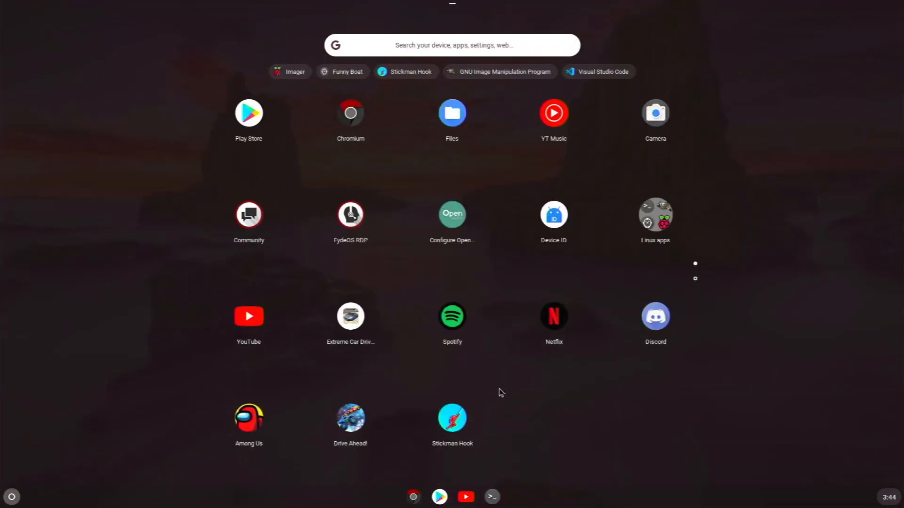
mouse_move(575, 332)
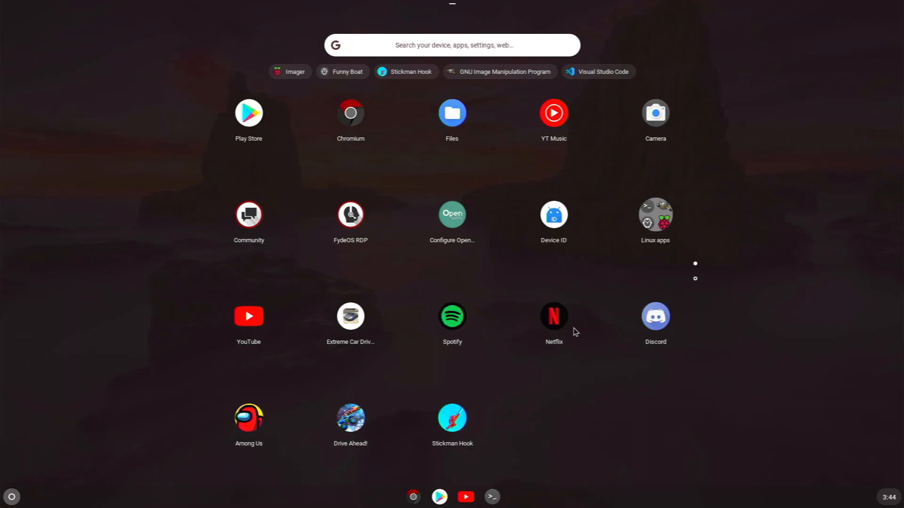
click(553, 316)
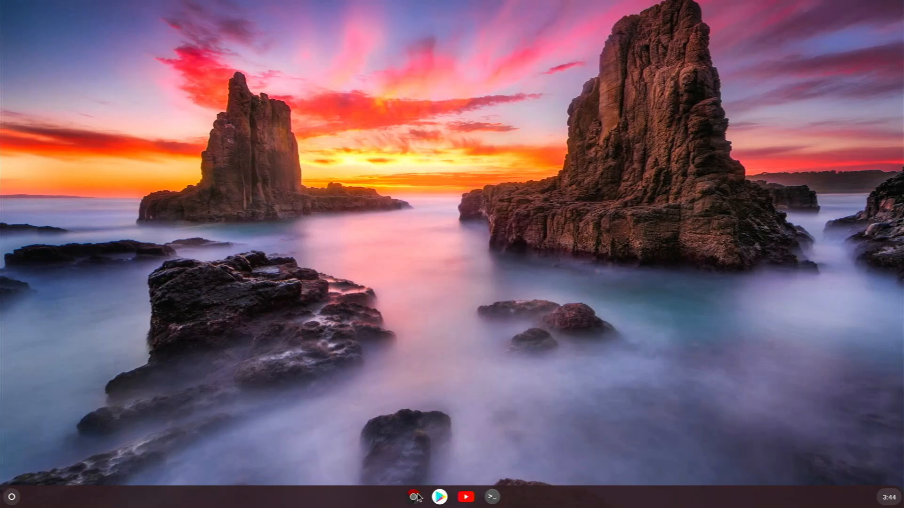
Launch Chromium and go to netflix.com/browse via the omnibox suggestion.
click(415, 497)
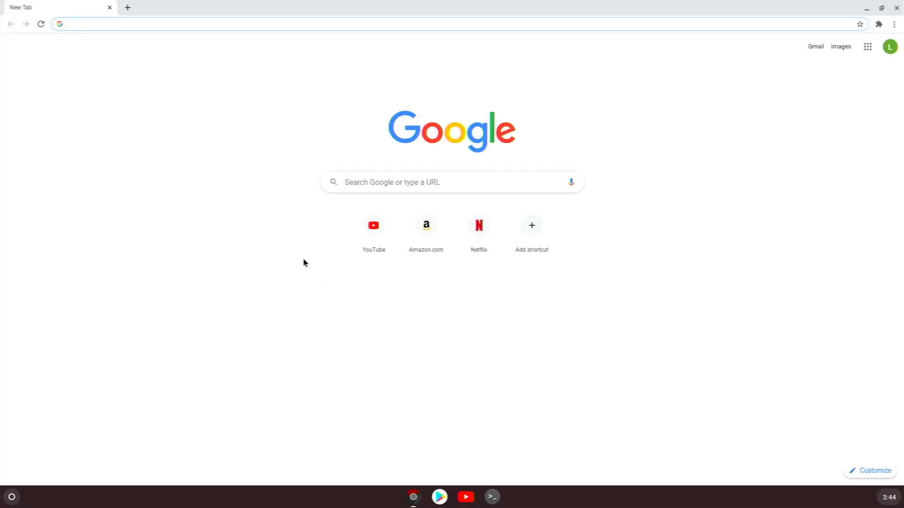
text(netflix)
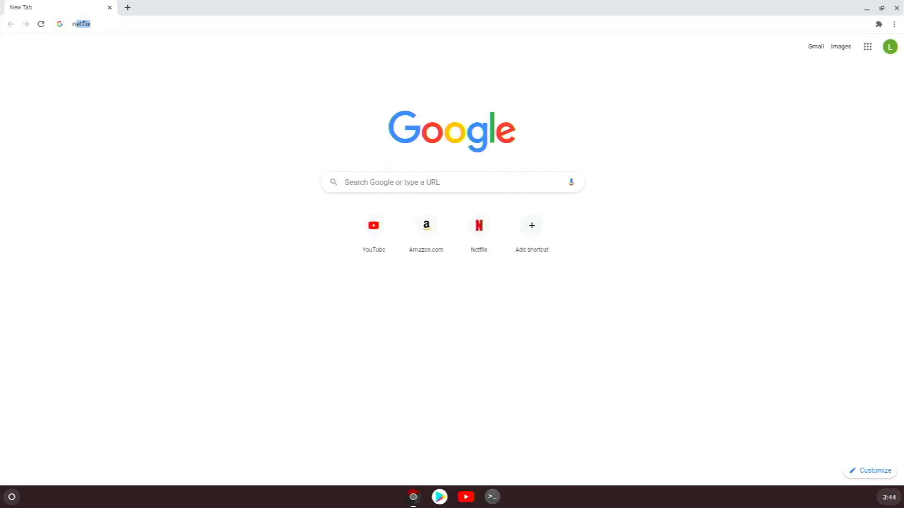
click(80, 24)
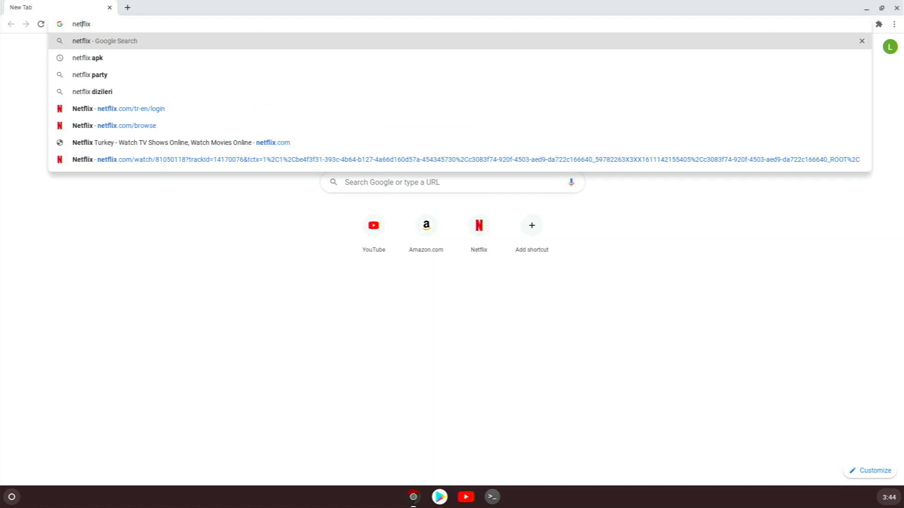
click(131, 109)
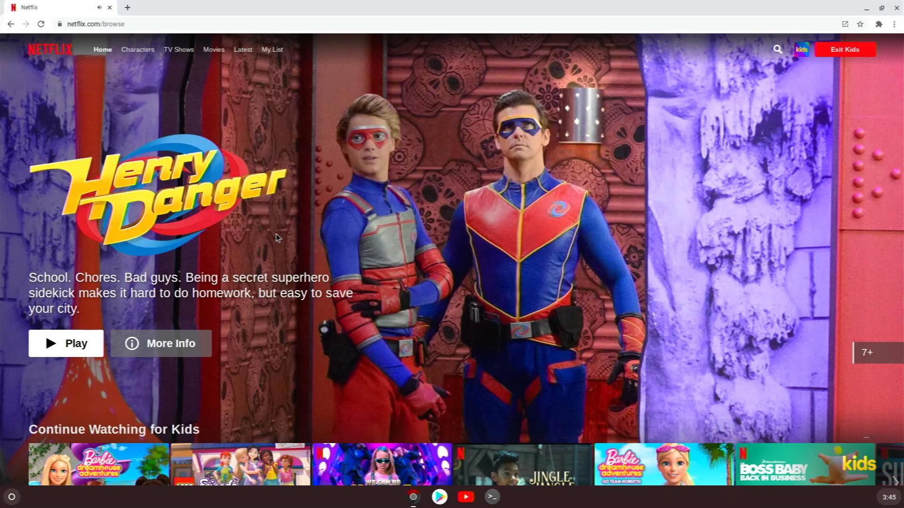
mouse_move(506, 190)
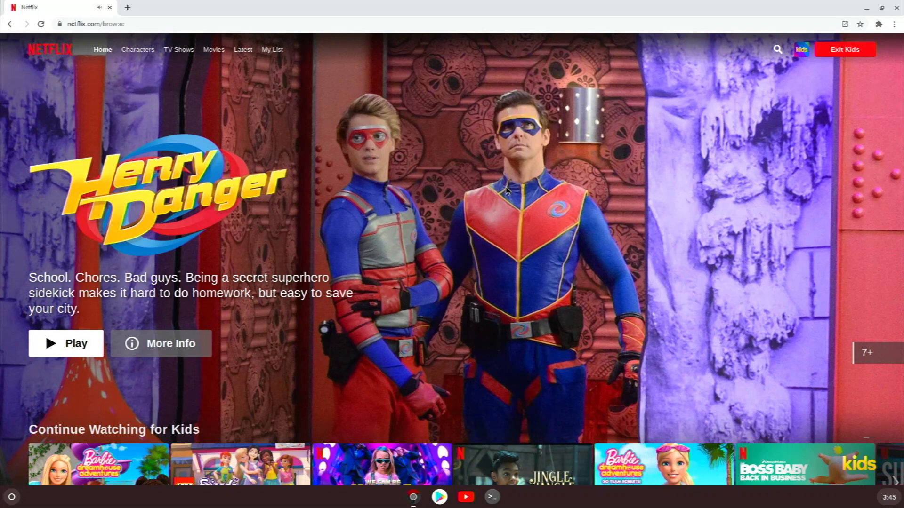
Scroll the Netflix Kids browse page, then add a new blank tab.
scroll(down, 3)
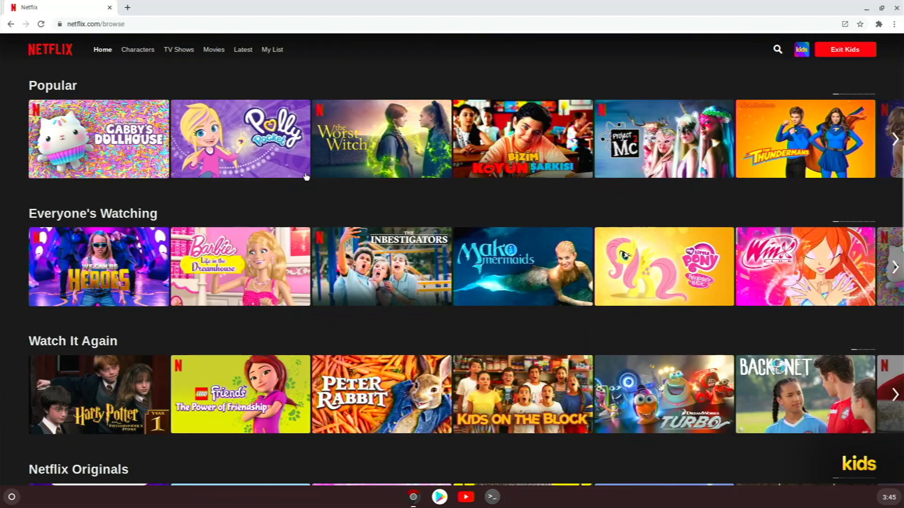
mouse_move(239, 265)
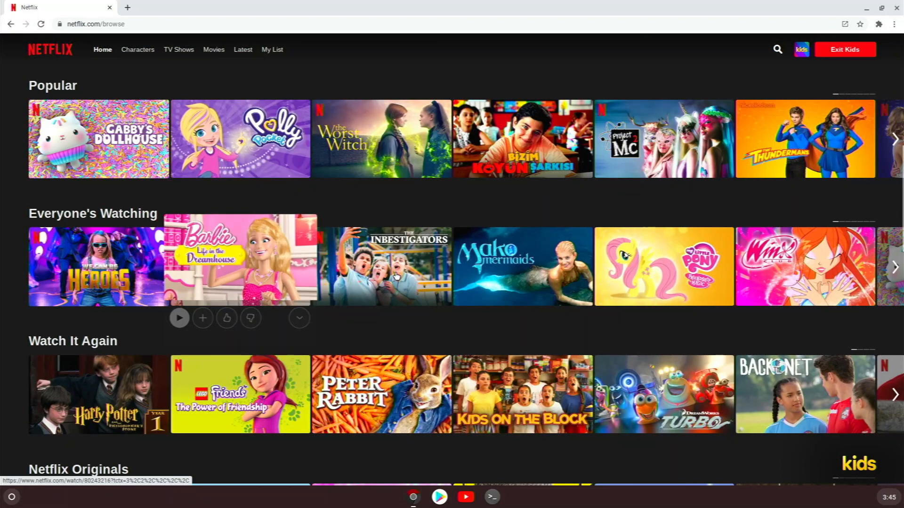
scroll(down, 3)
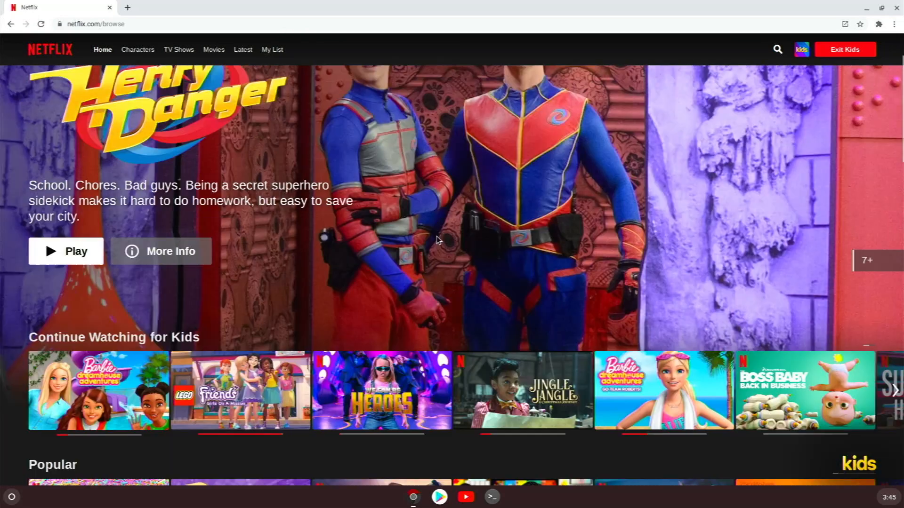
scroll(up, 3)
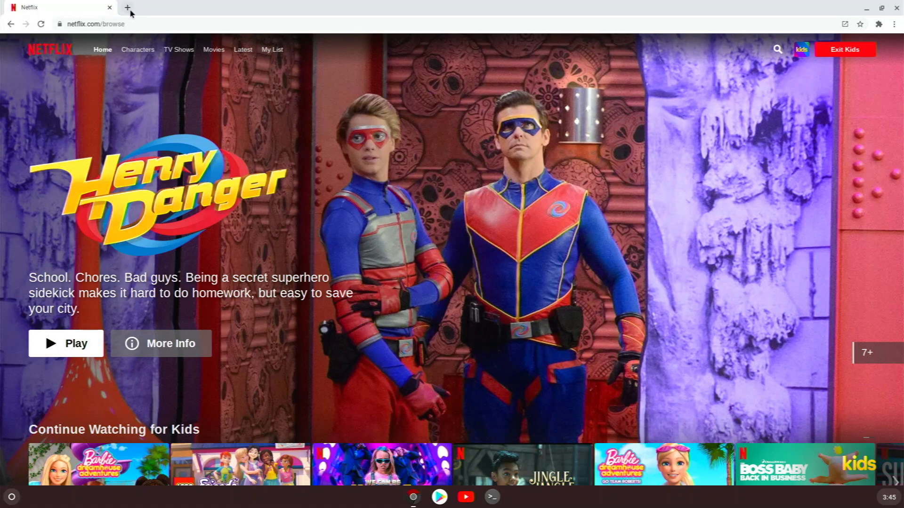
click(128, 7)
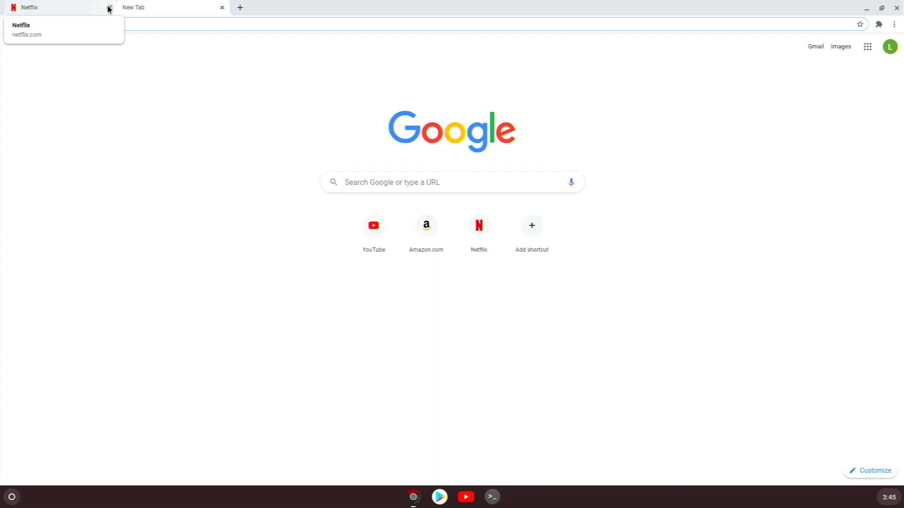
Close Chromium, briefly launch Spotify, then open Discord from the app grid.
click(107, 8)
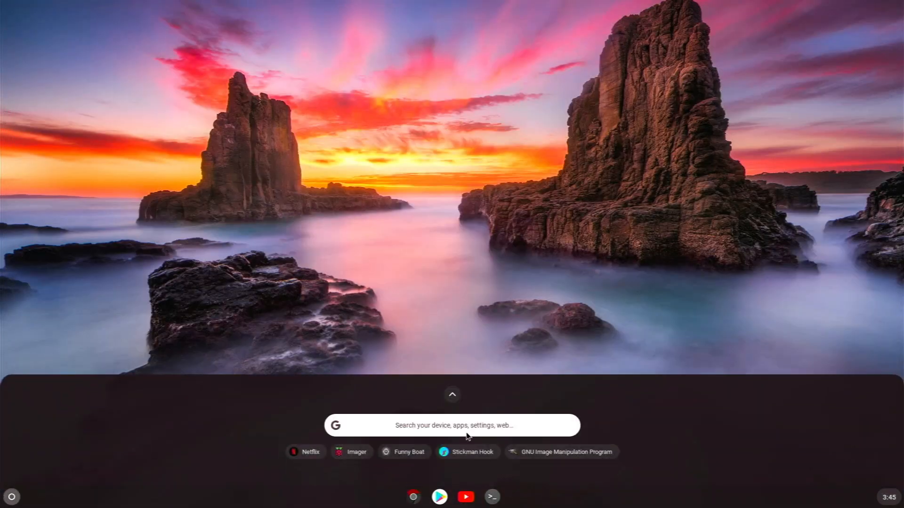
click(452, 395)
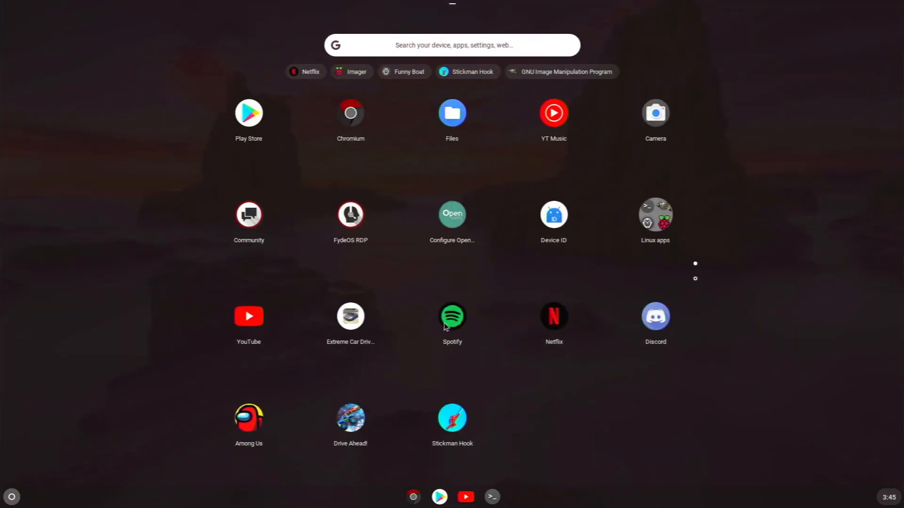
click(491, 497)
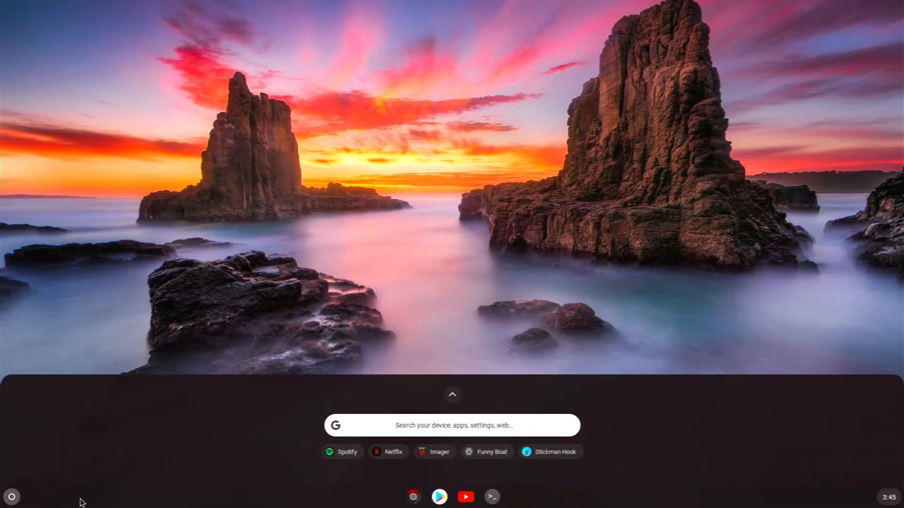
click(452, 395)
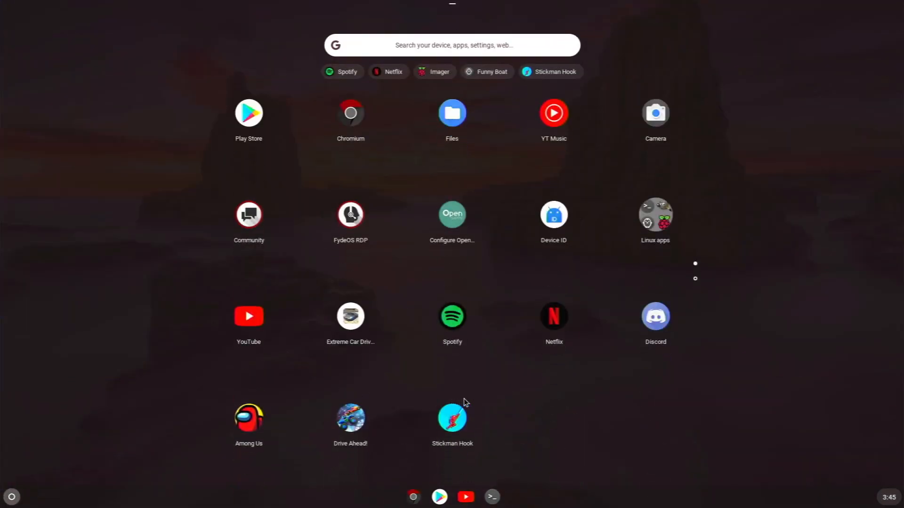
mouse_move(461, 385)
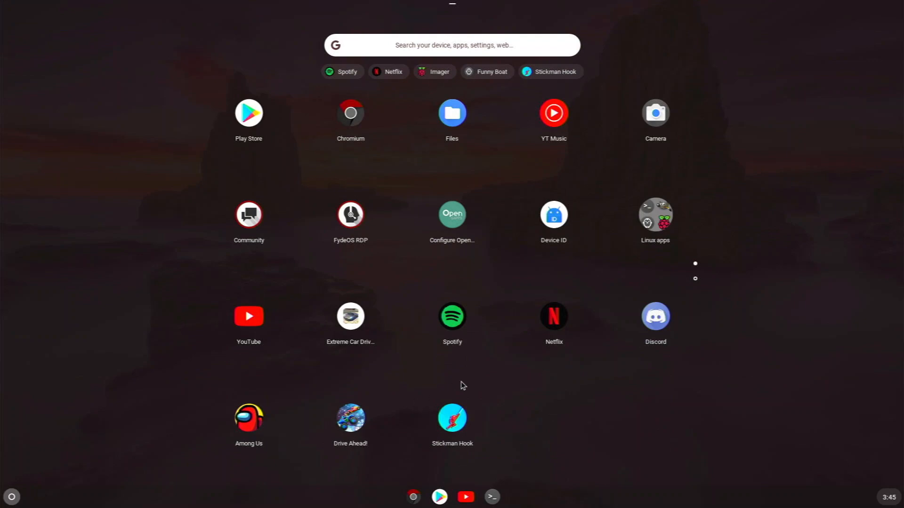
click(655, 316)
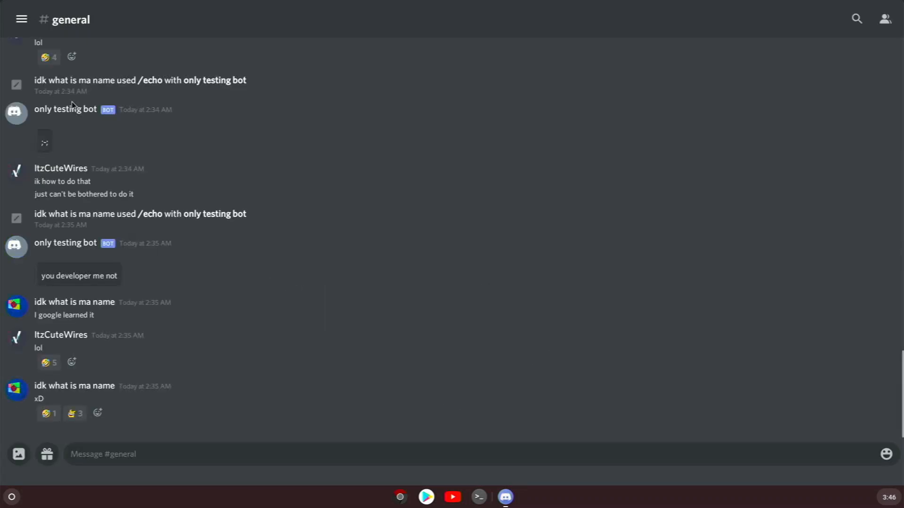
Switch to the Pi Talk server and open its #general channel.
click(21, 19)
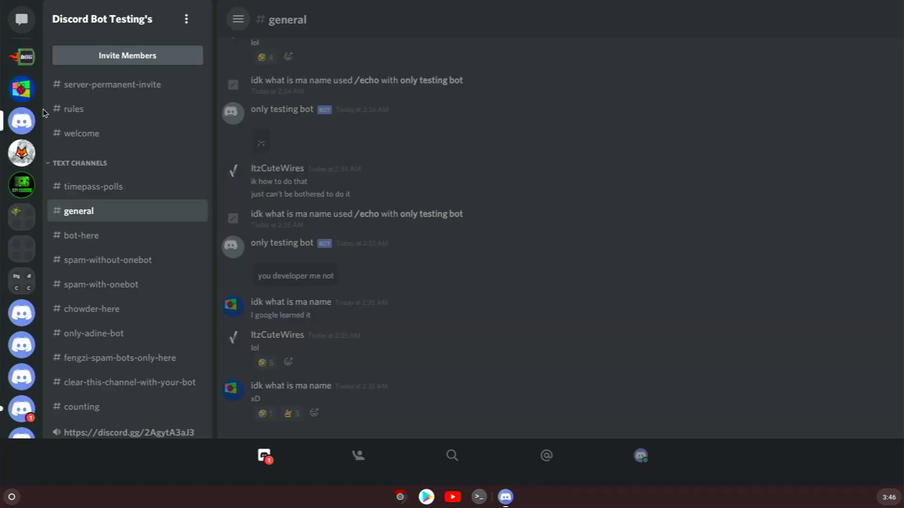
click(21, 408)
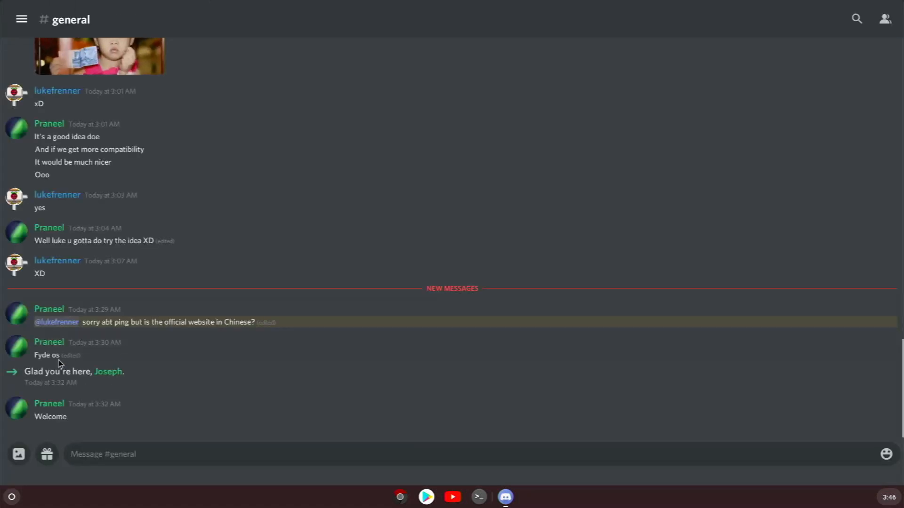
click(21, 18)
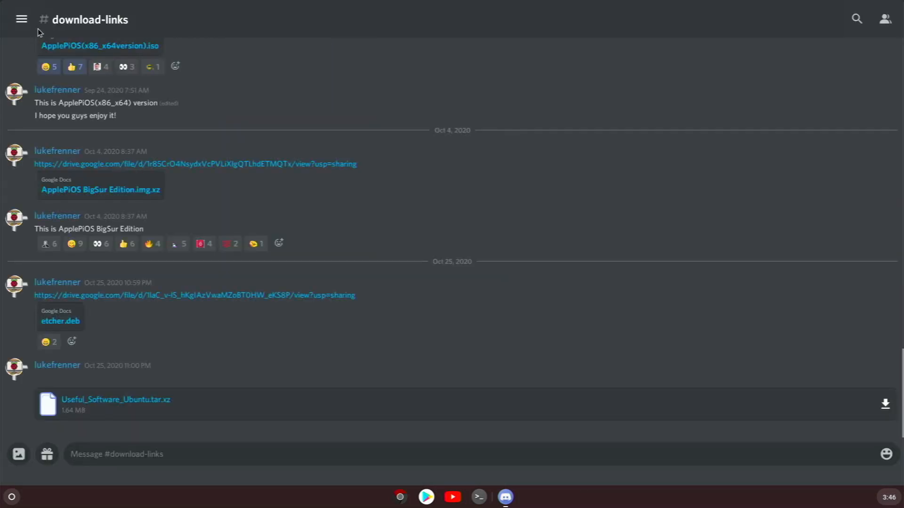
mouse_move(21, 19)
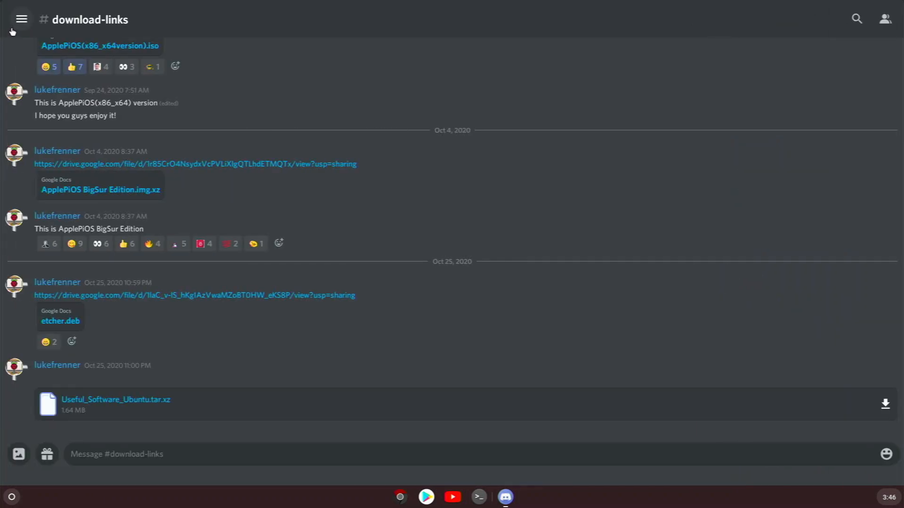
click(22, 19)
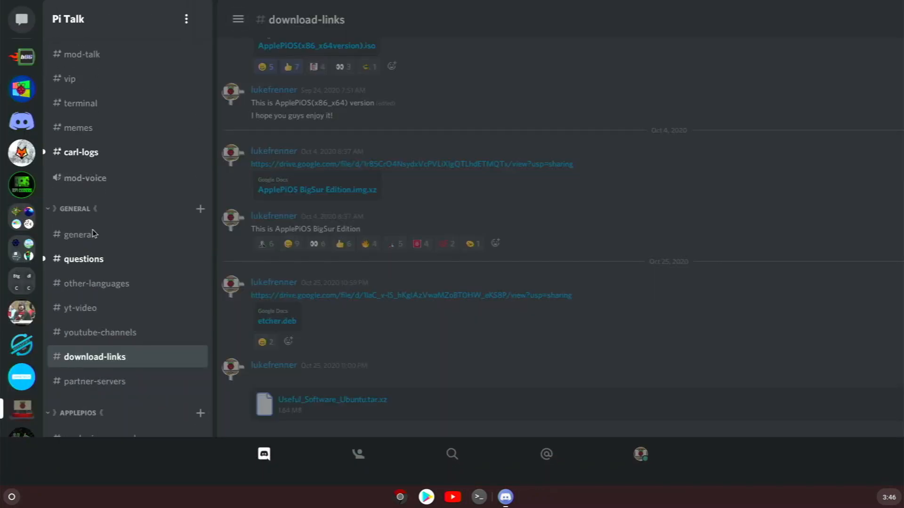
click(79, 234)
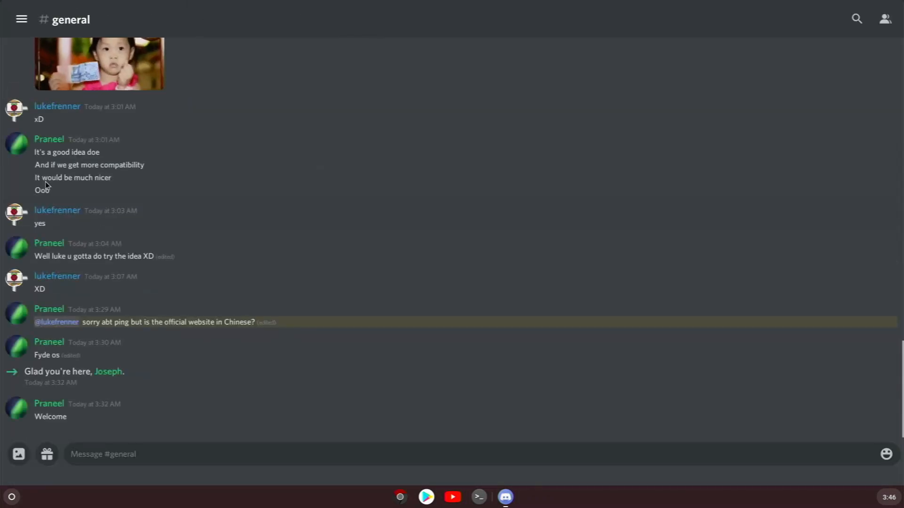
Open #carl-logs and scroll through the channel list.
click(21, 18)
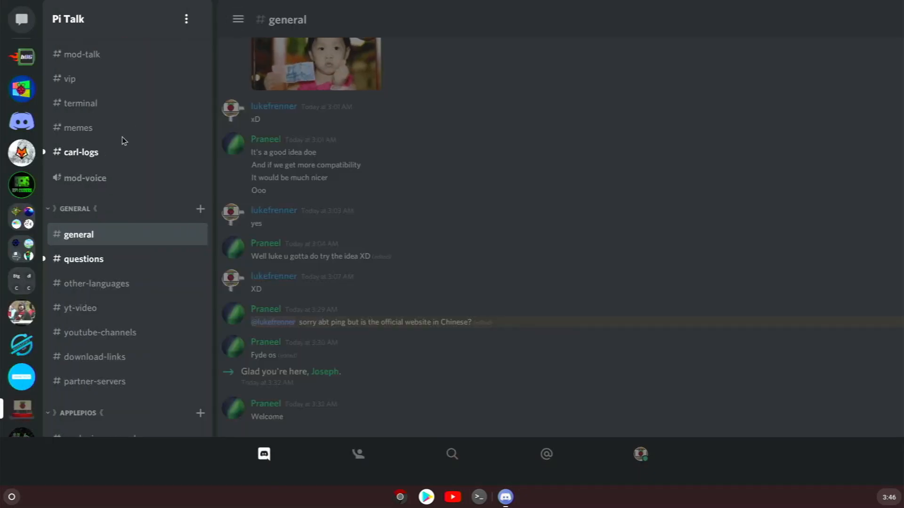
click(81, 152)
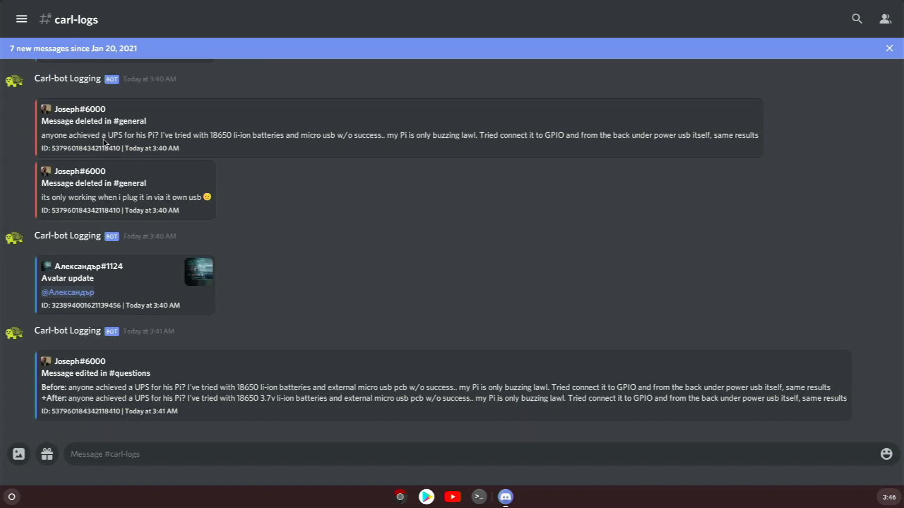
mouse_move(869, 87)
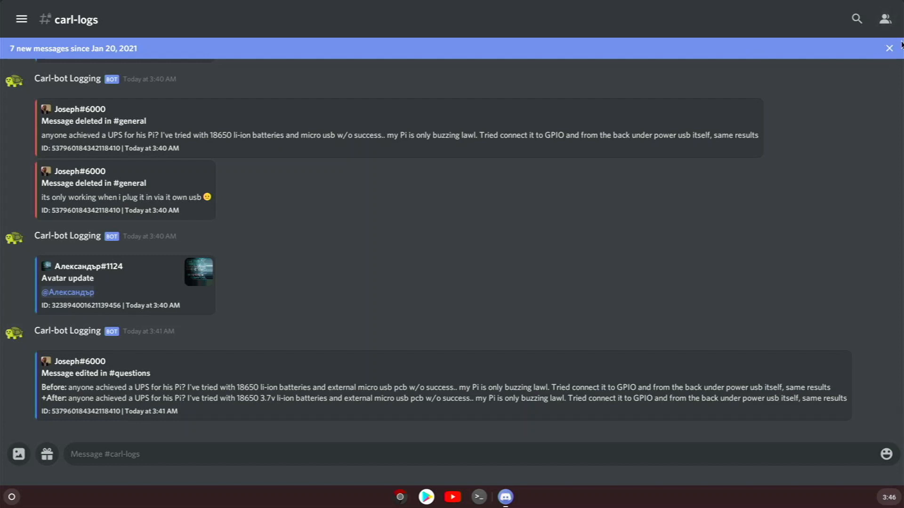
scroll(up, 3)
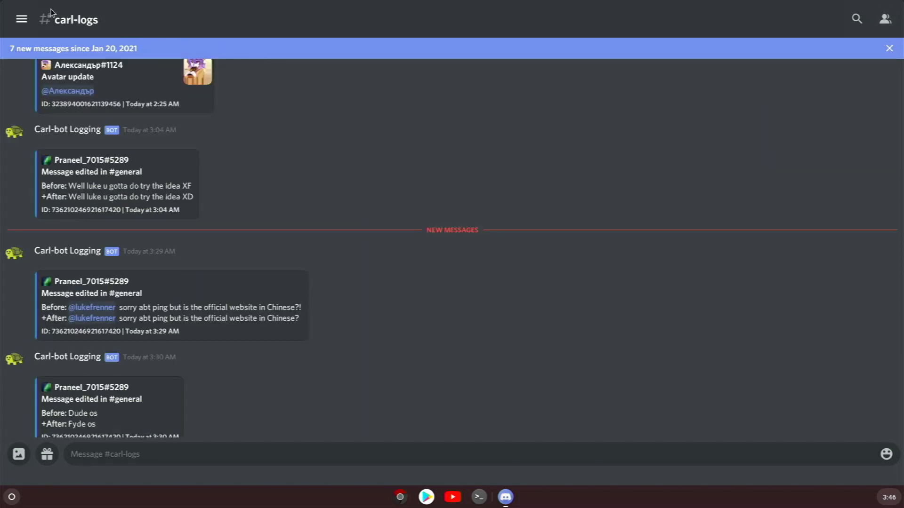
click(21, 18)
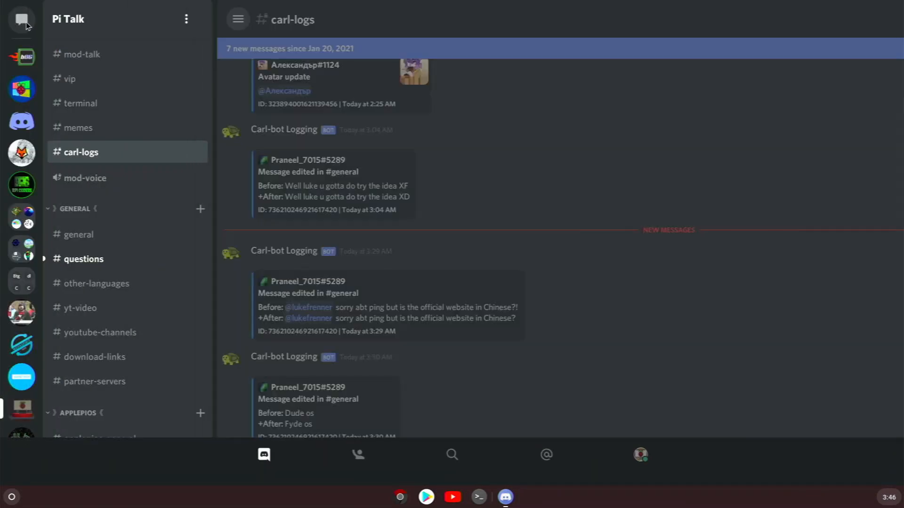
scroll(down, 3)
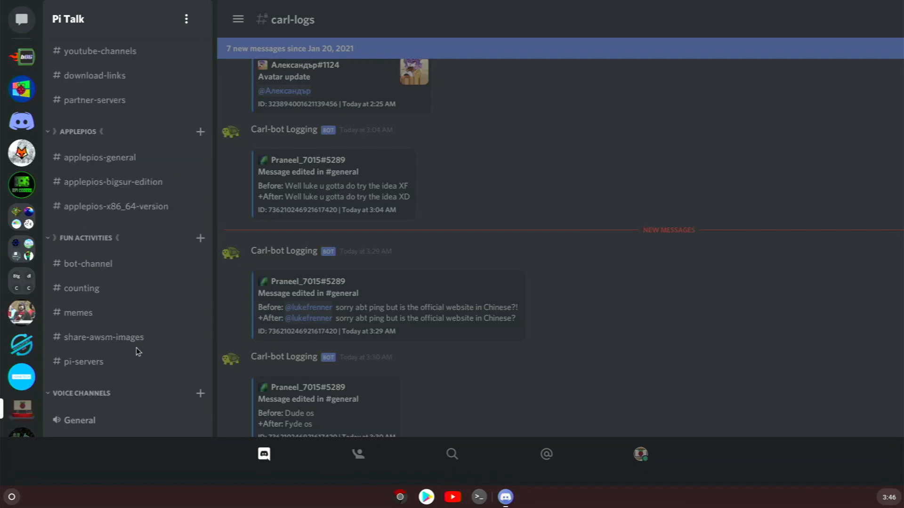
scroll(up, 3)
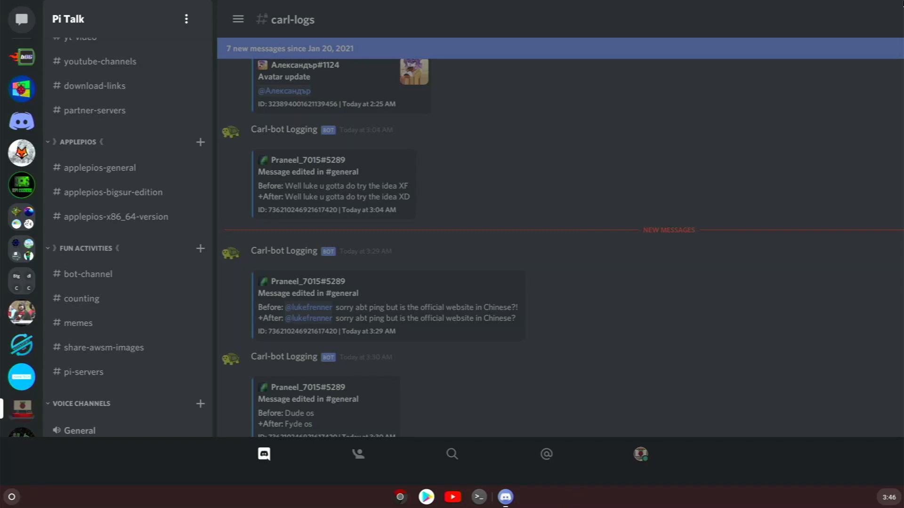
mouse_move(824, 3)
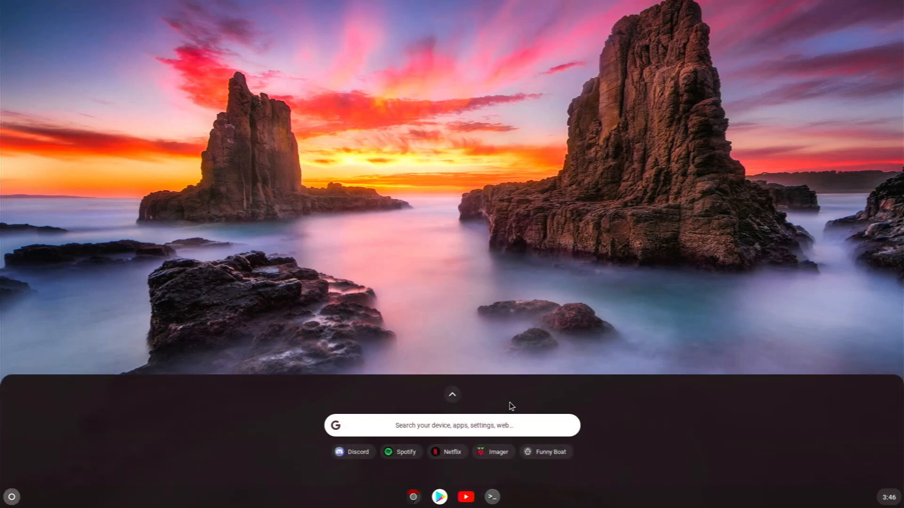
Open the FydeOS Web Store and scroll the Chrome apps down to Gmail and Docs.
click(452, 395)
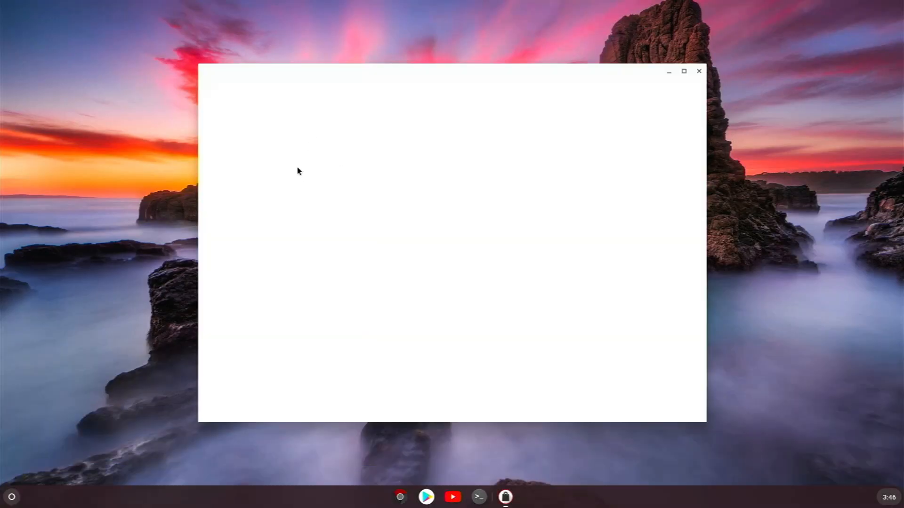
mouse_move(310, 171)
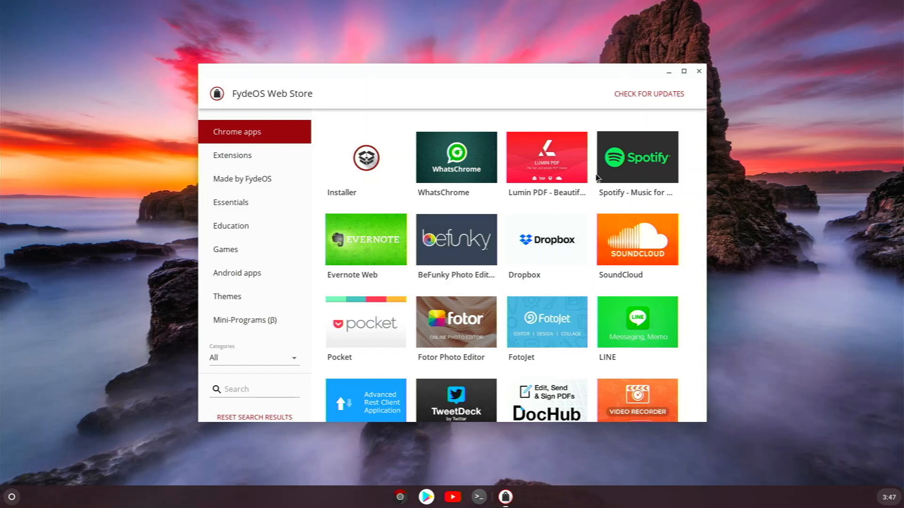
scroll(down, 3)
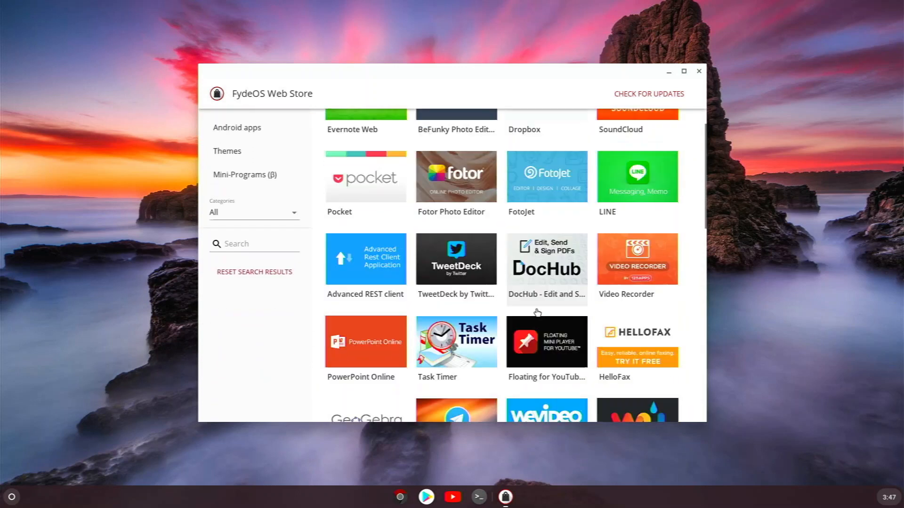
scroll(down, 3)
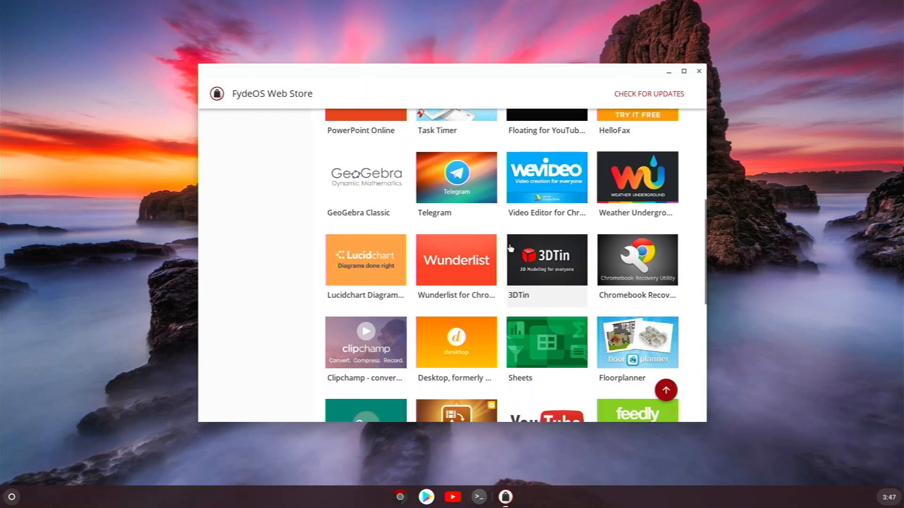
scroll(down, 3)
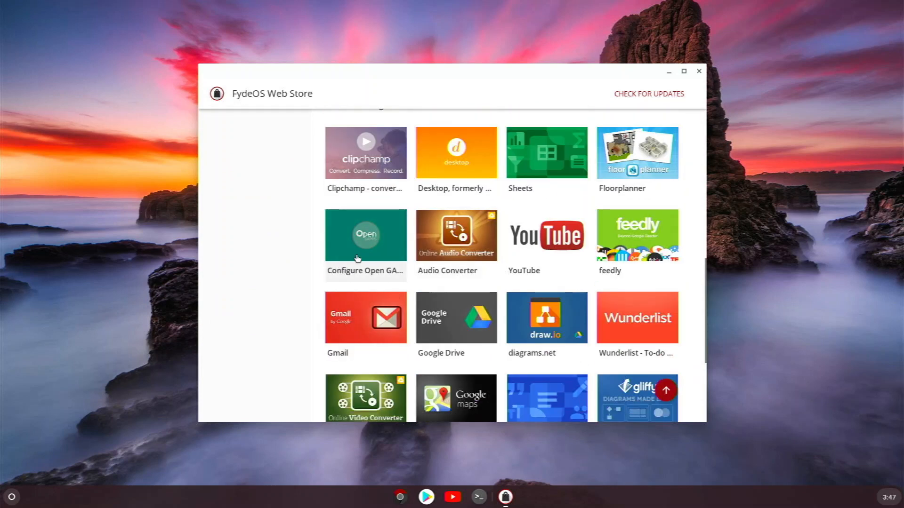
scroll(down, 3)
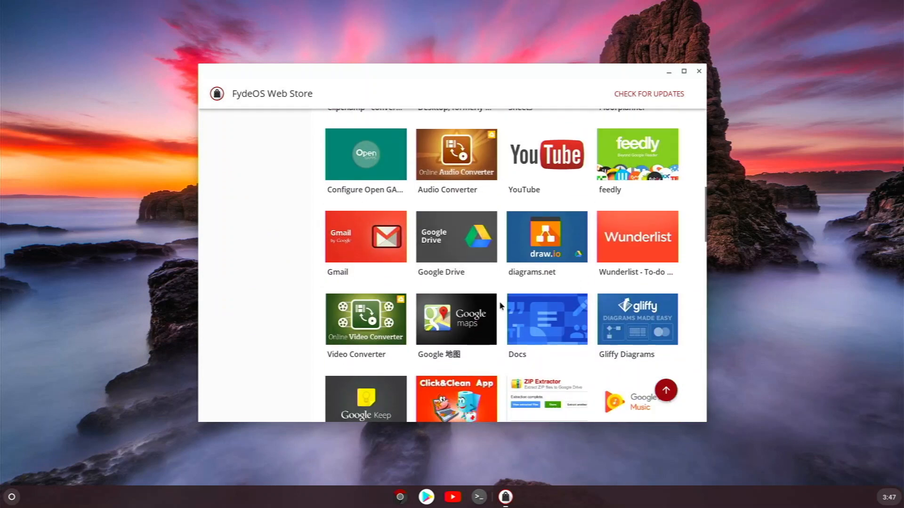
mouse_move(456, 282)
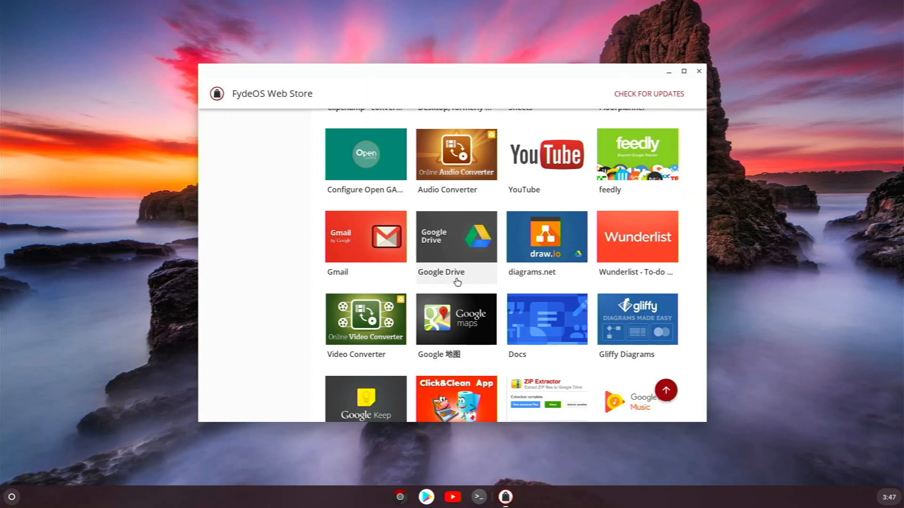
mouse_move(617, 139)
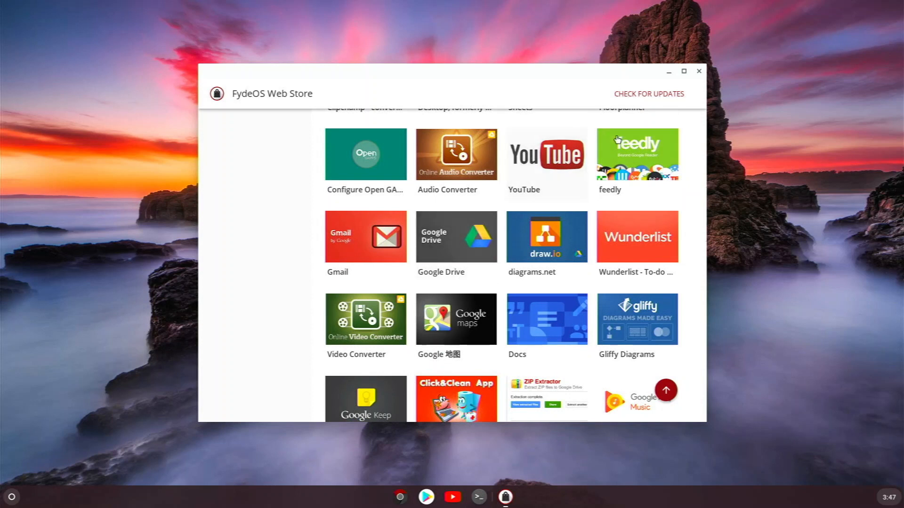
mouse_move(581, 59)
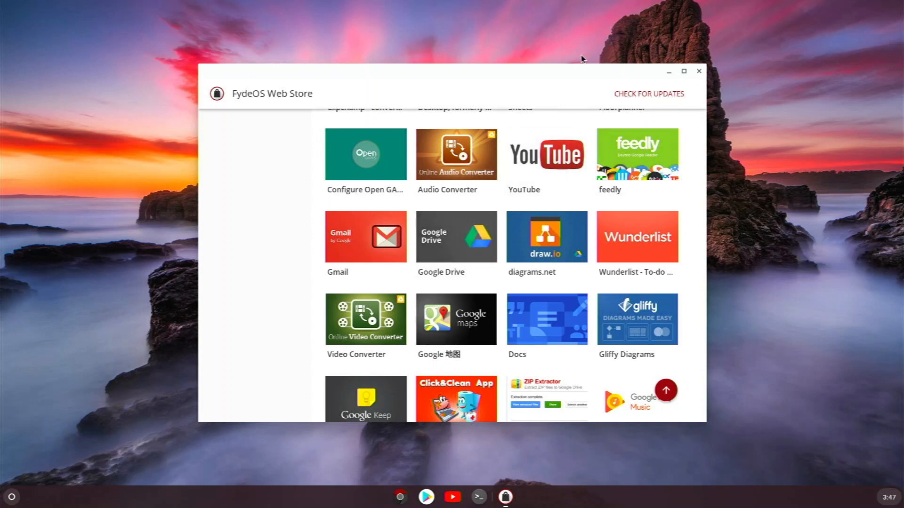
mouse_move(699, 70)
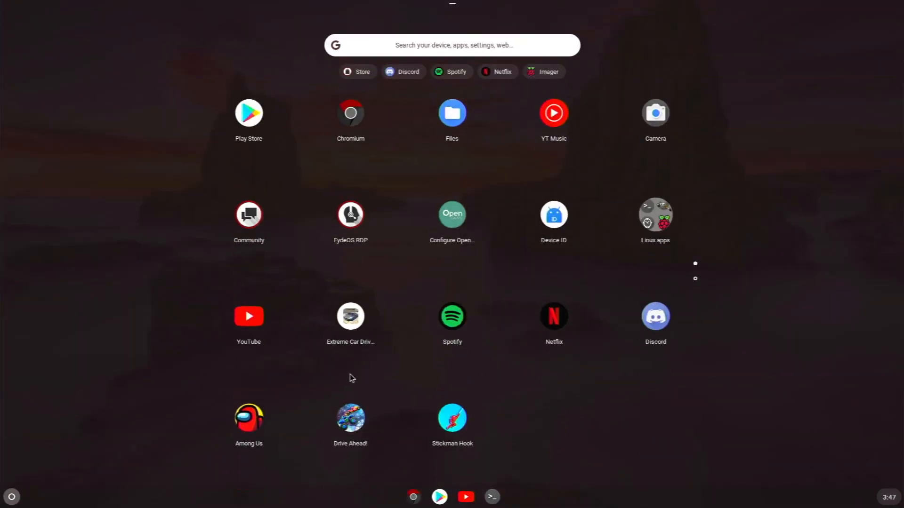
Close the app launcher to reveal the empty rocky-seascape desktop with only the shelf.
key(Escape)
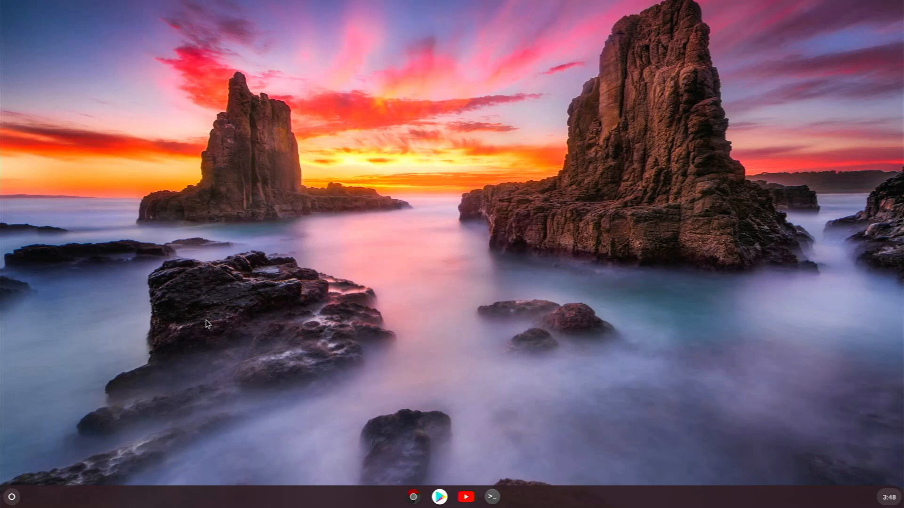
mouse_move(214, 428)
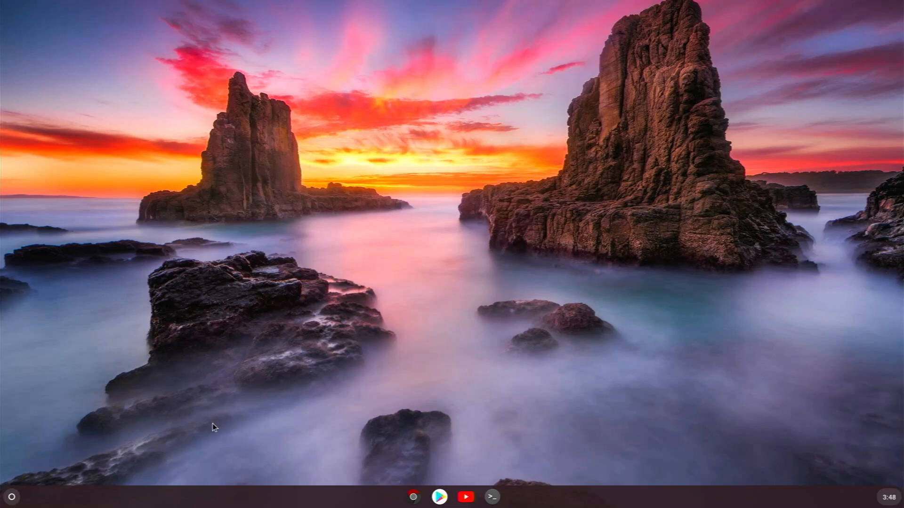
mouse_move(200, 419)
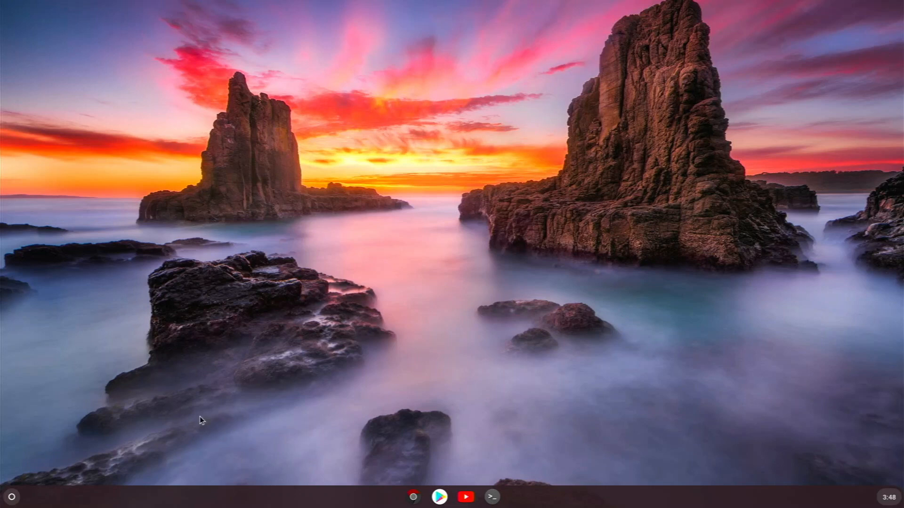
mouse_move(190, 424)
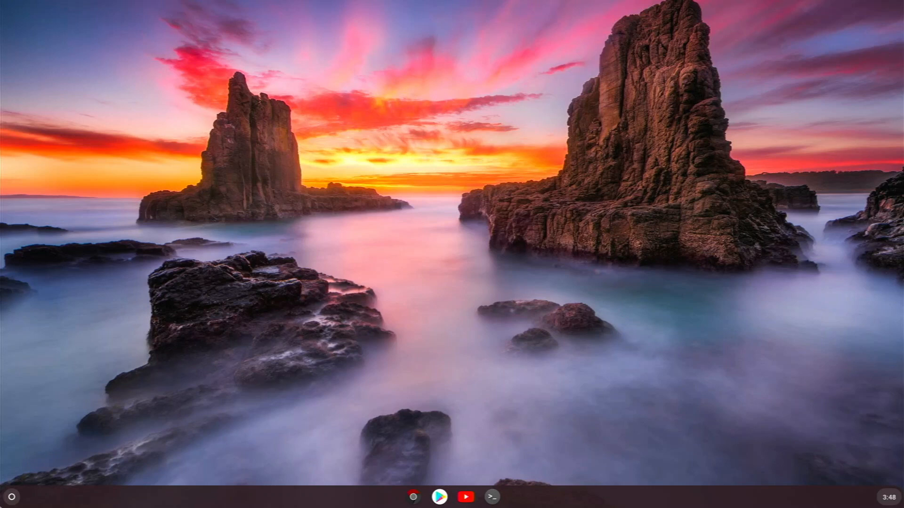
click(12, 497)
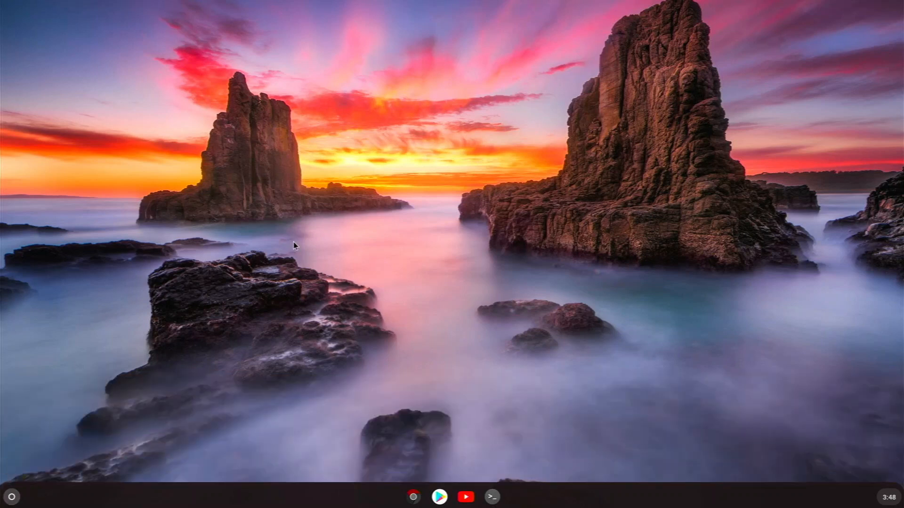
mouse_move(367, 411)
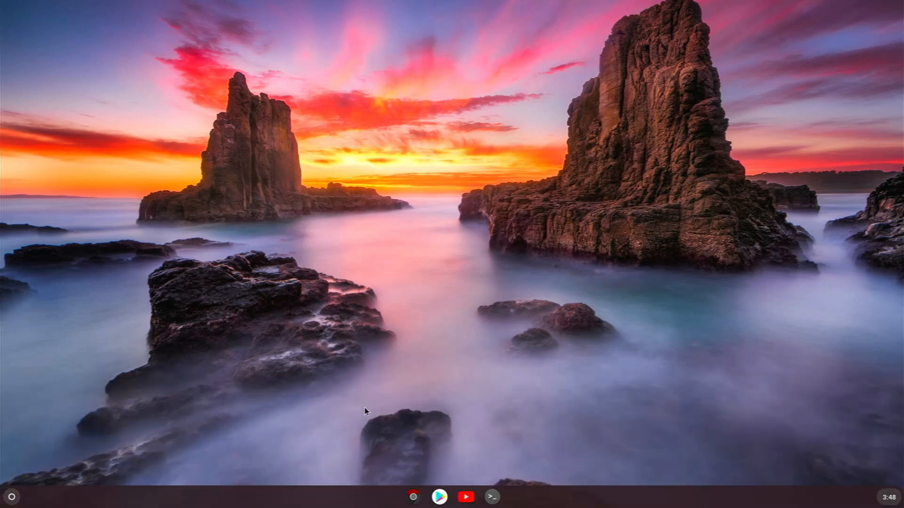
mouse_move(365, 406)
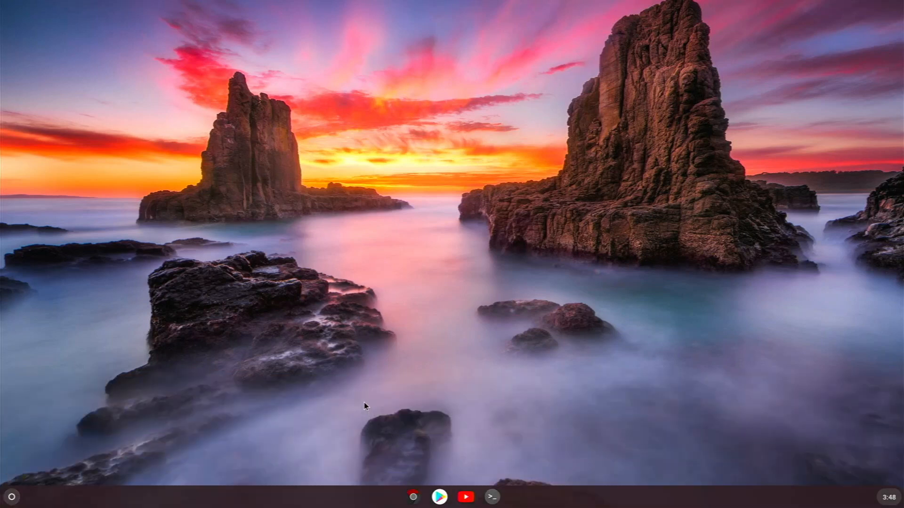